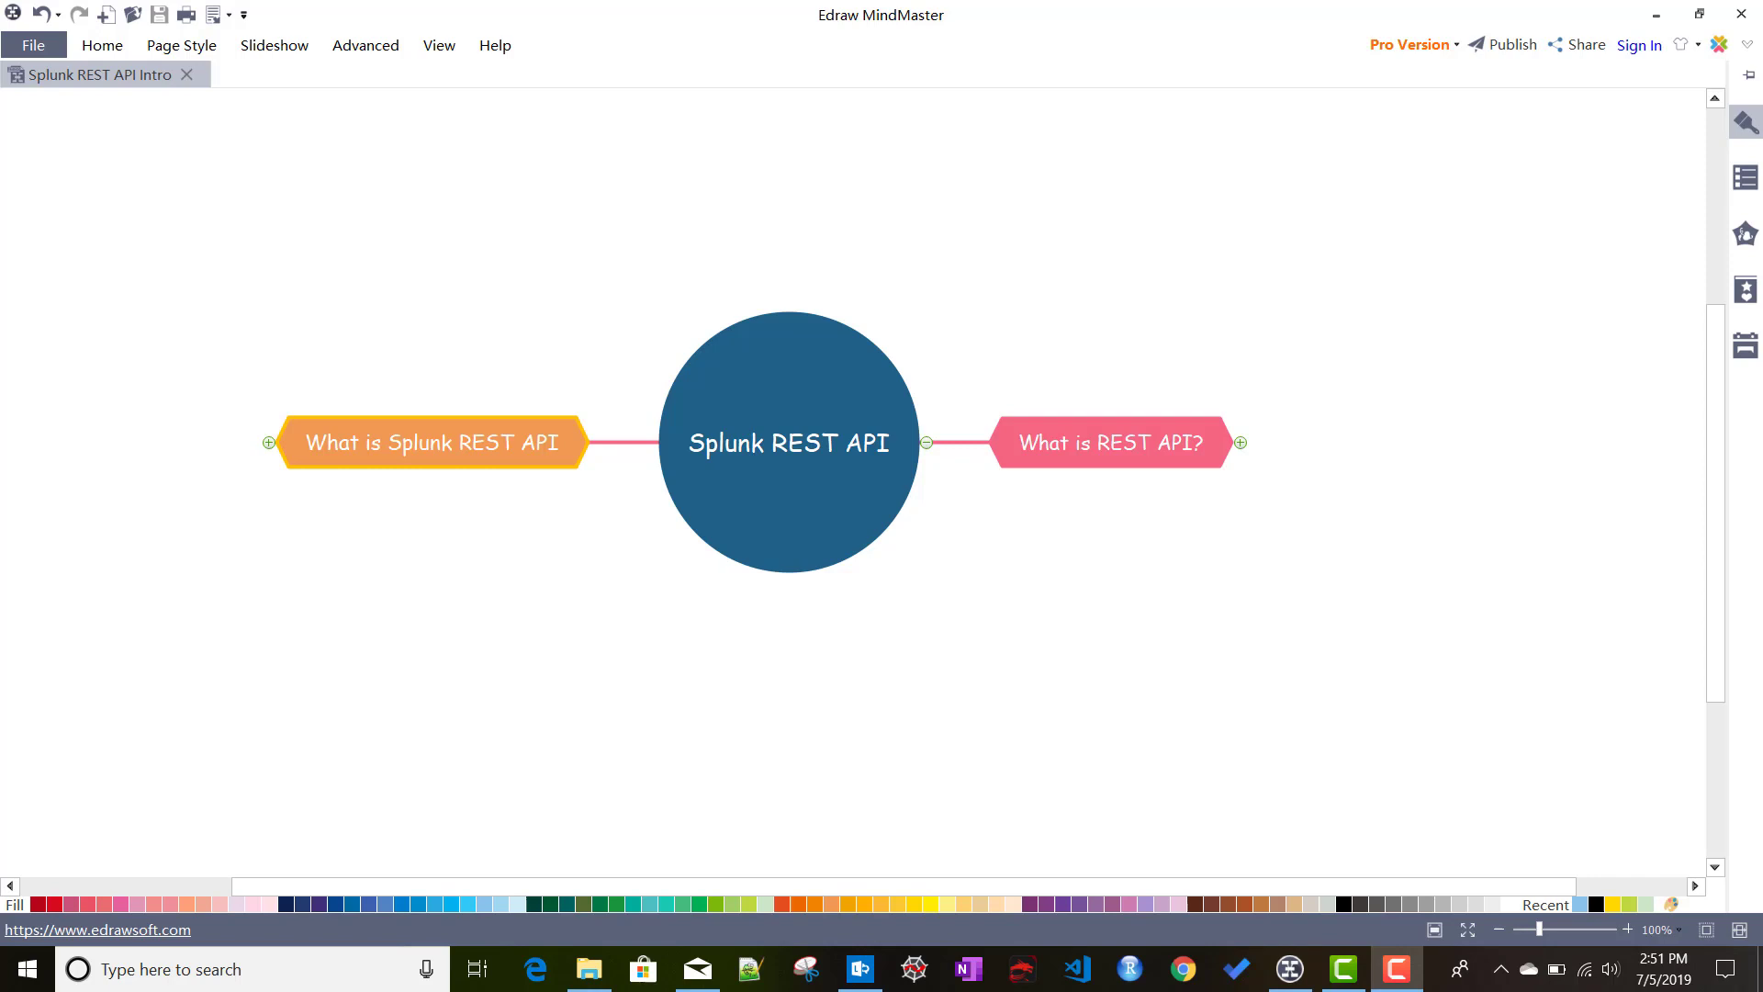
mouse_move(1242, 440)
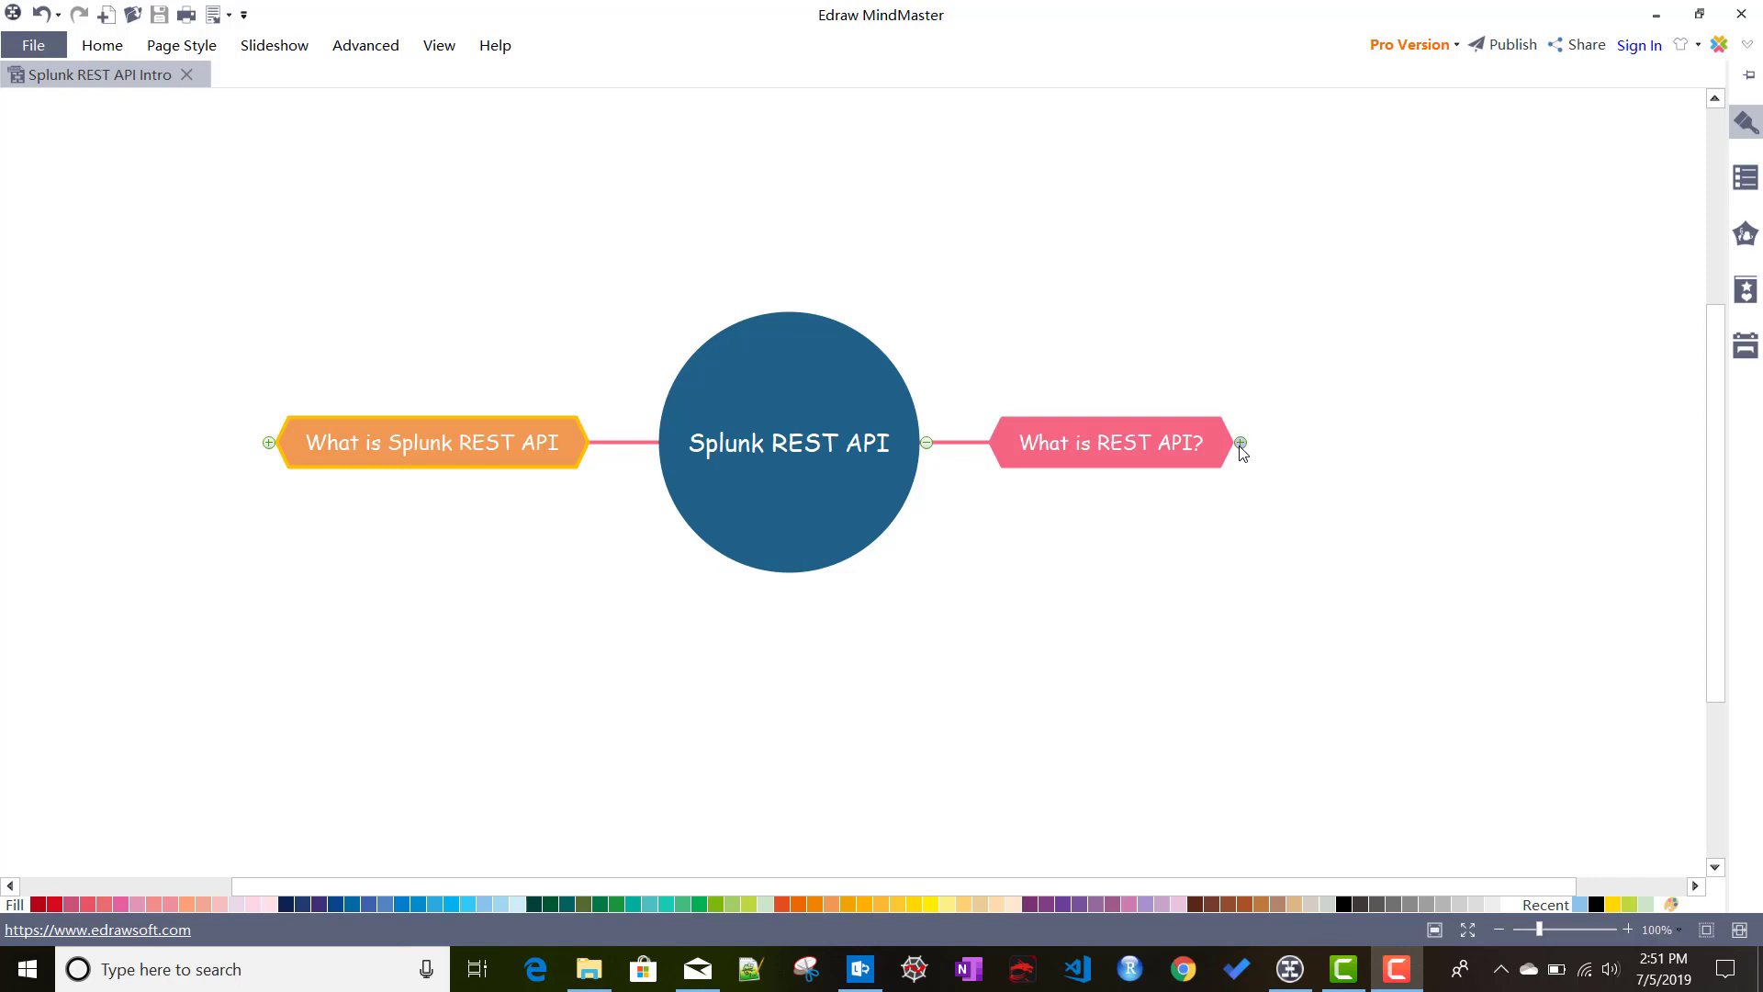
mouse_move(1271, 488)
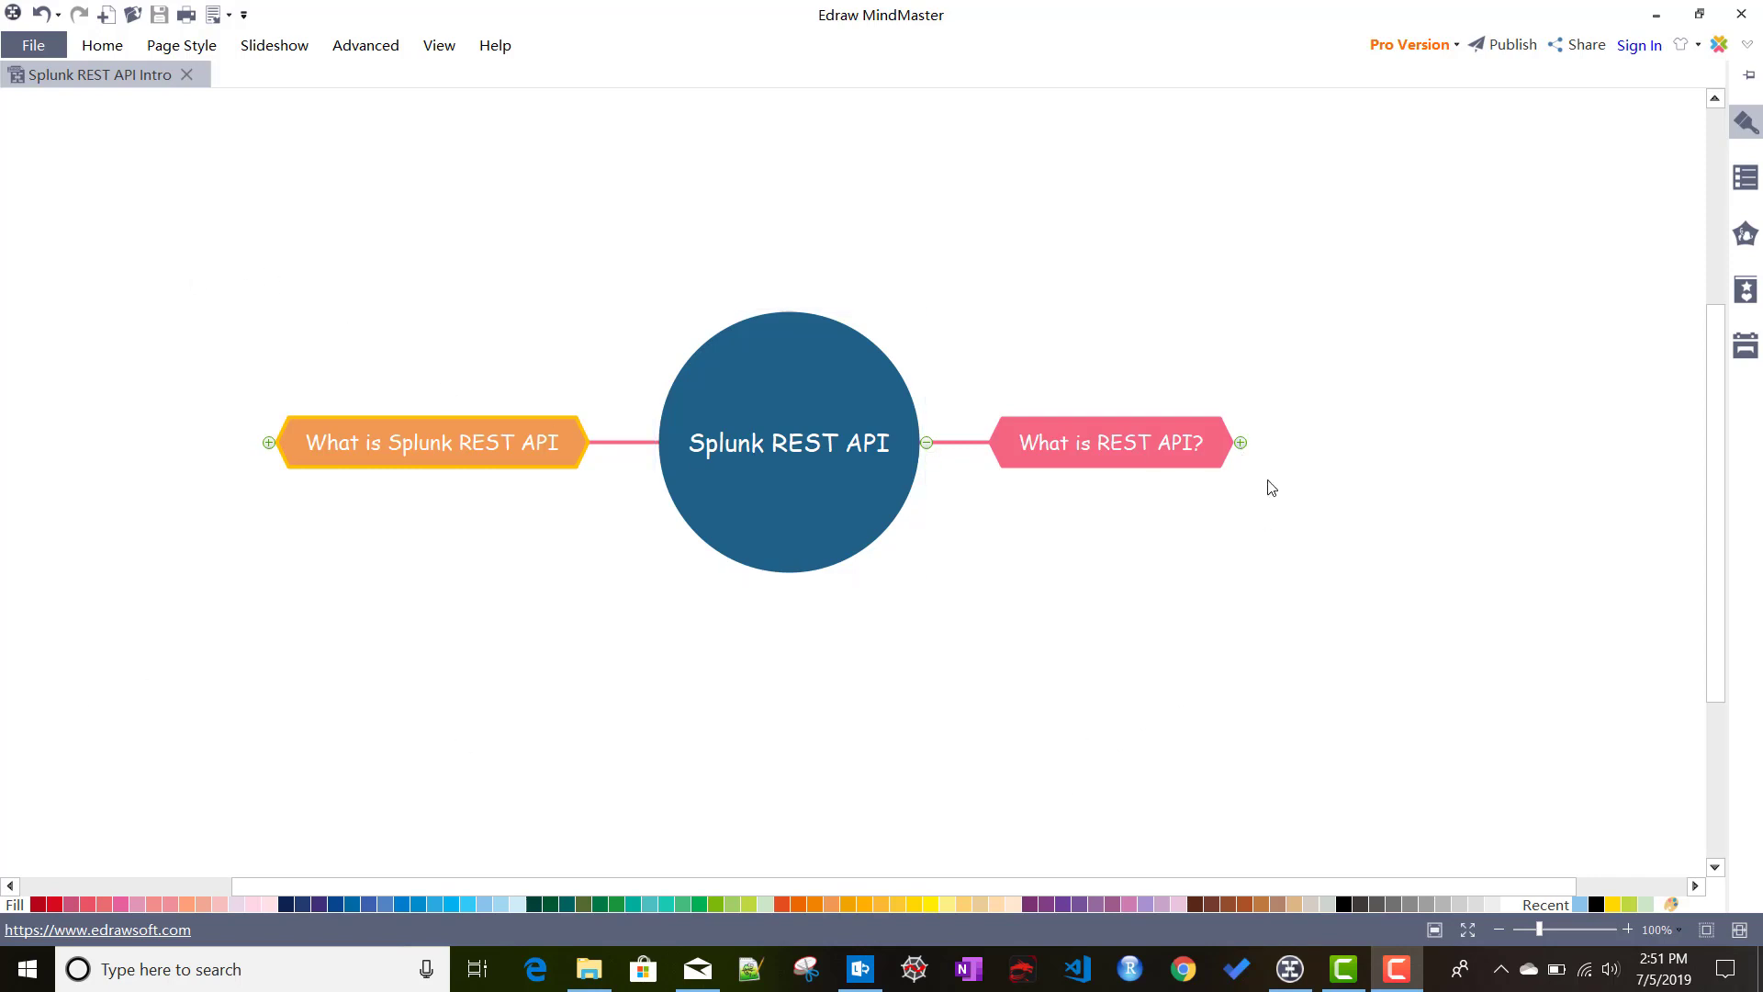
Step: Expand the What is REST API? topic to reveal its four explanatory subtopics
left_click(1240, 442)
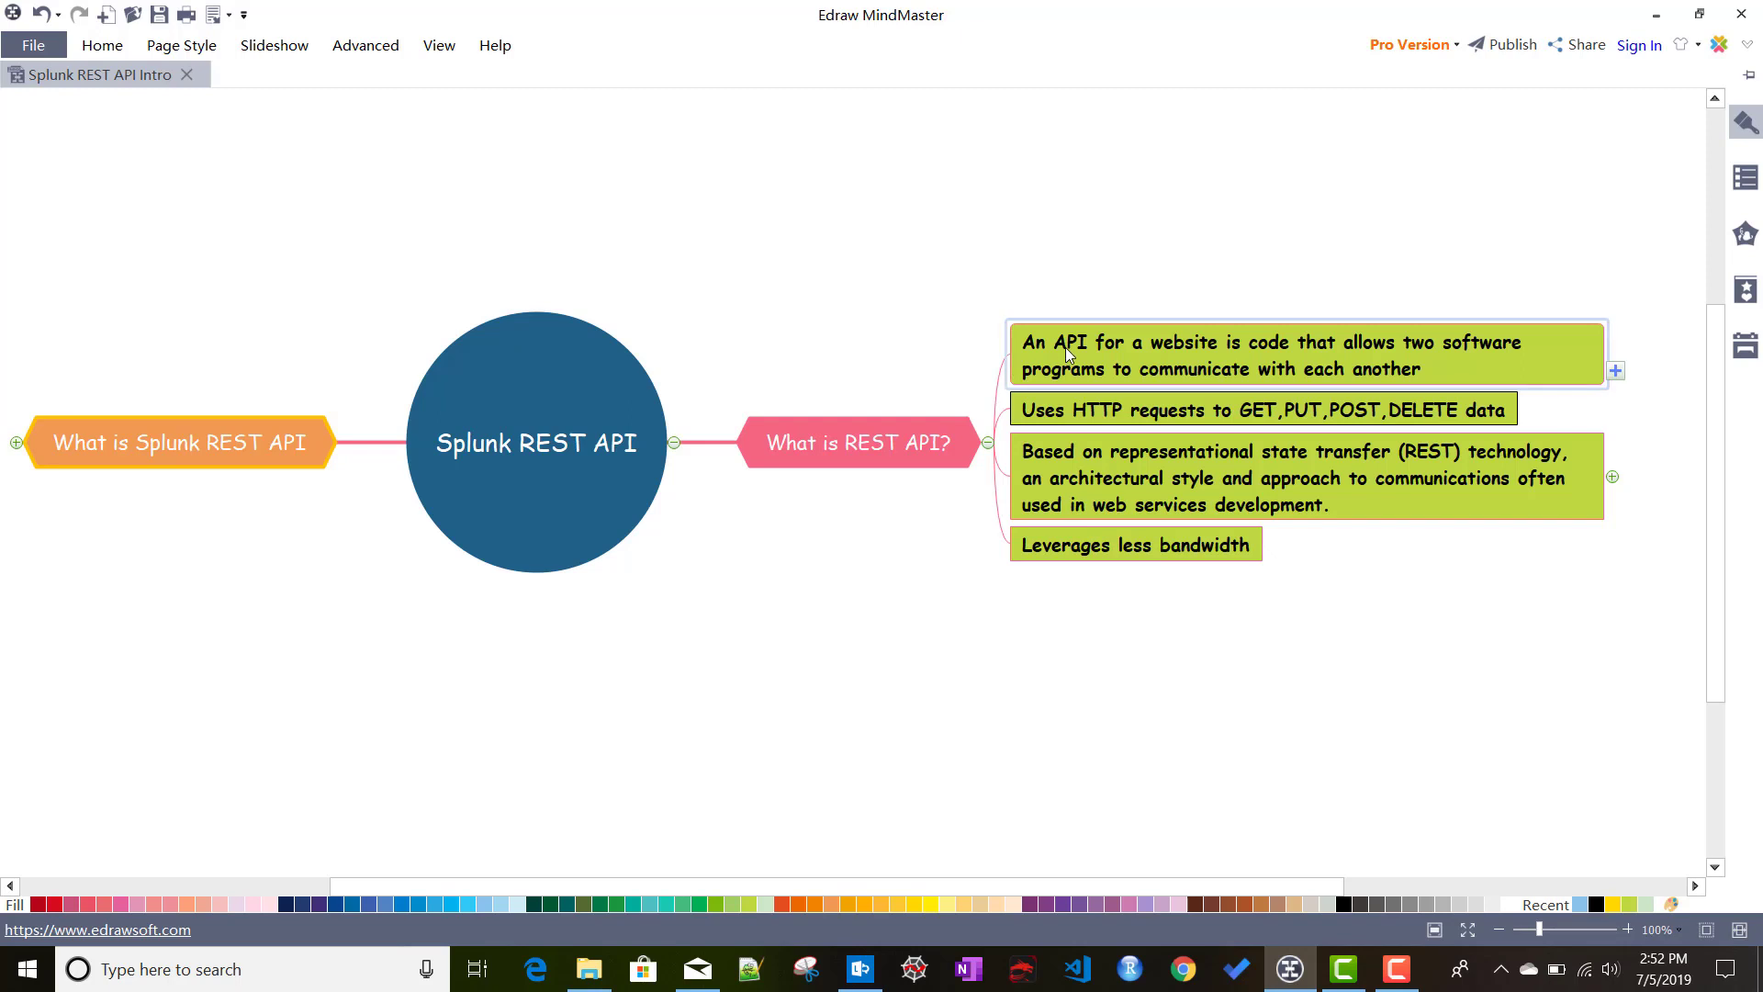
mouse_move(1311, 389)
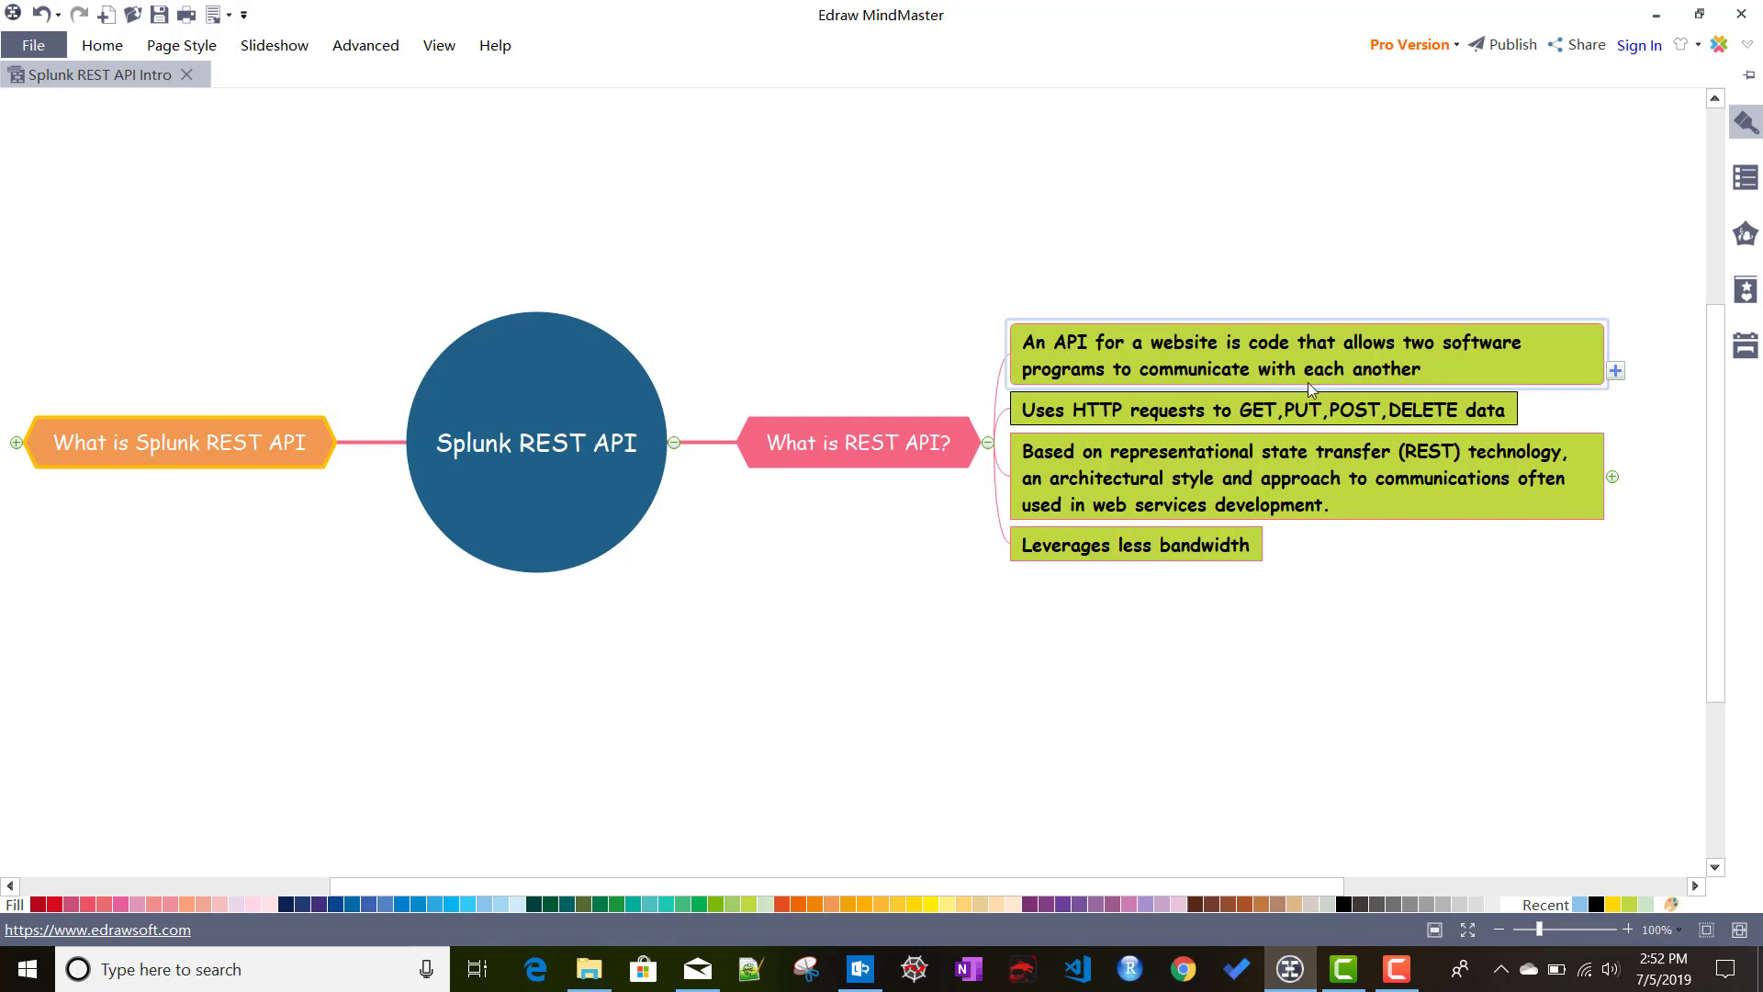
mouse_move(1205, 382)
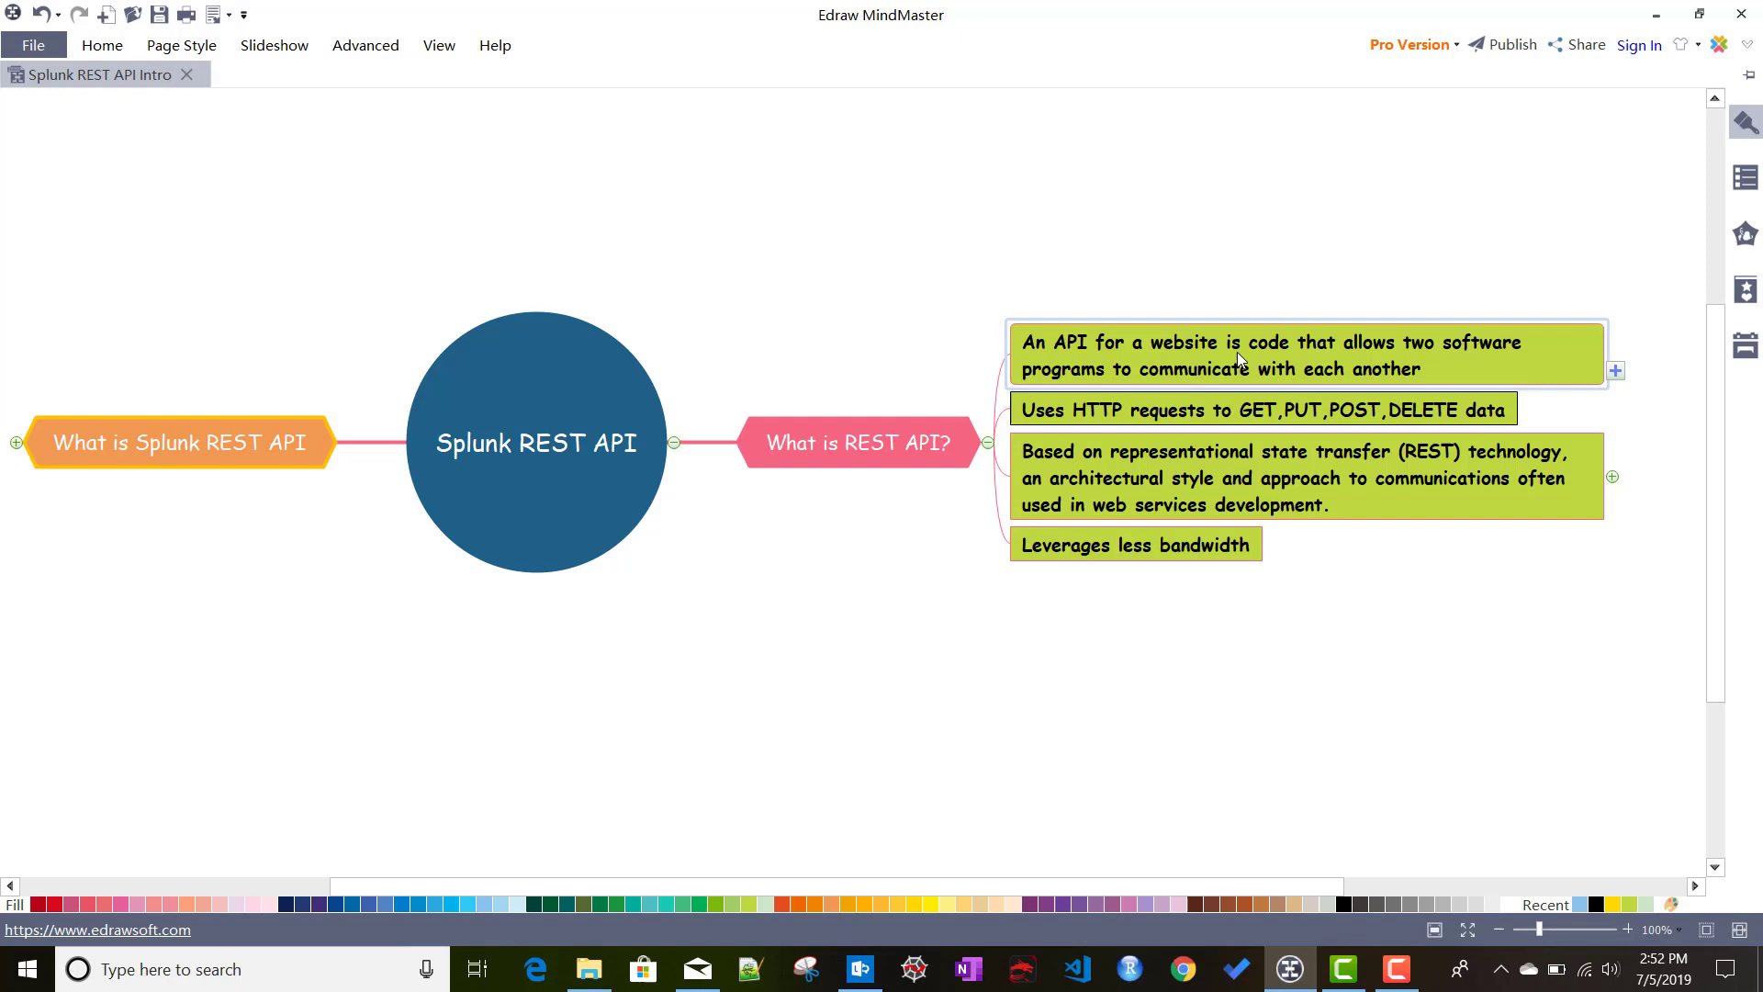
mouse_move(1061, 379)
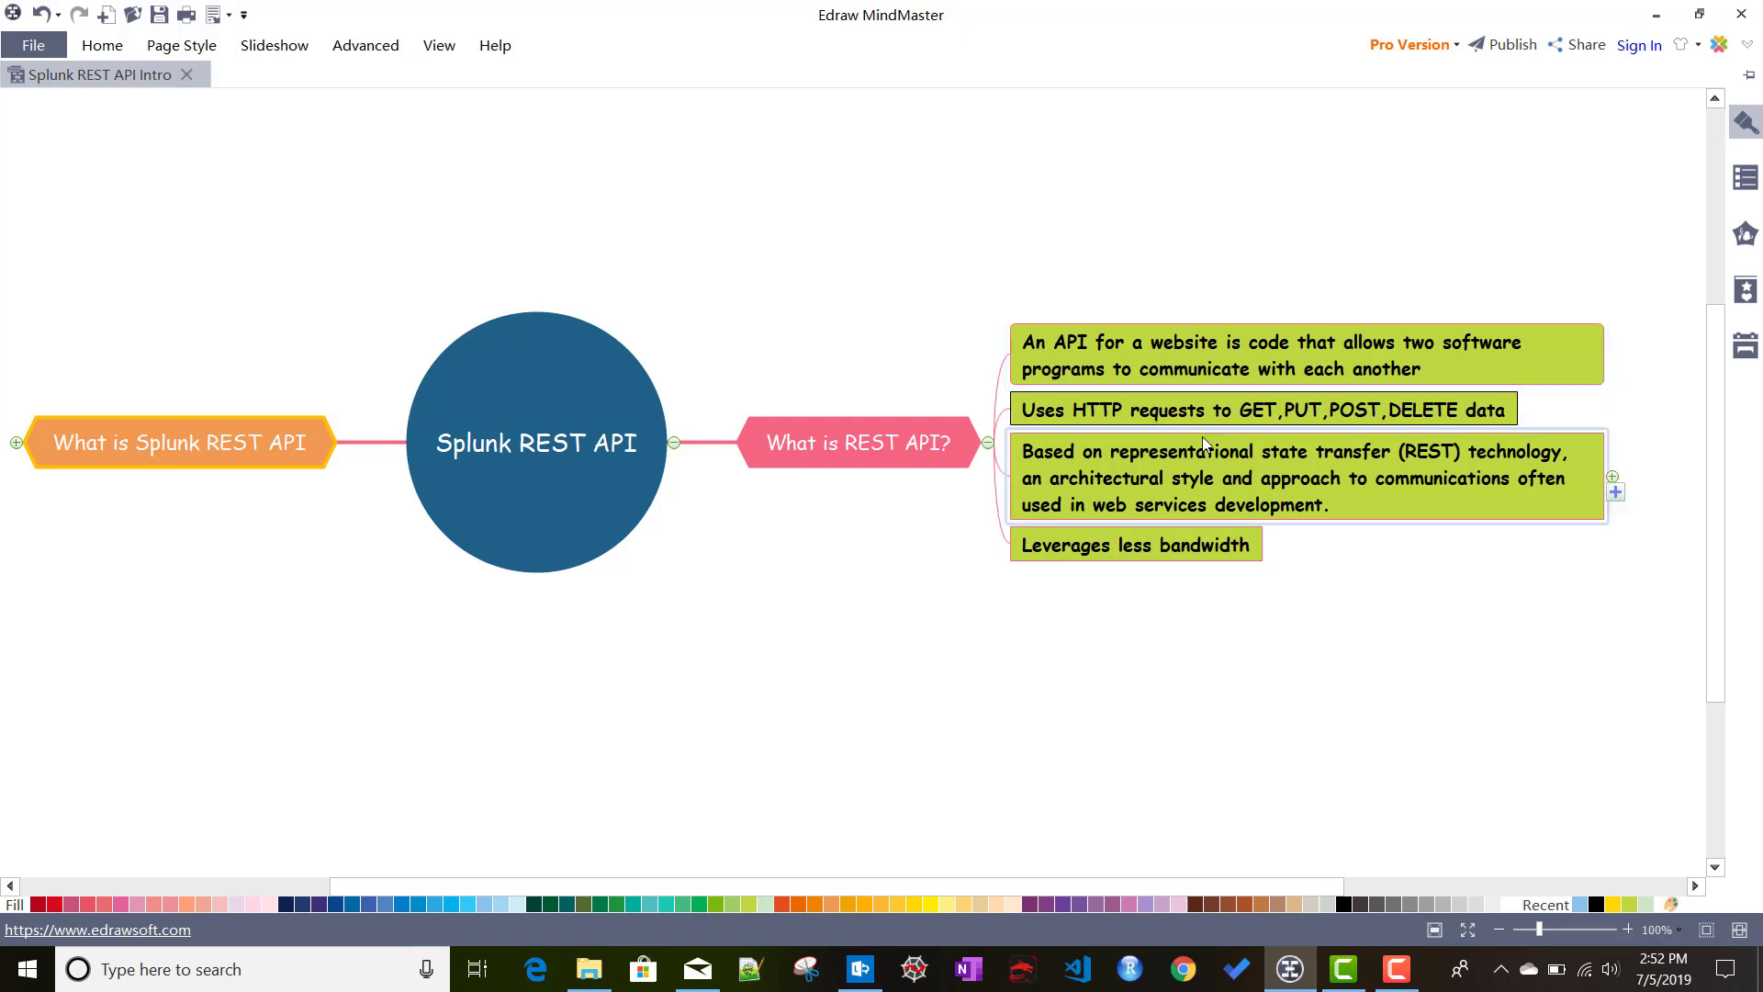
left_click(1264, 410)
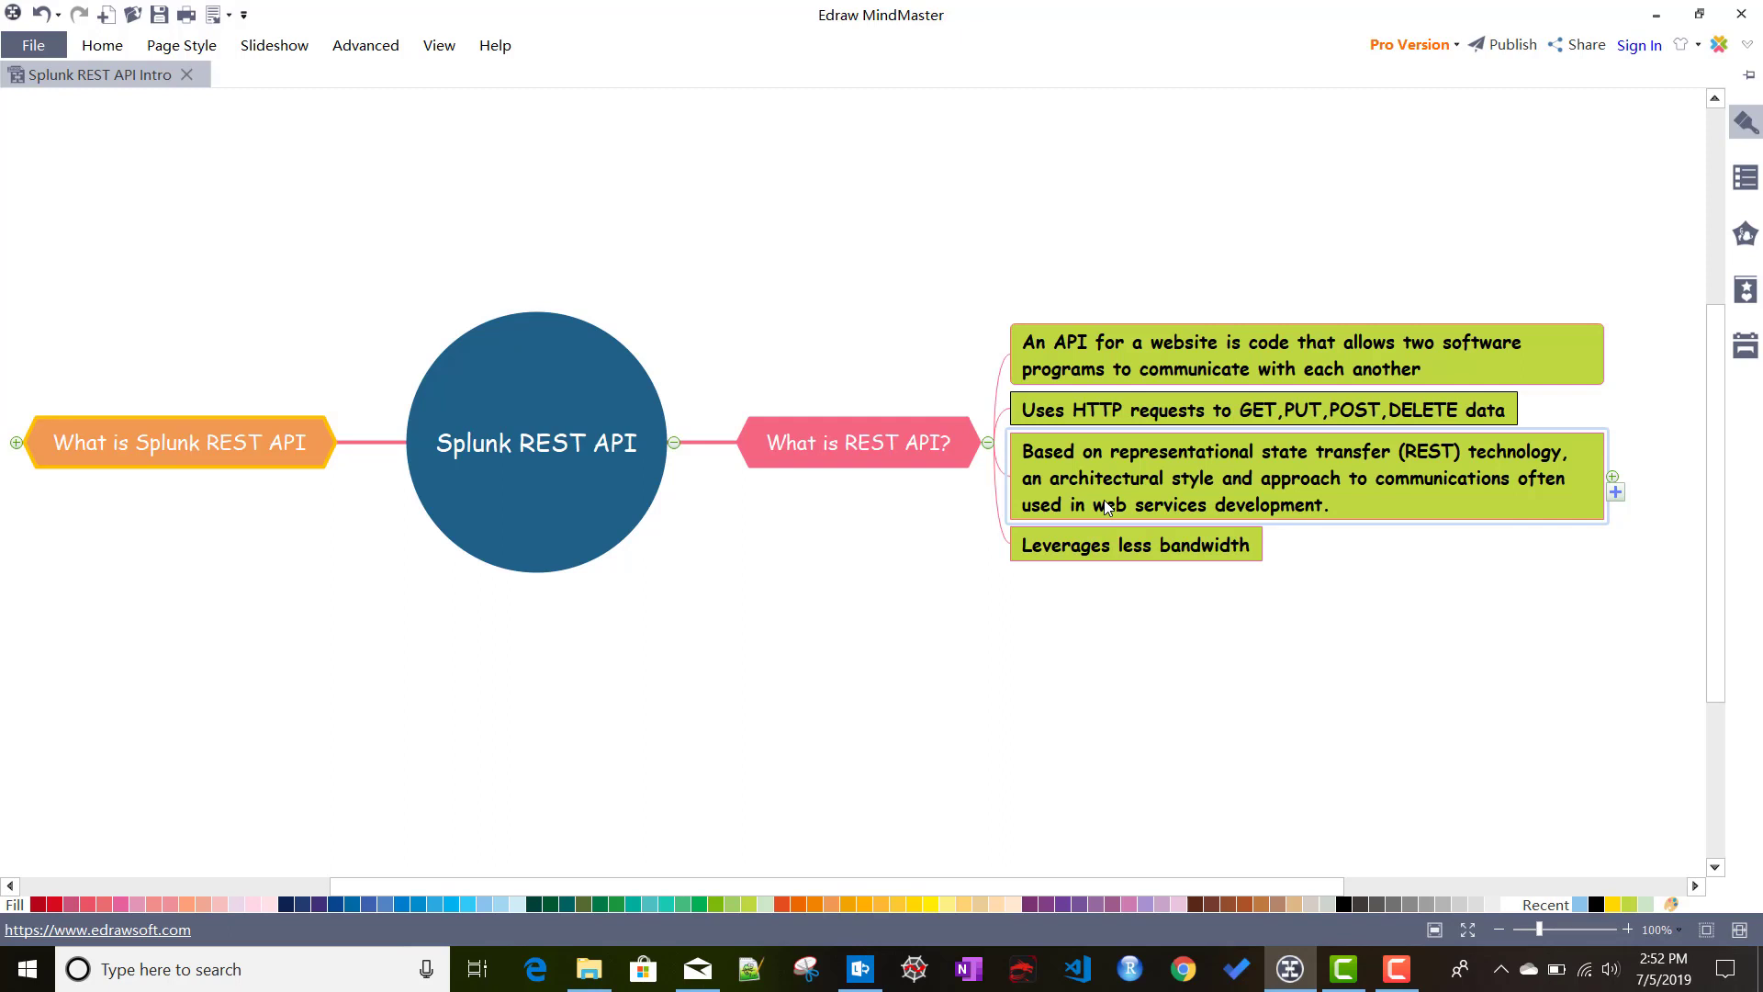
left_click(1061, 595)
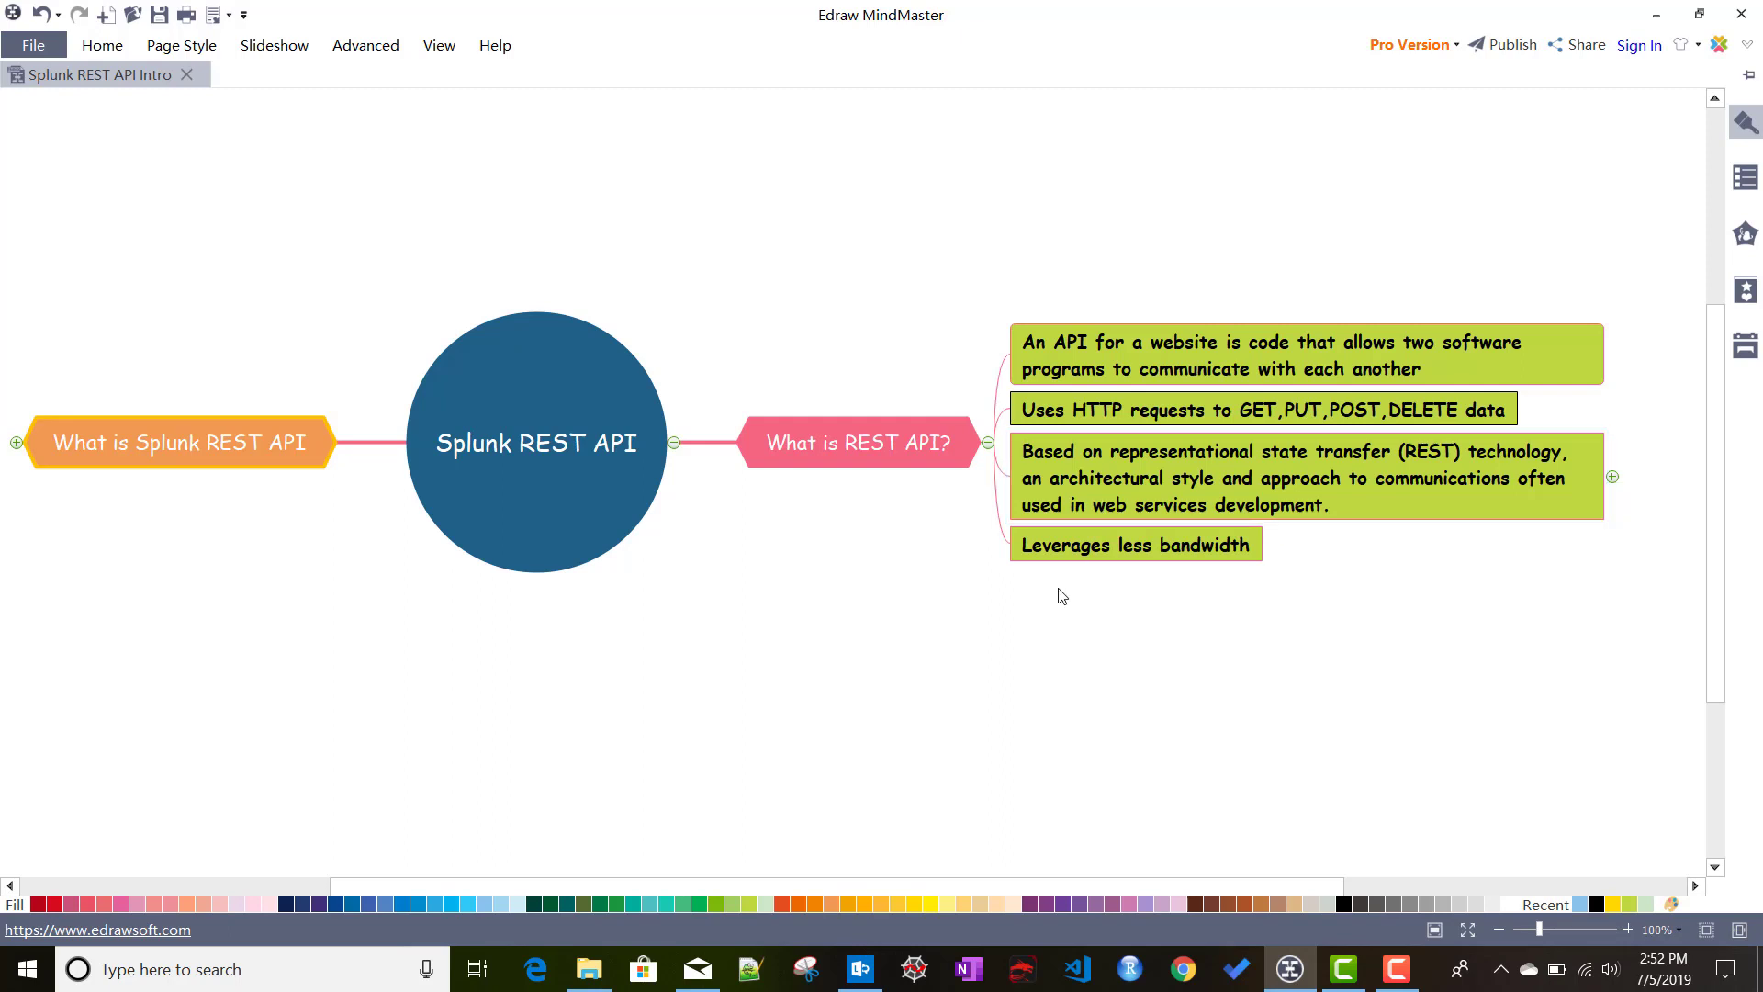
left_click(1322, 477)
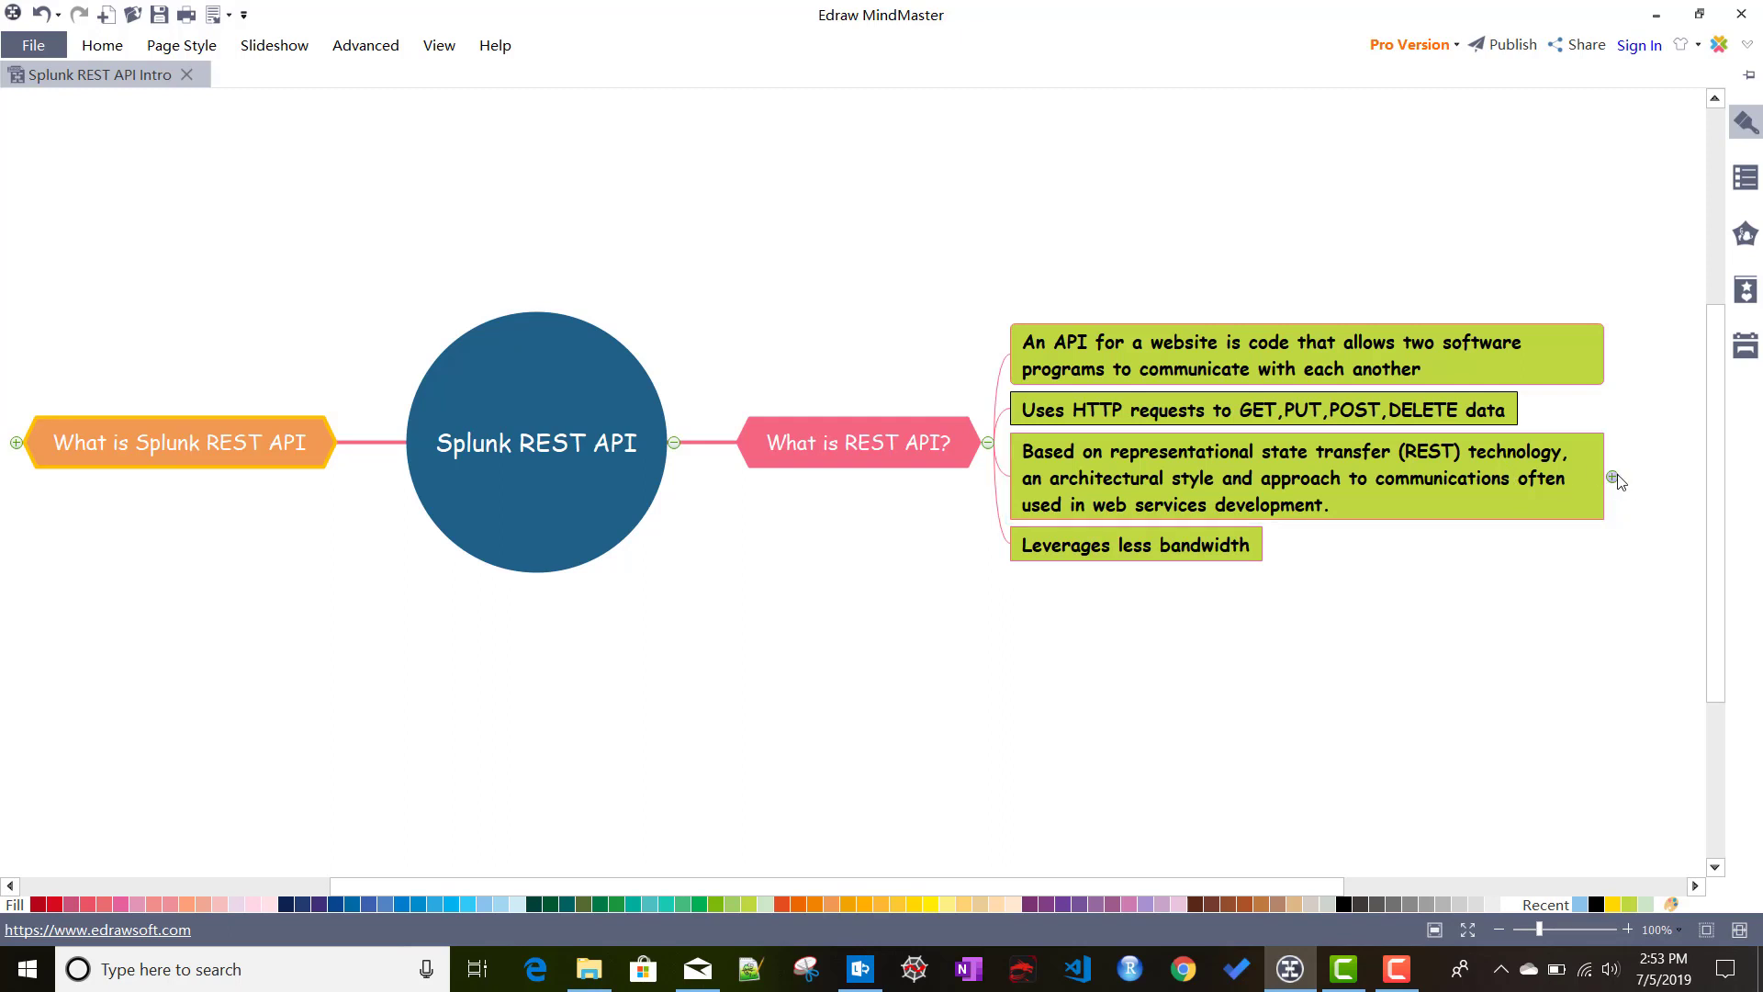
Step: Reveal the five architectural principles under the representational state transfer subtopic
left_click(1613, 477)
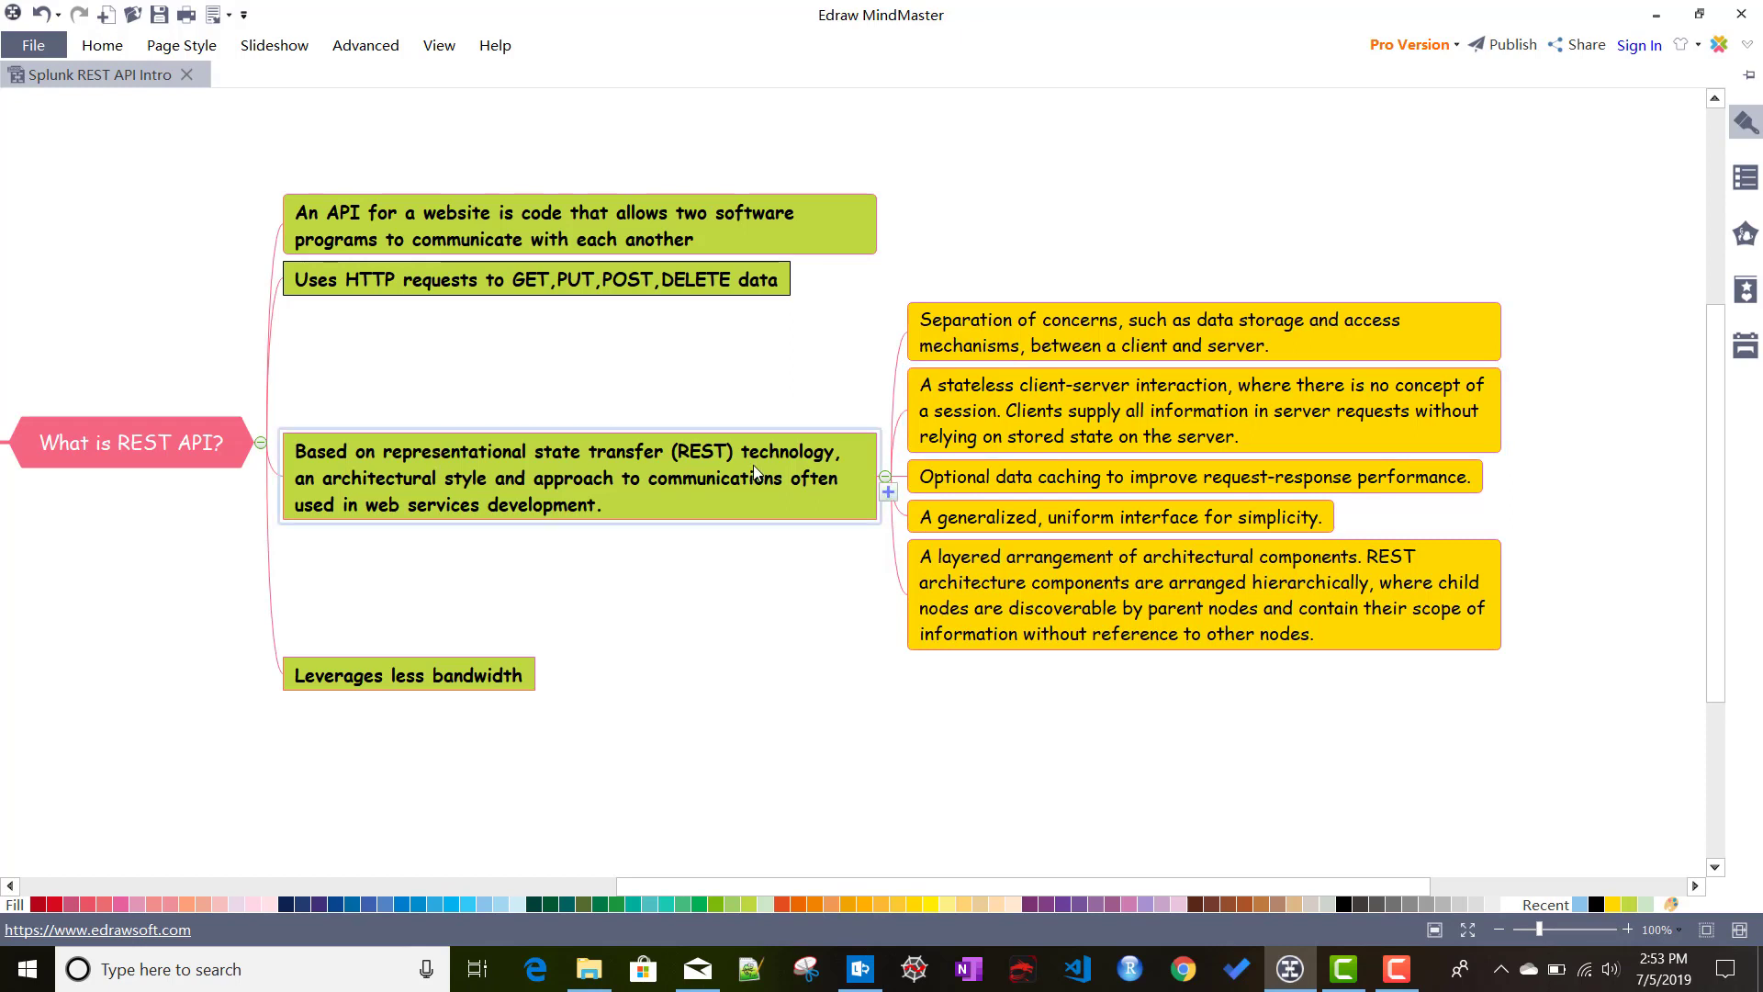
left_click(1157, 345)
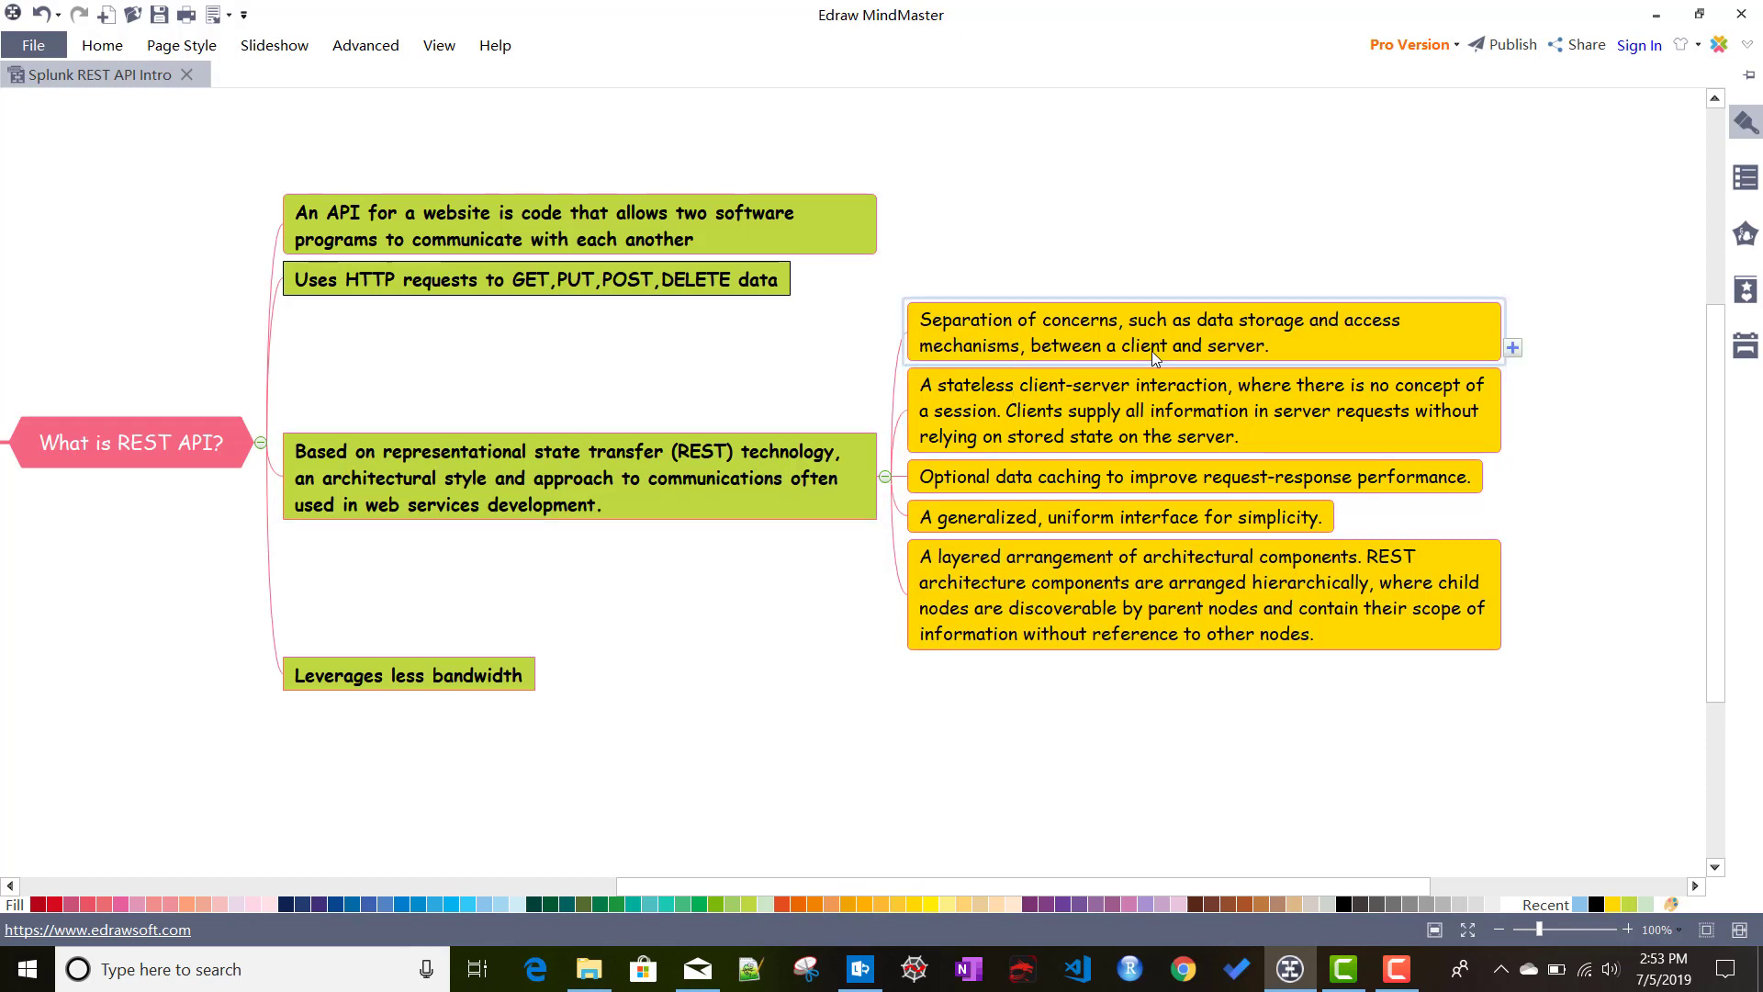
mouse_move(1036, 349)
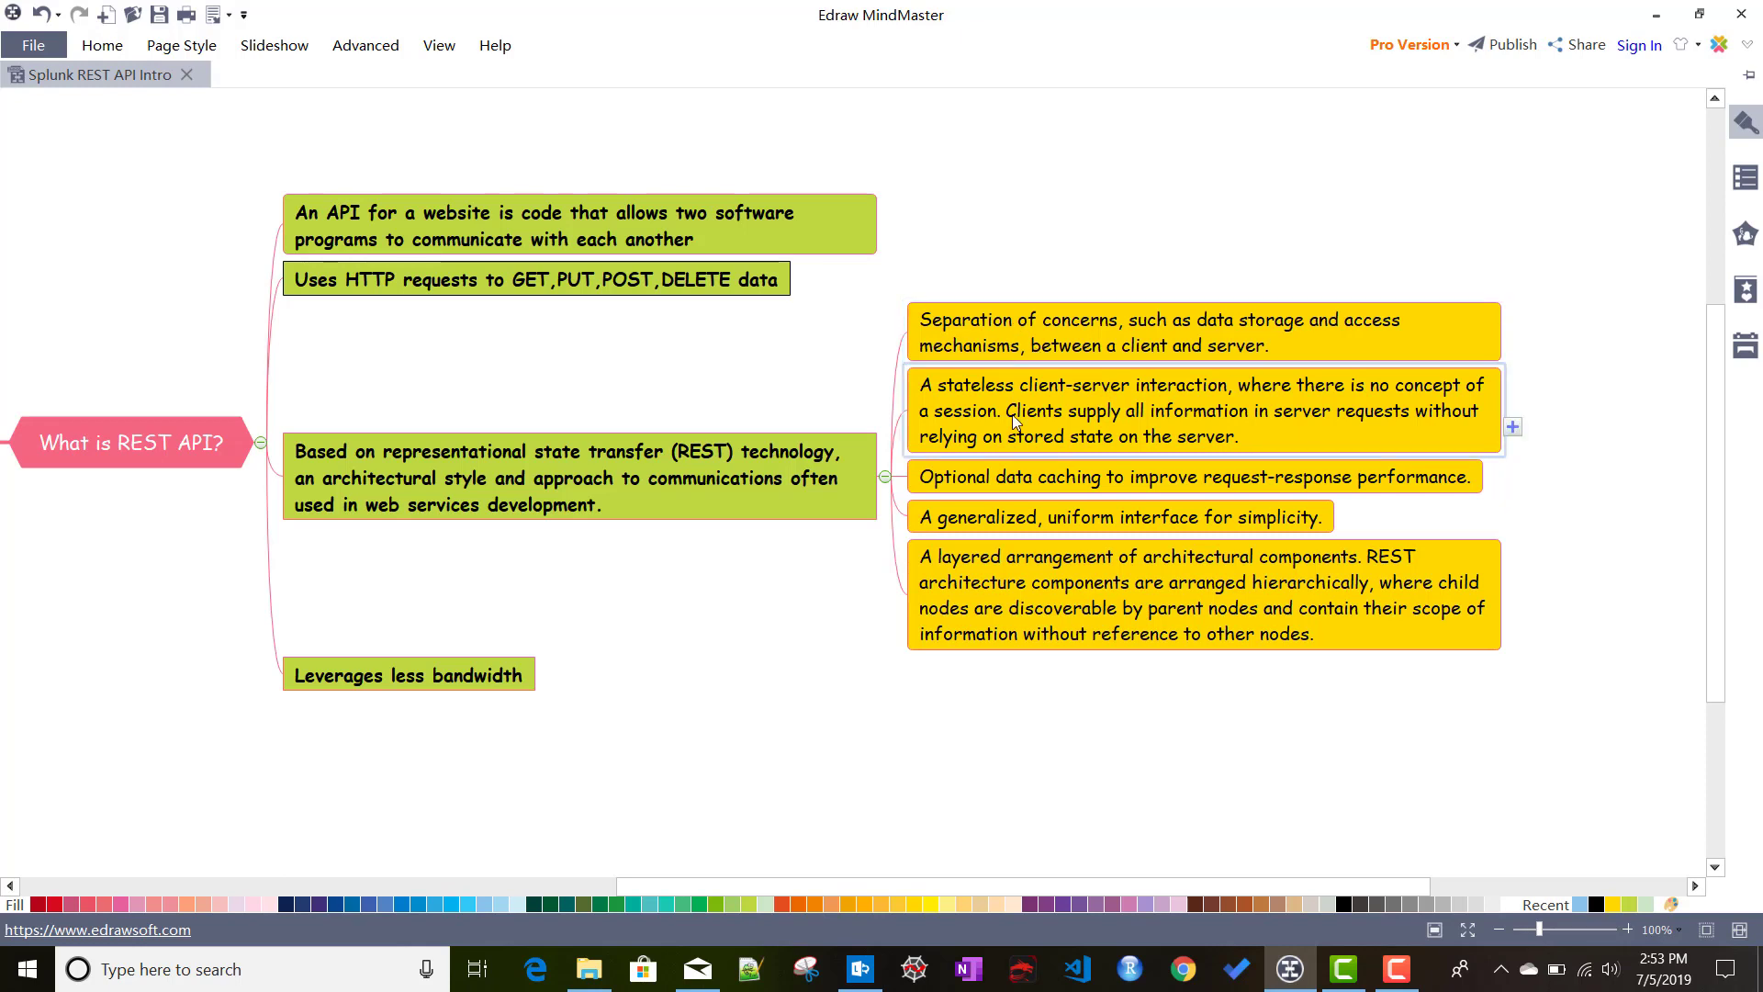
mouse_move(1006, 433)
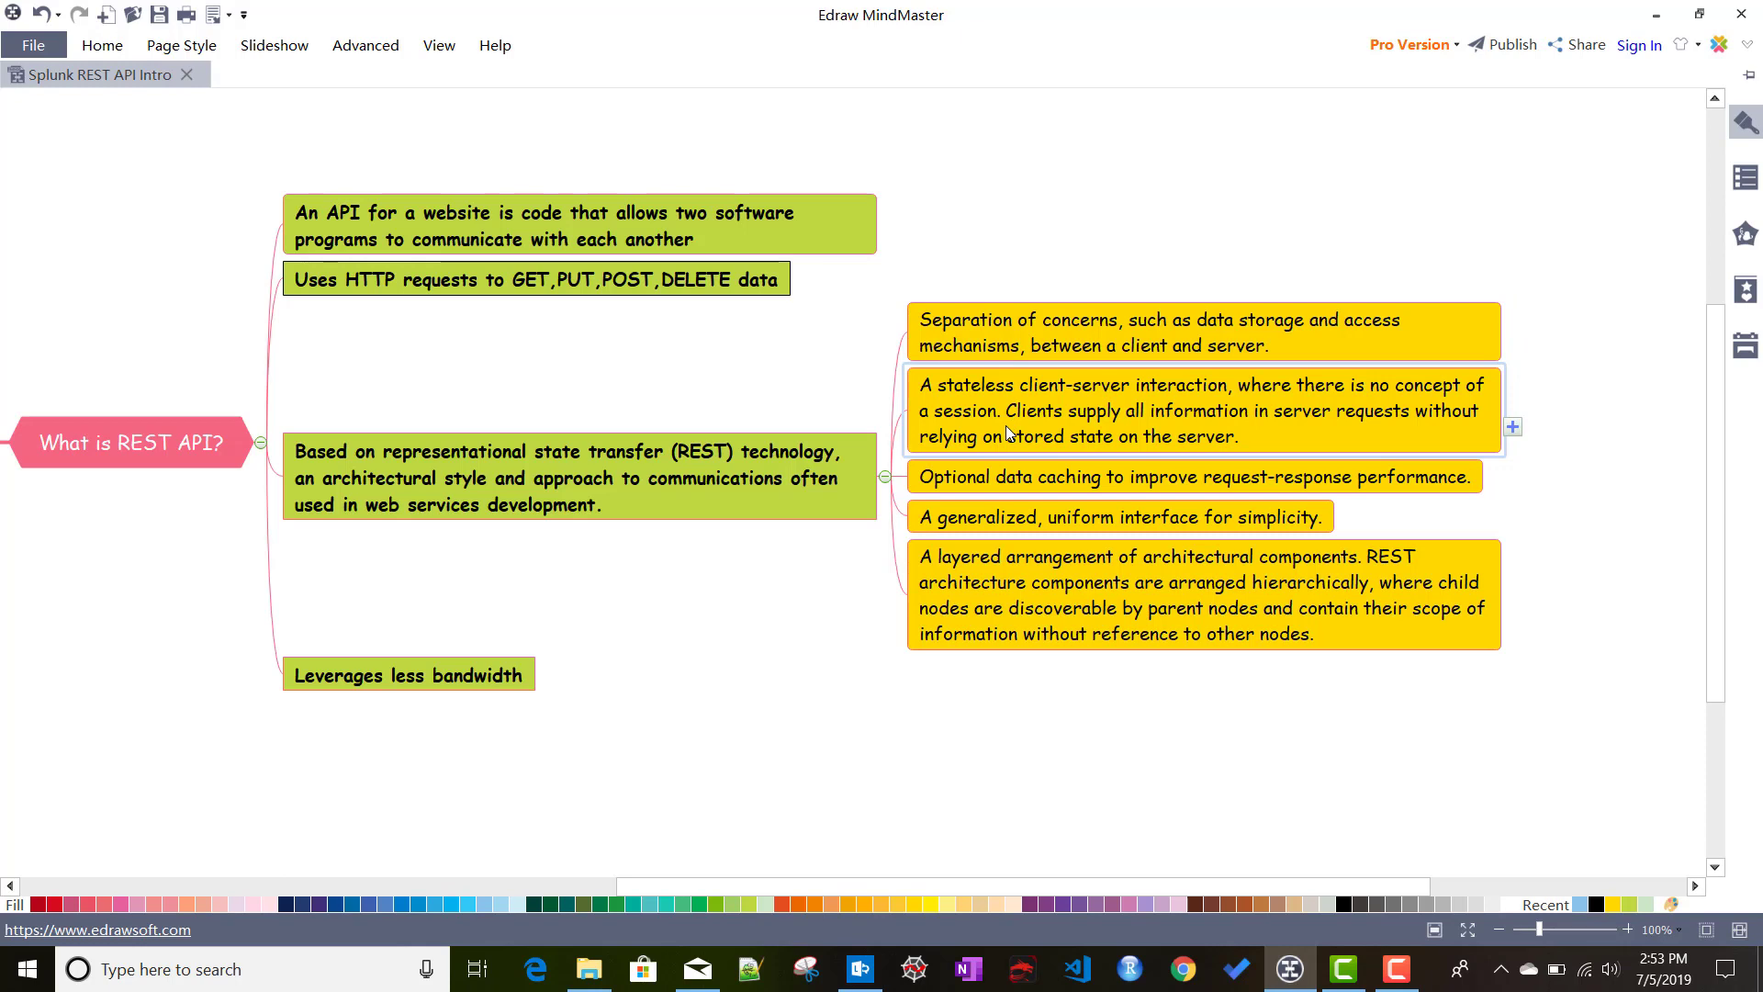
mouse_move(1038, 429)
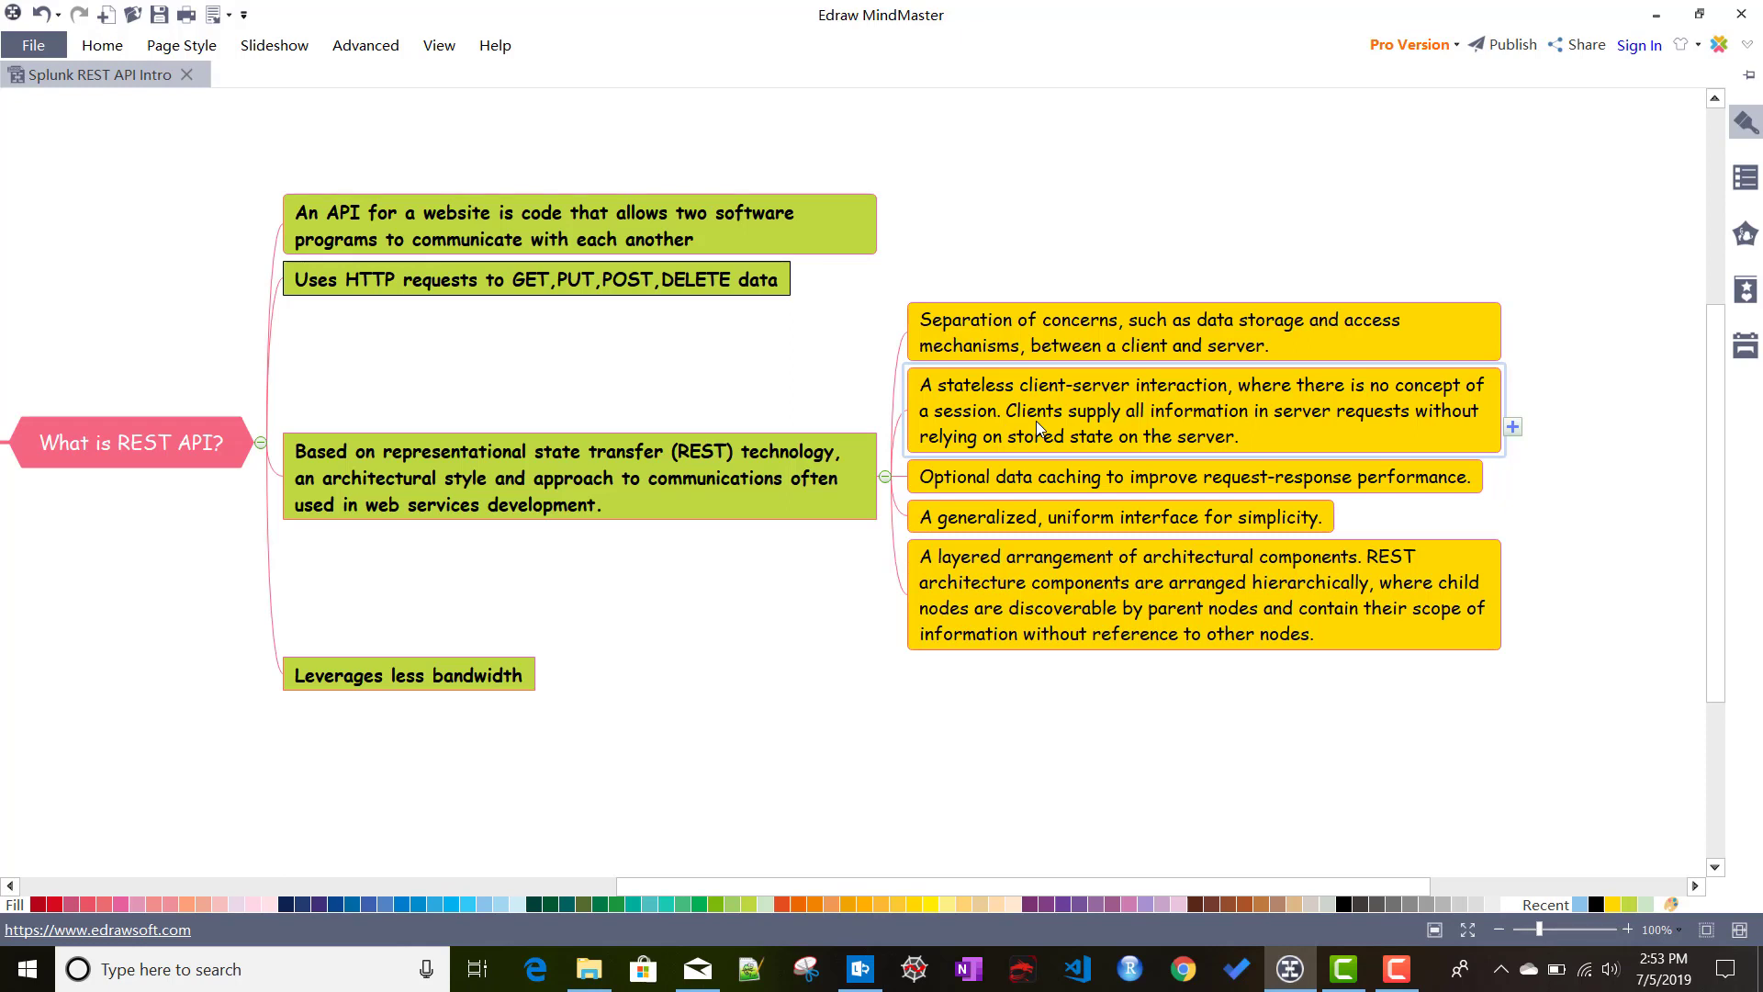
mouse_move(1370, 425)
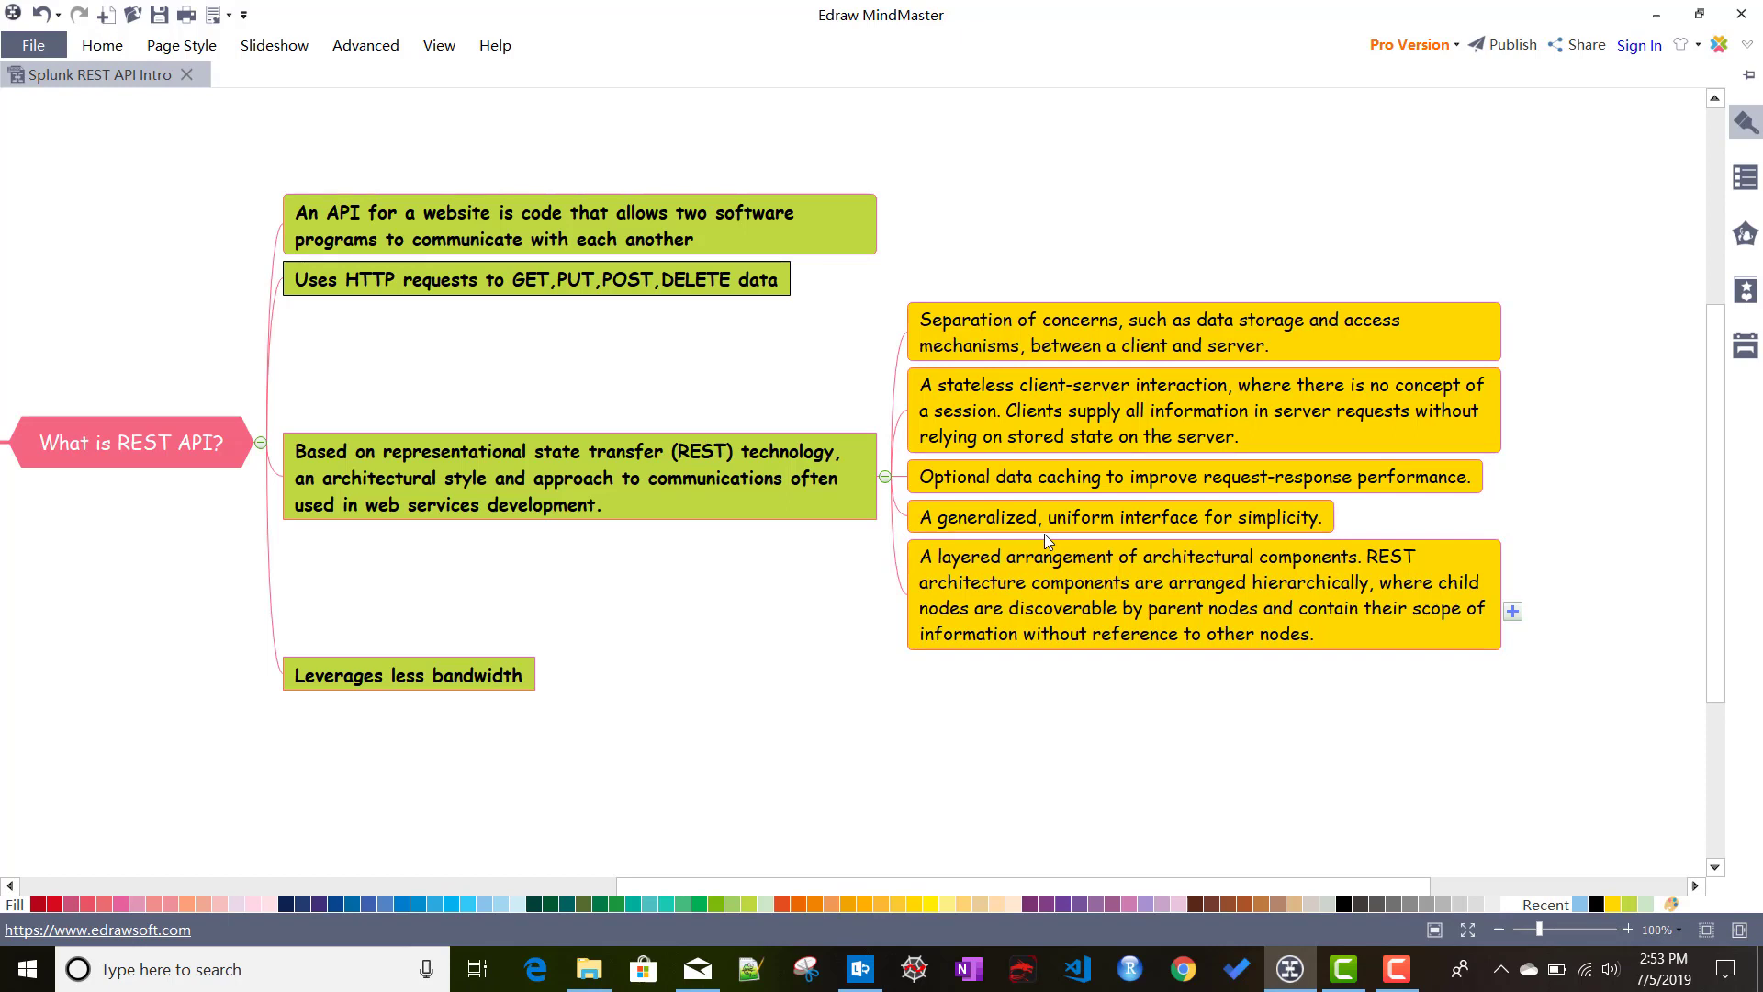
left_click(986, 556)
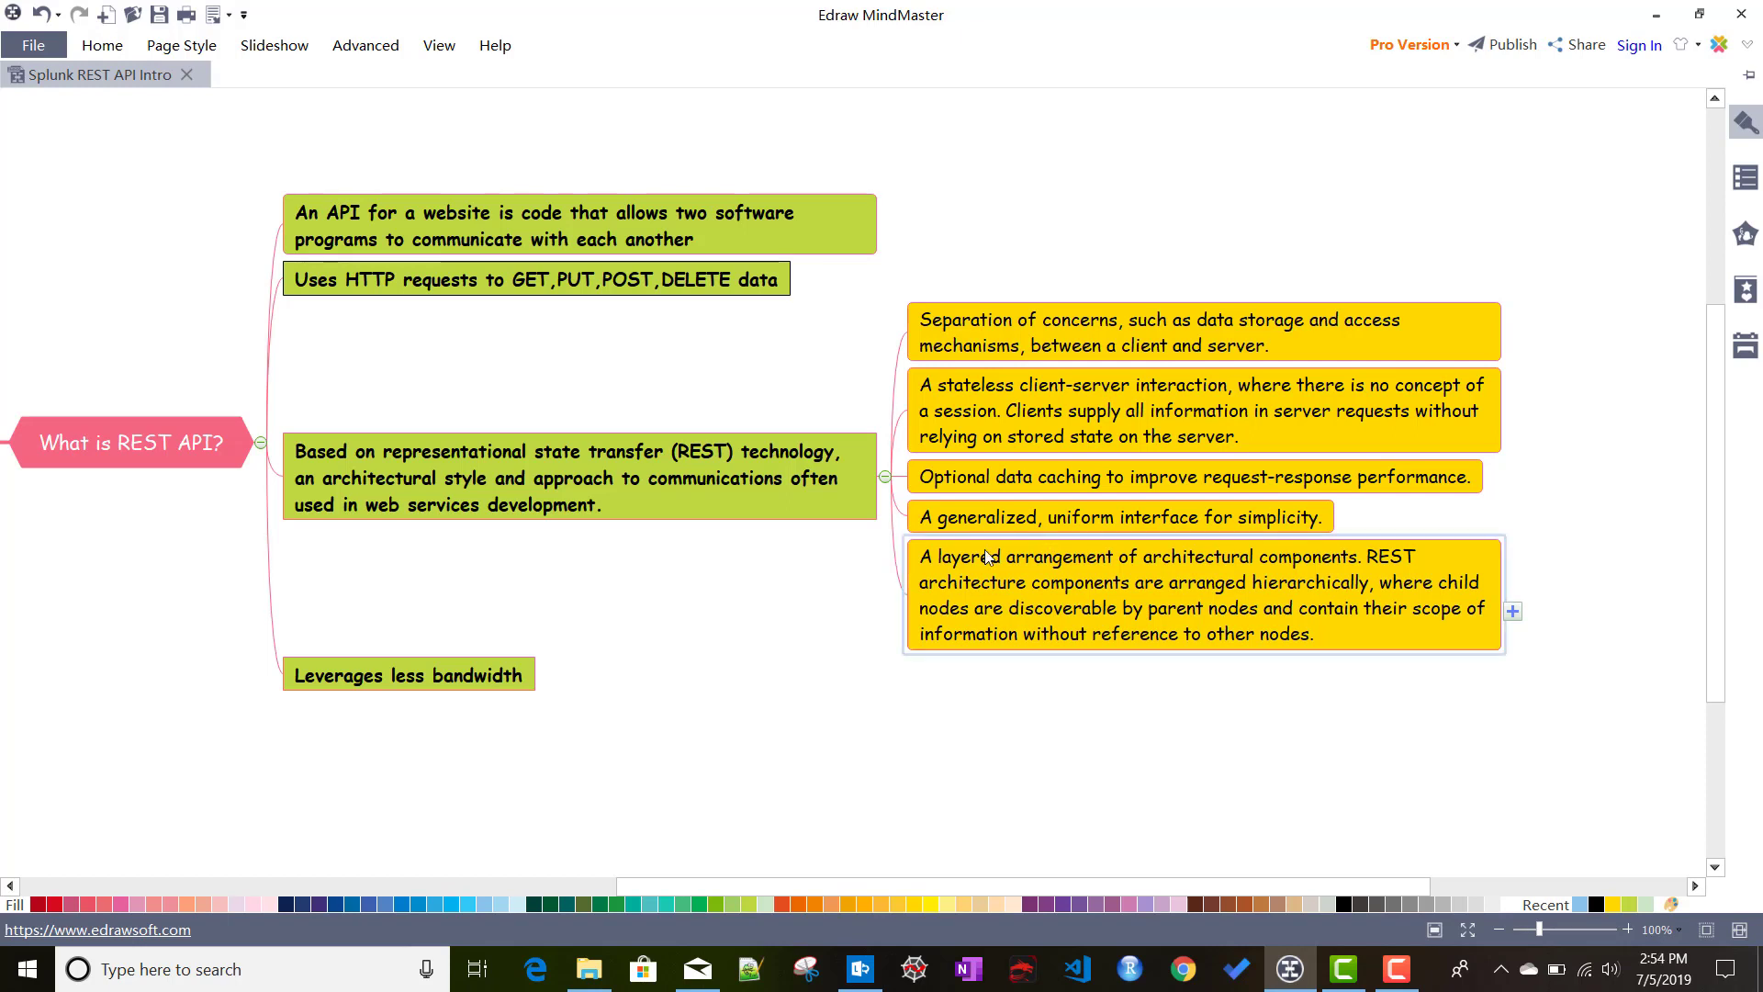
mouse_move(1043, 547)
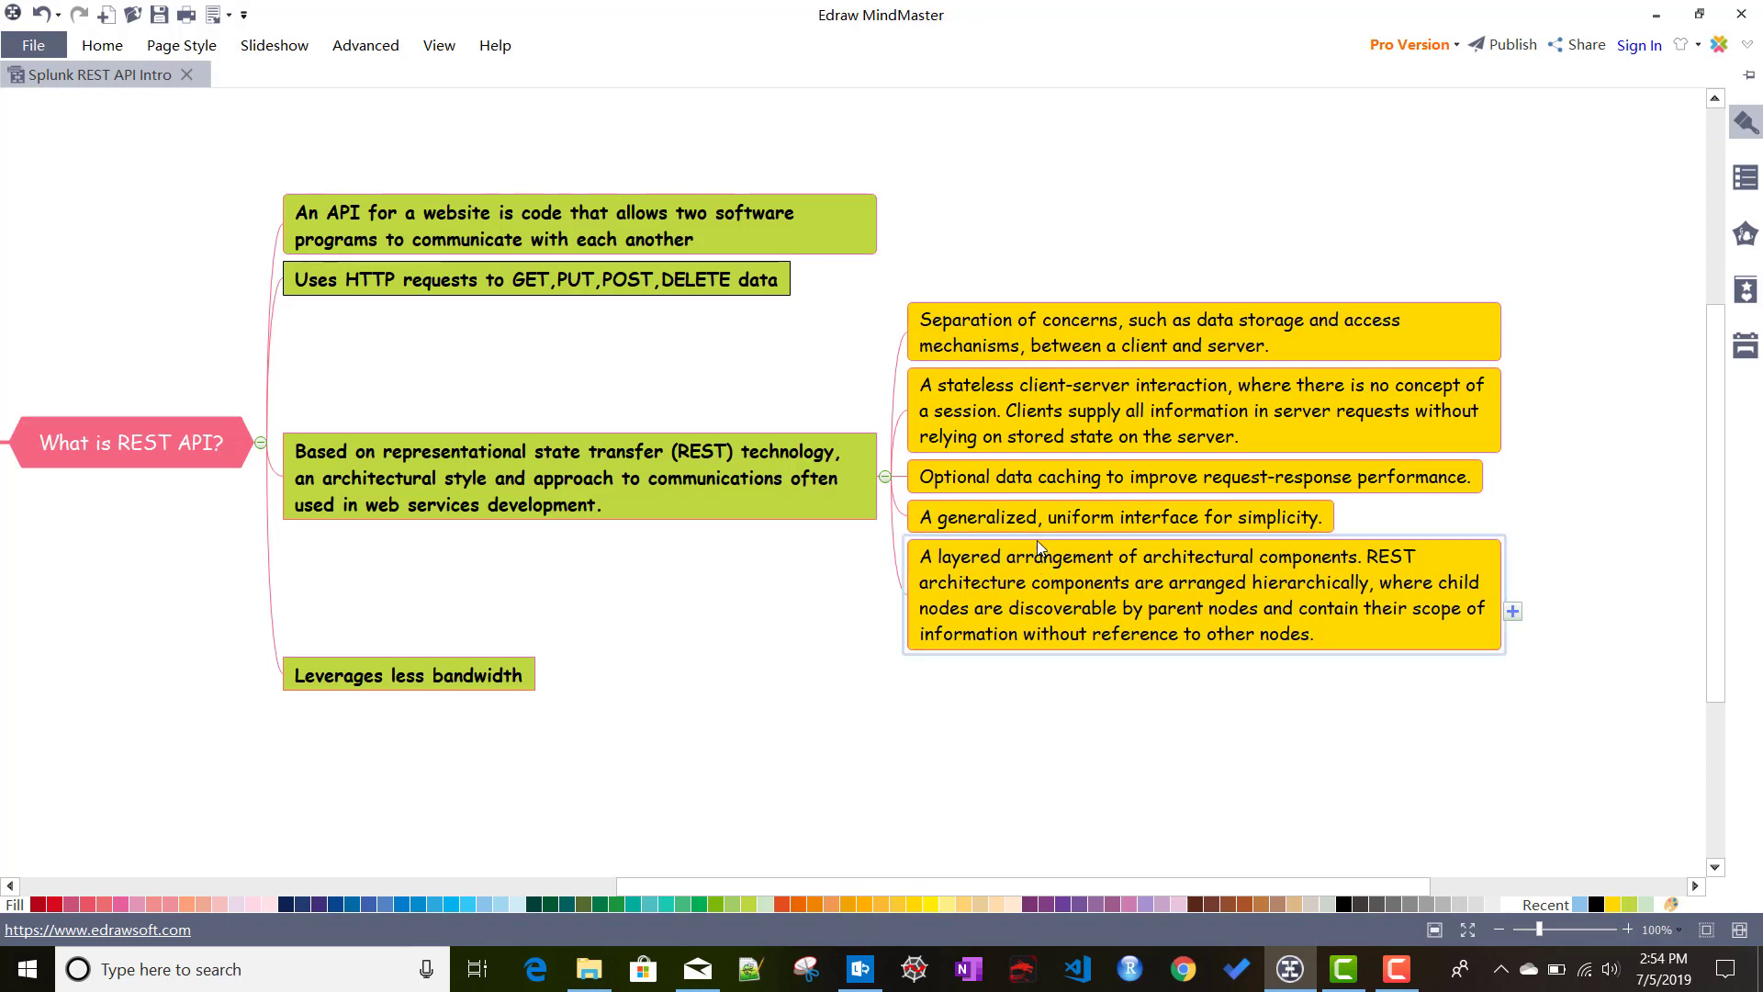
mouse_move(1041, 676)
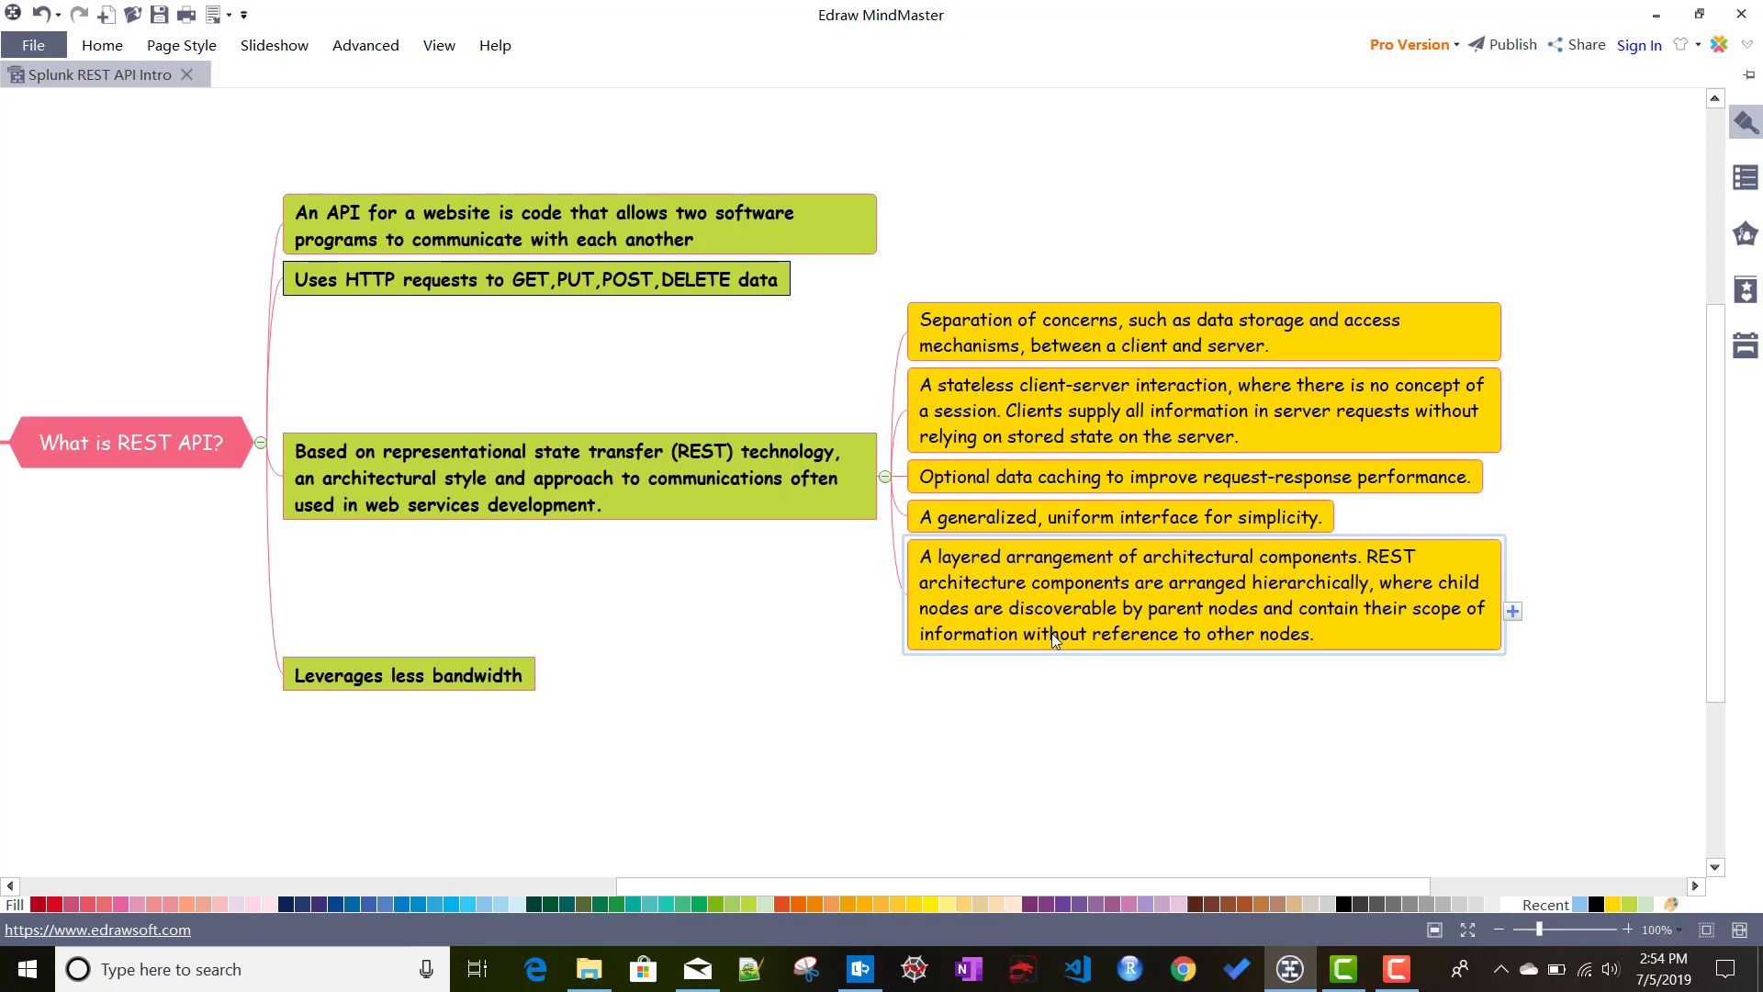
mouse_move(1080, 621)
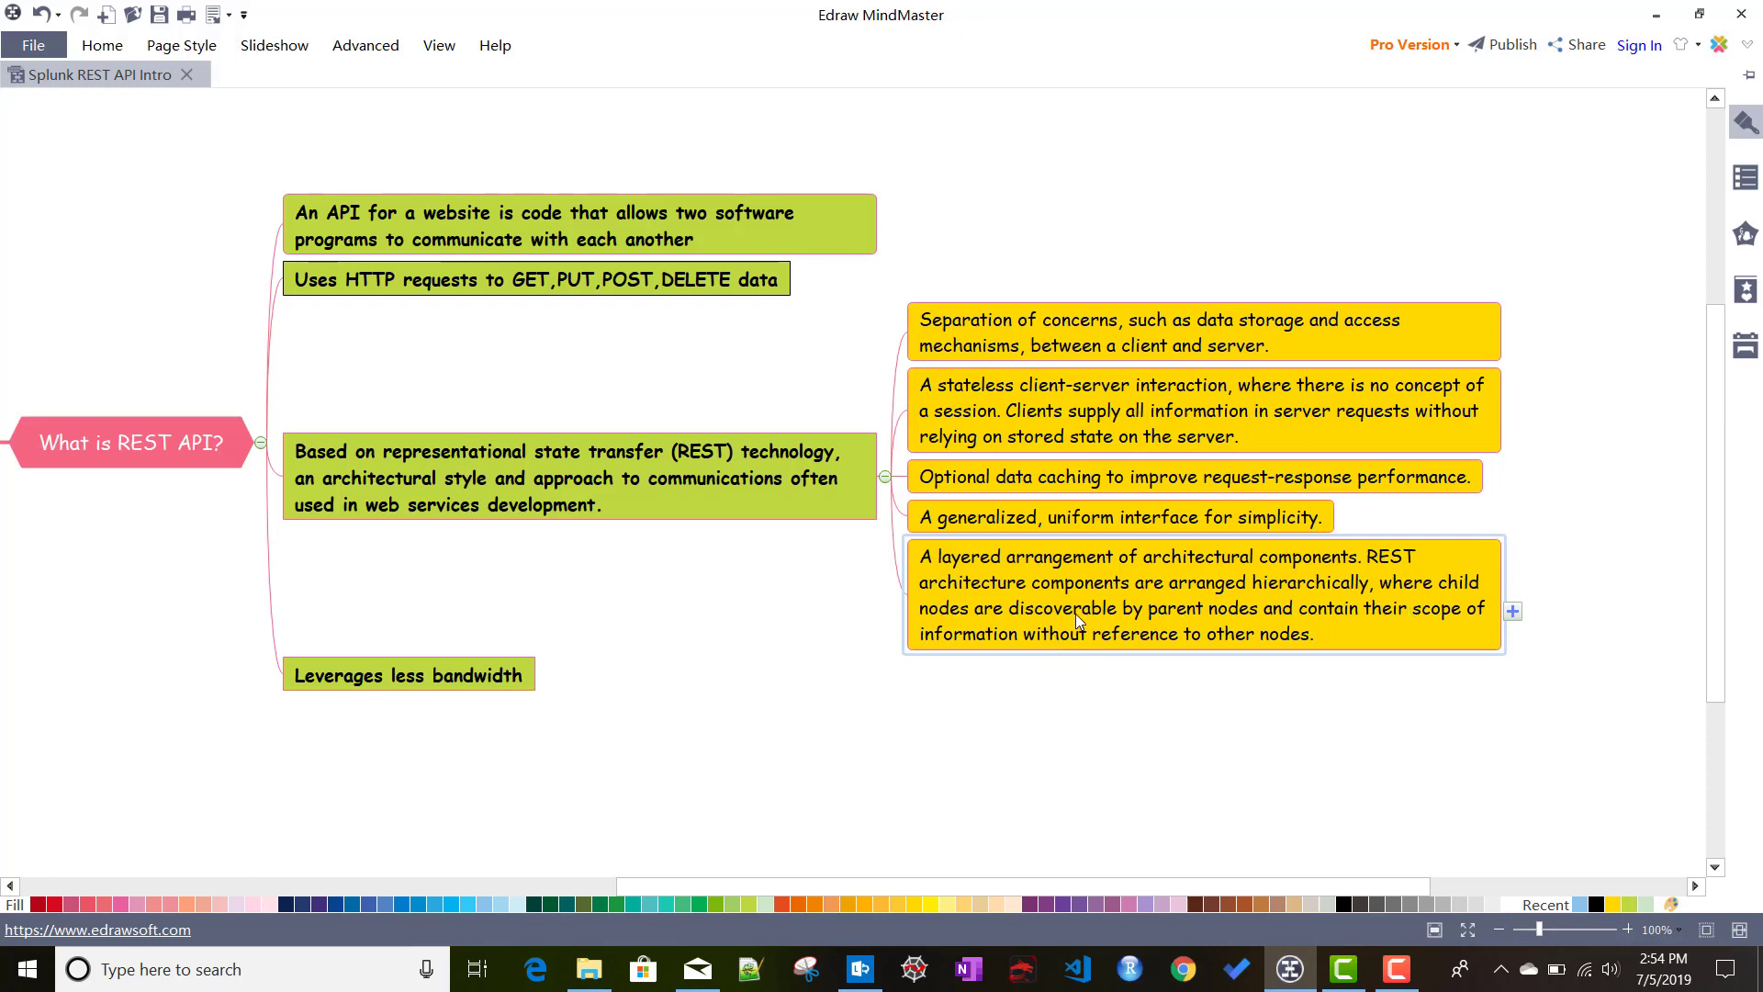
mouse_move(1247, 621)
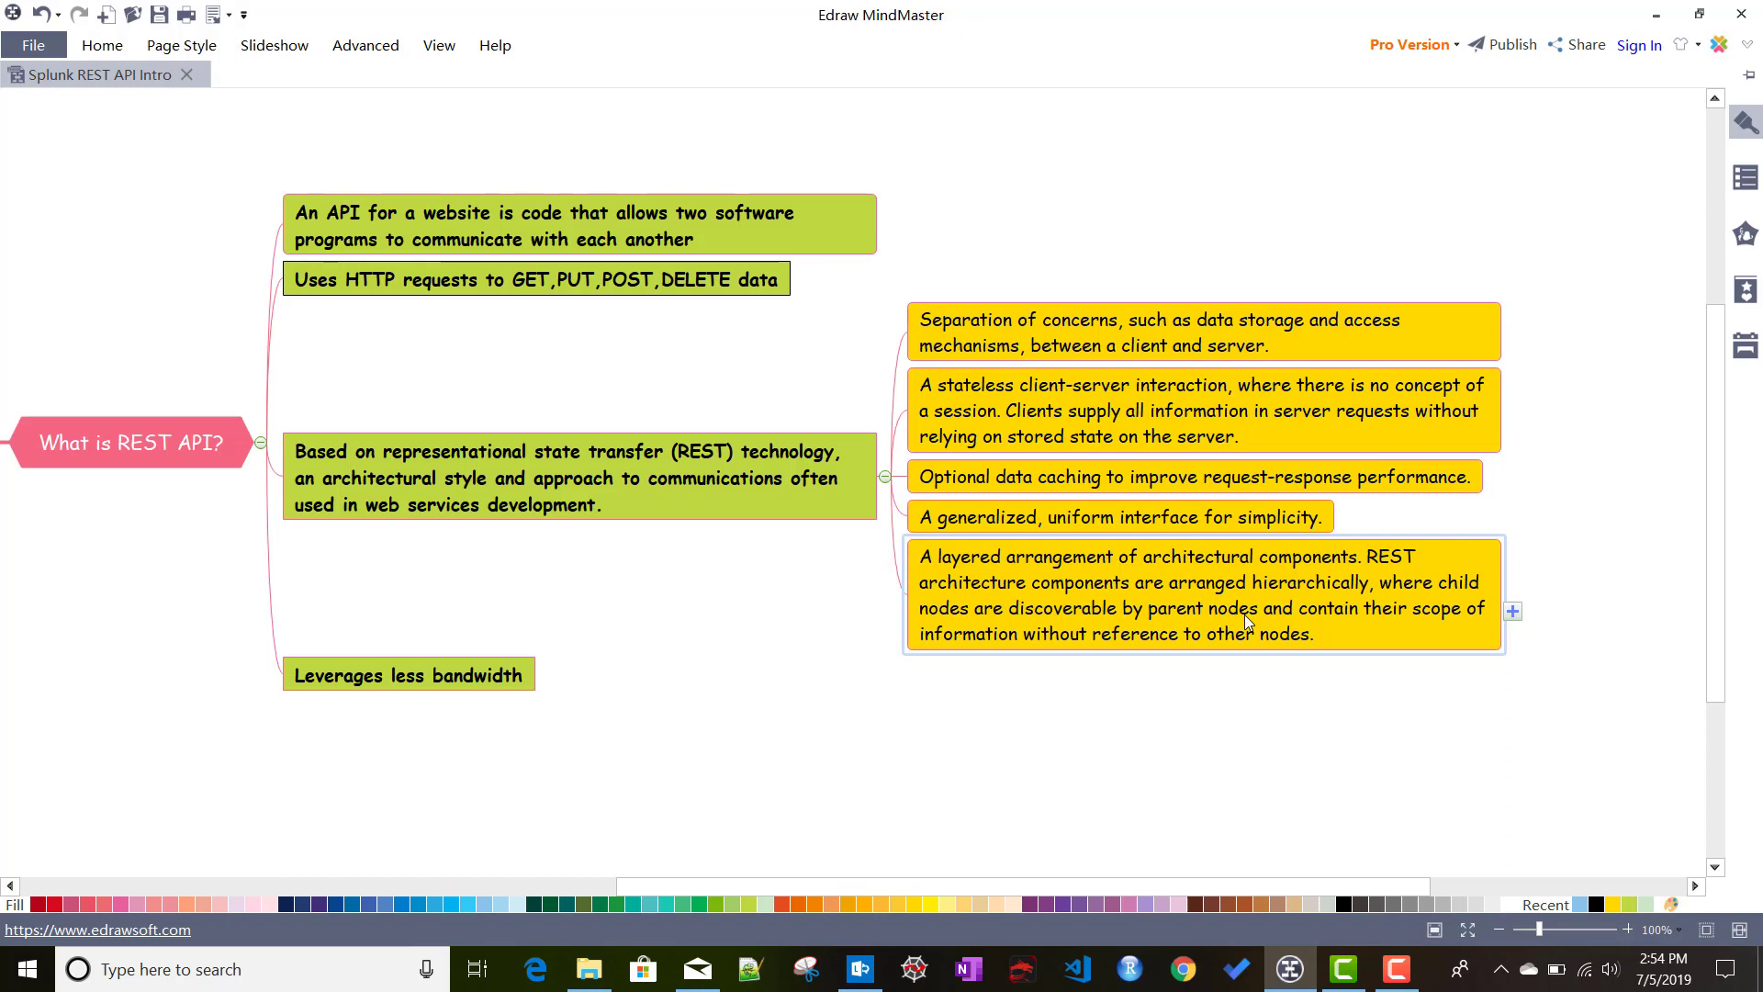
mouse_move(1362, 624)
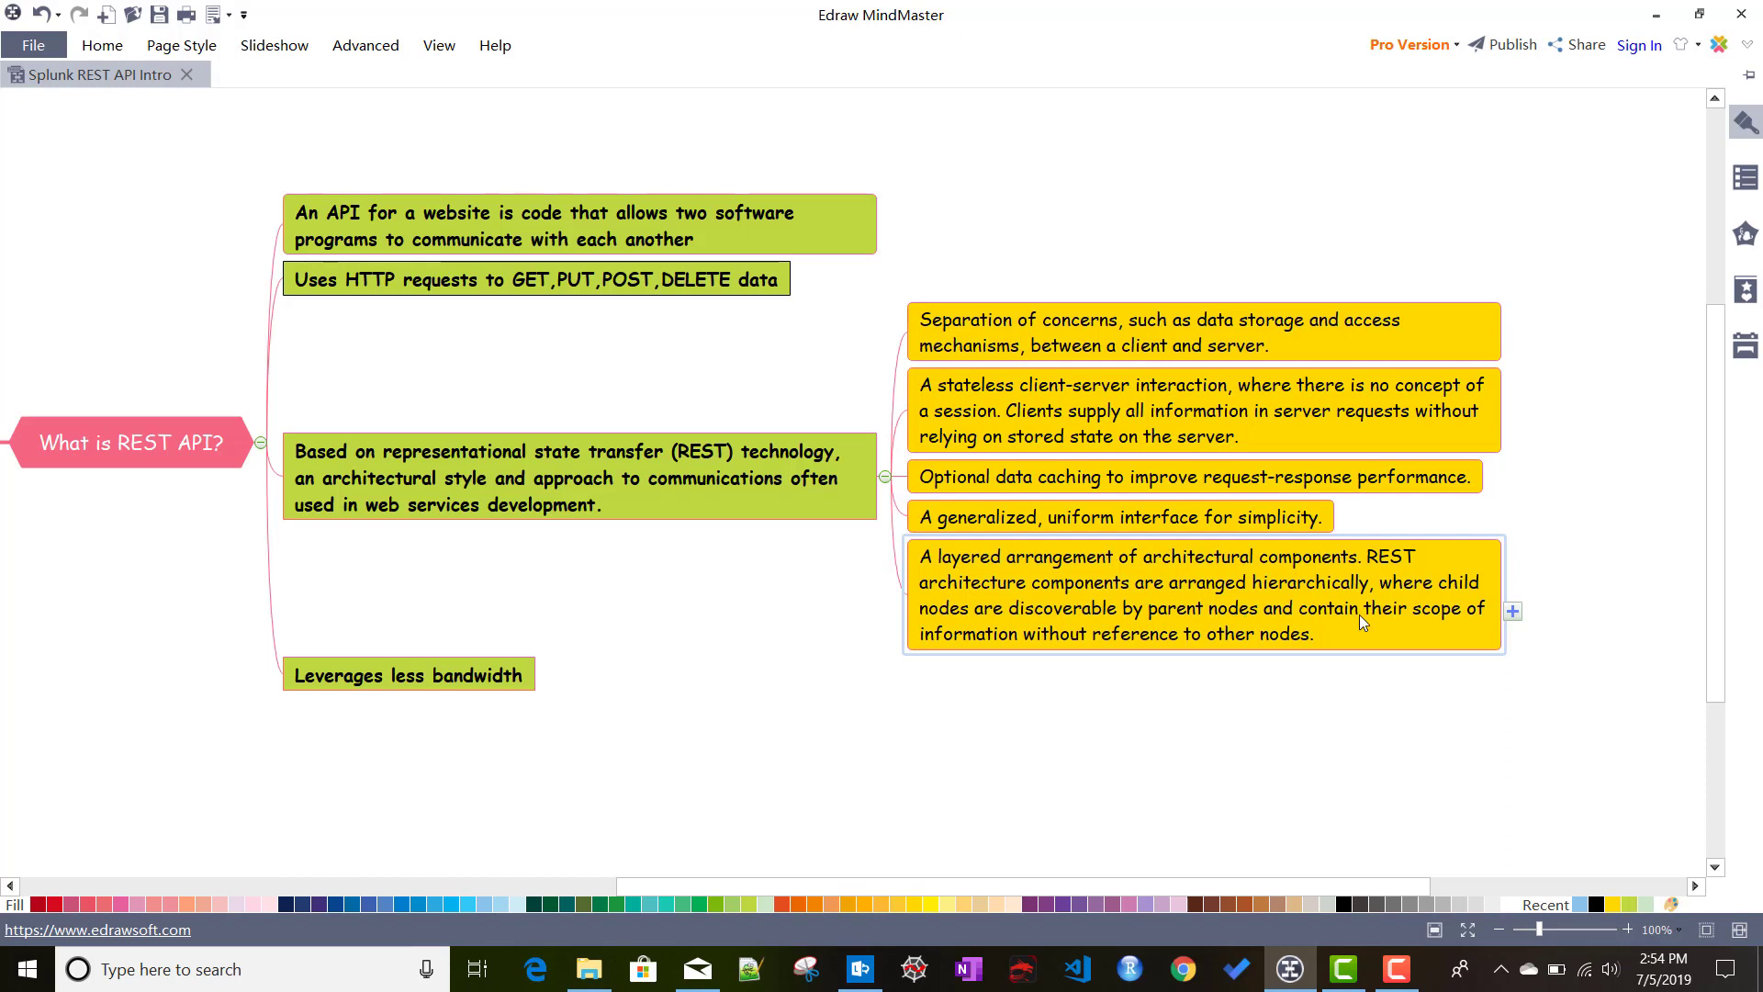
mouse_move(1120, 639)
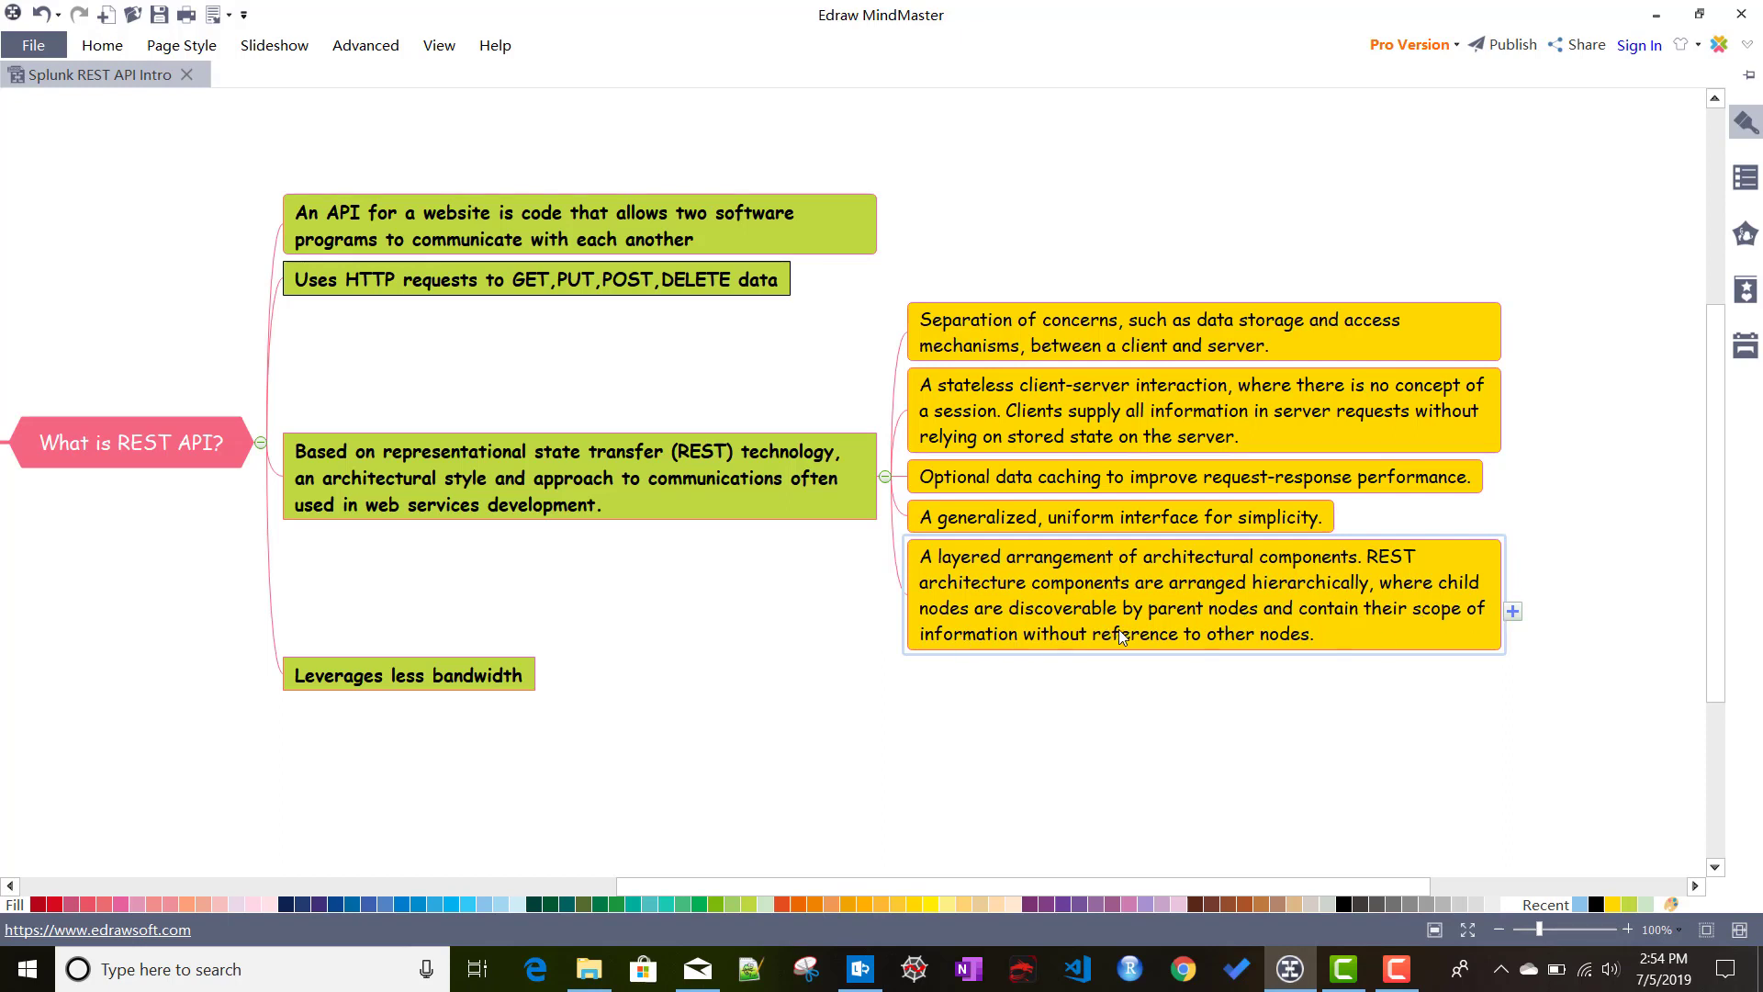
mouse_move(1245, 637)
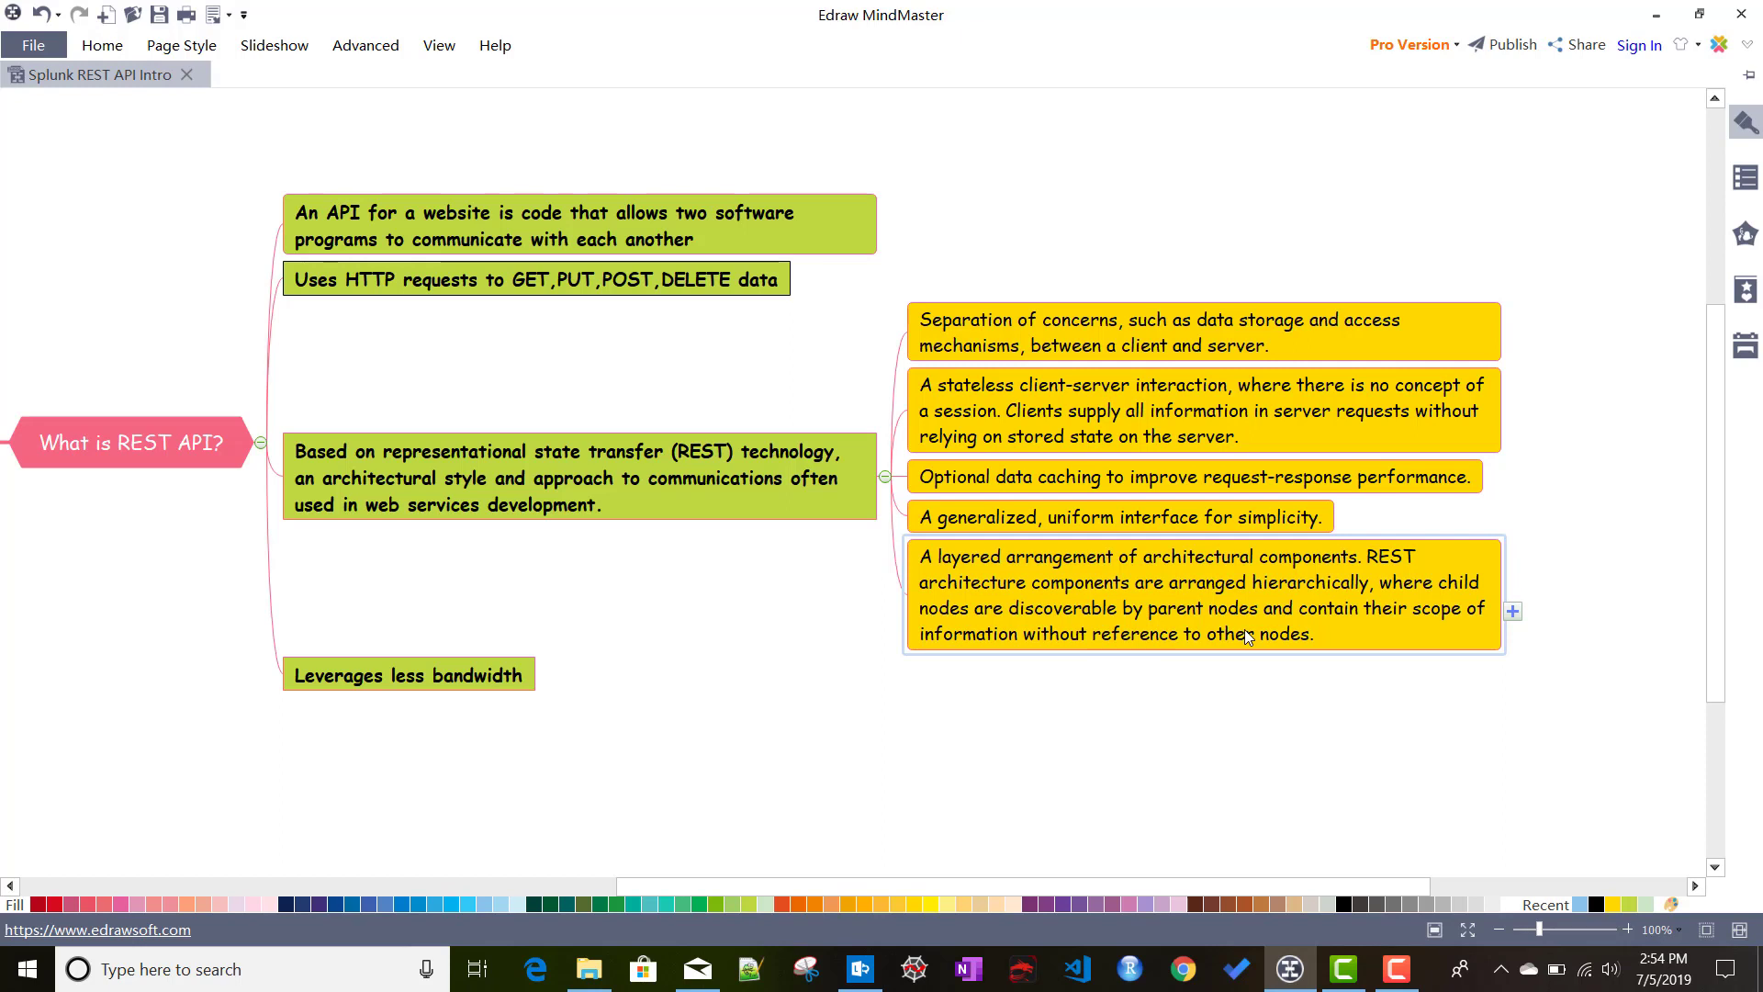
mouse_move(904, 657)
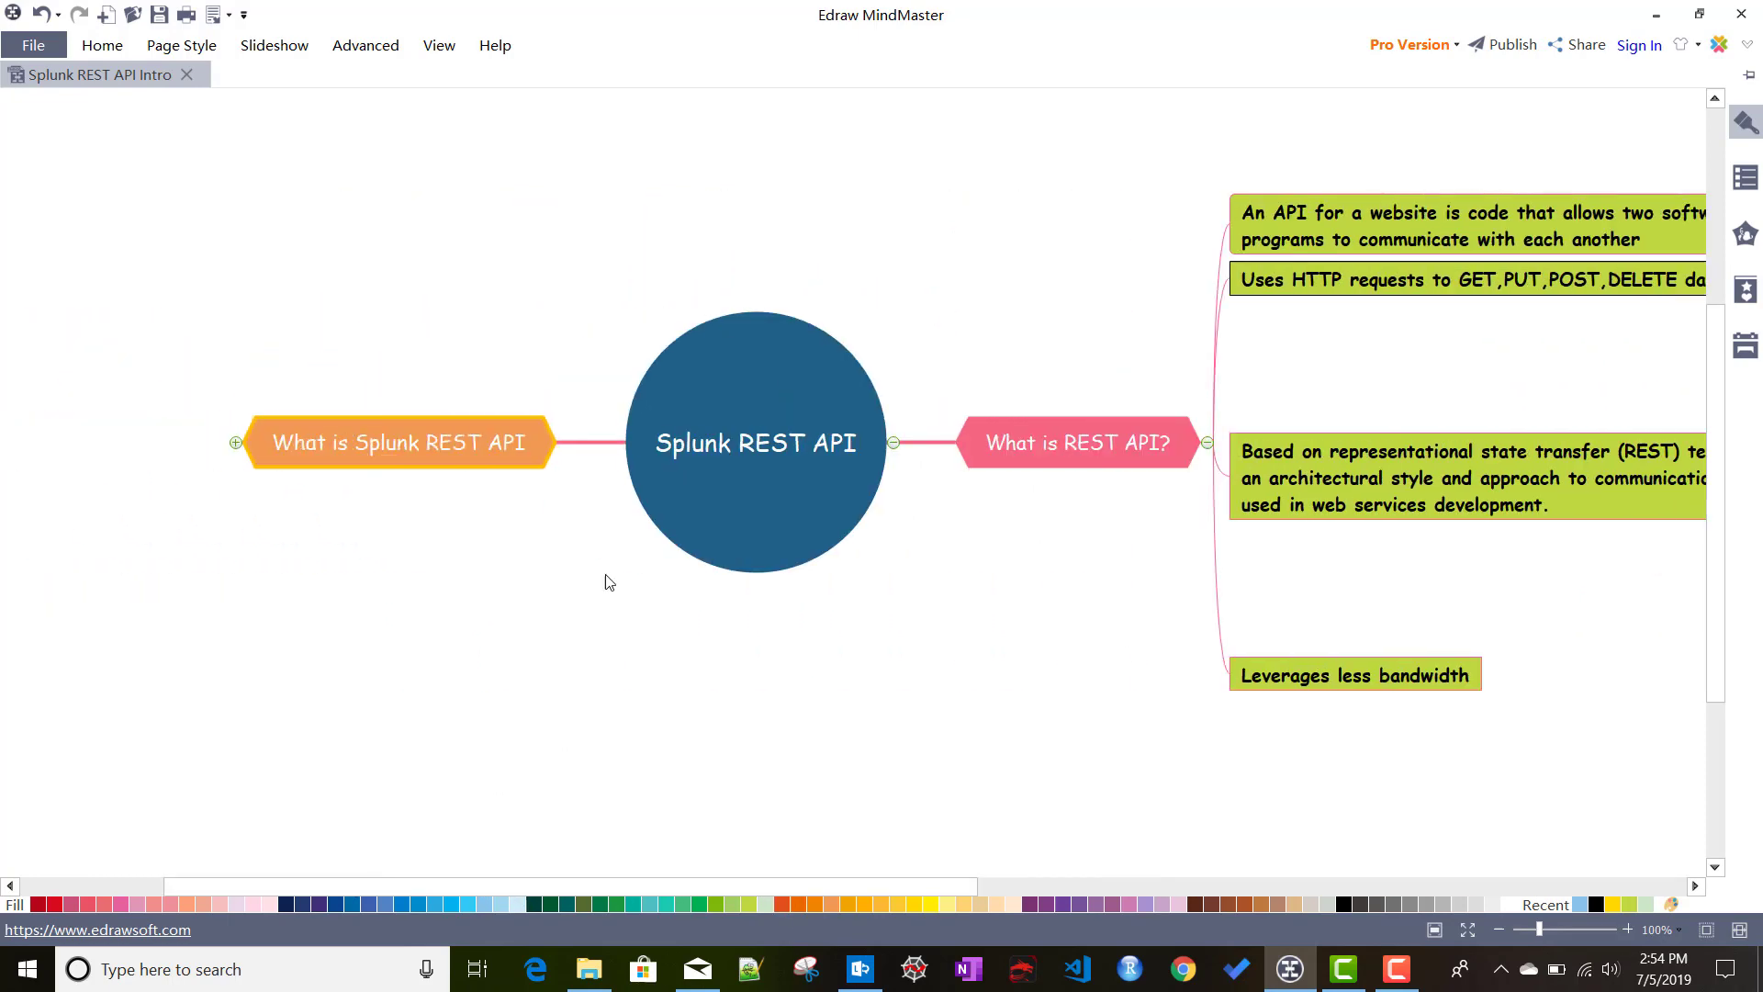
Step: Expand What is Splunk REST API and its API functions sub-topic listing searches and object management
left_click(236, 441)
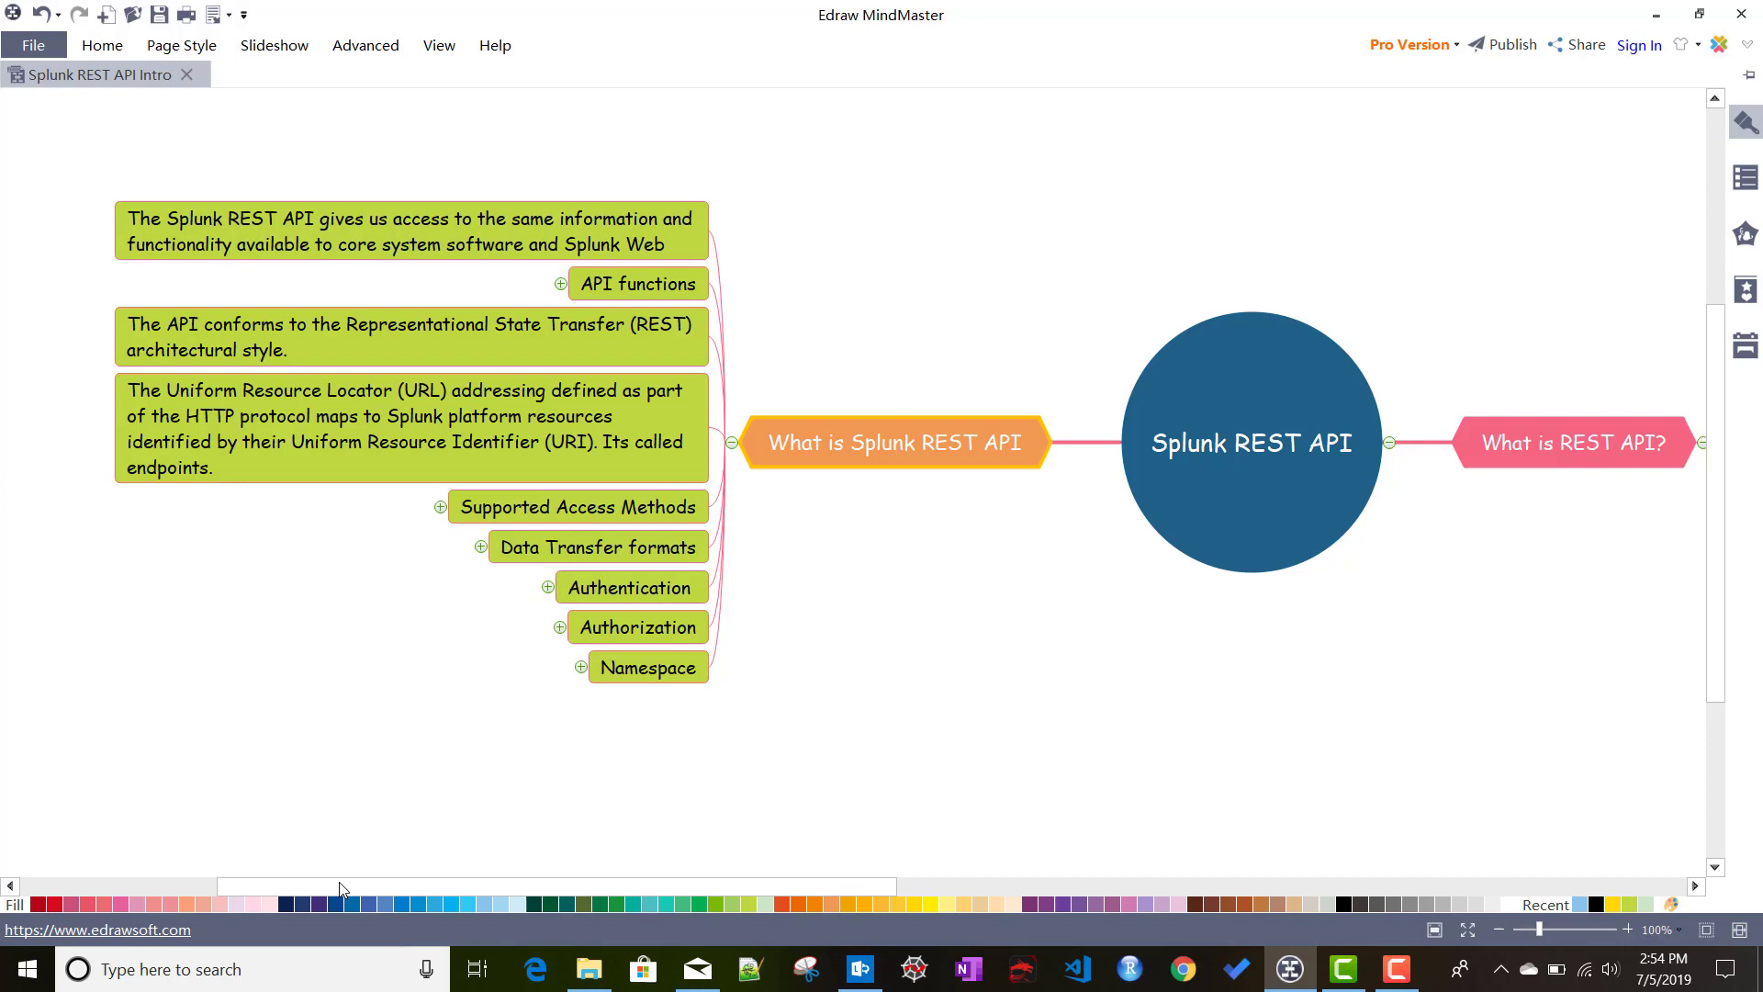
left_click(409, 442)
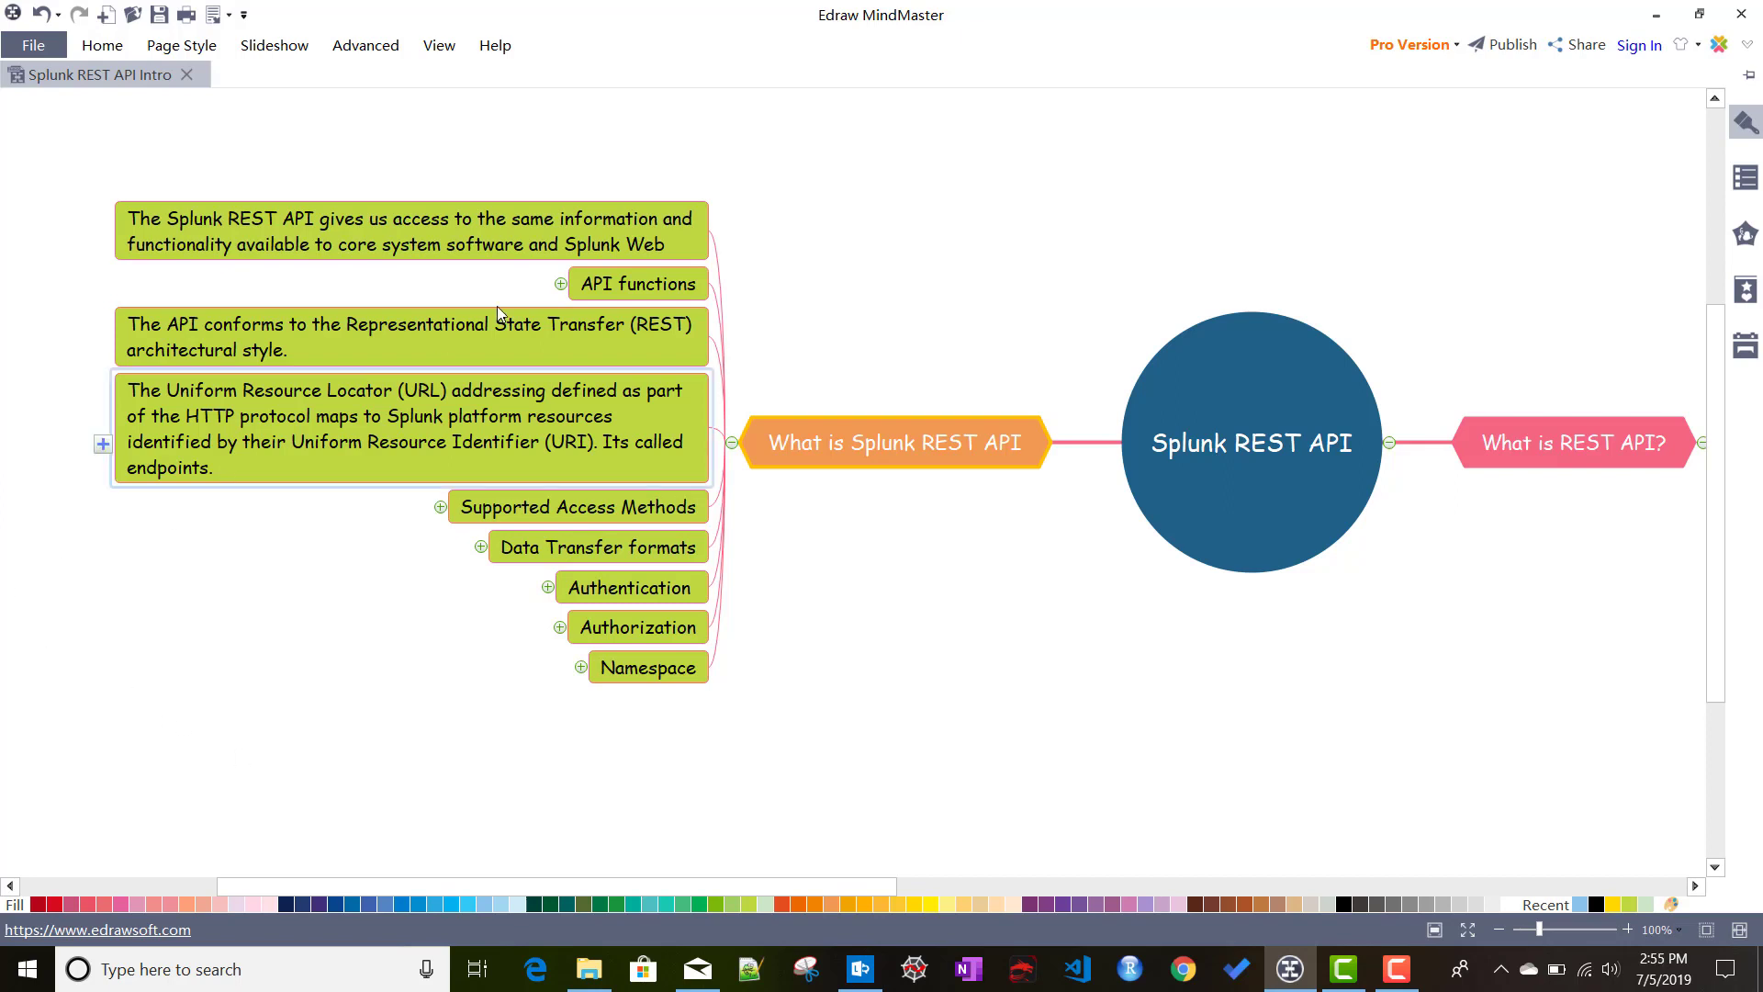
left_click(557, 283)
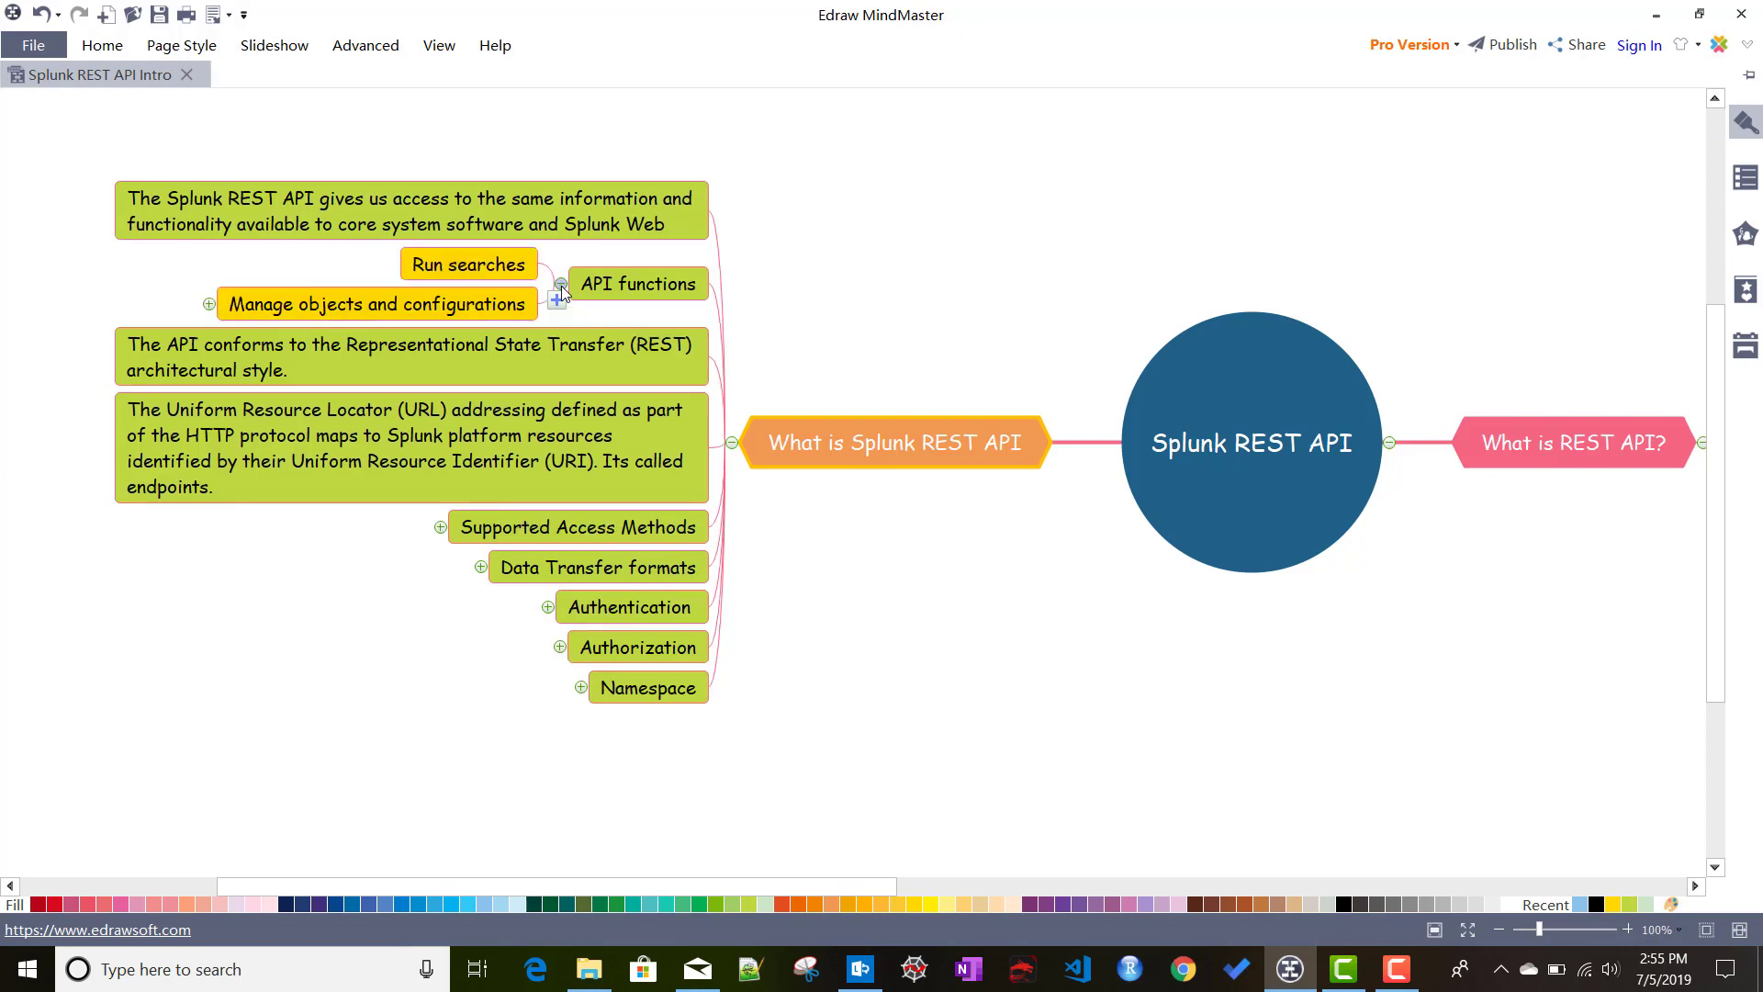
Step: Expand Manage objects and configurations to show Job, TCP RAW Input and Saved Search
left_click(468, 264)
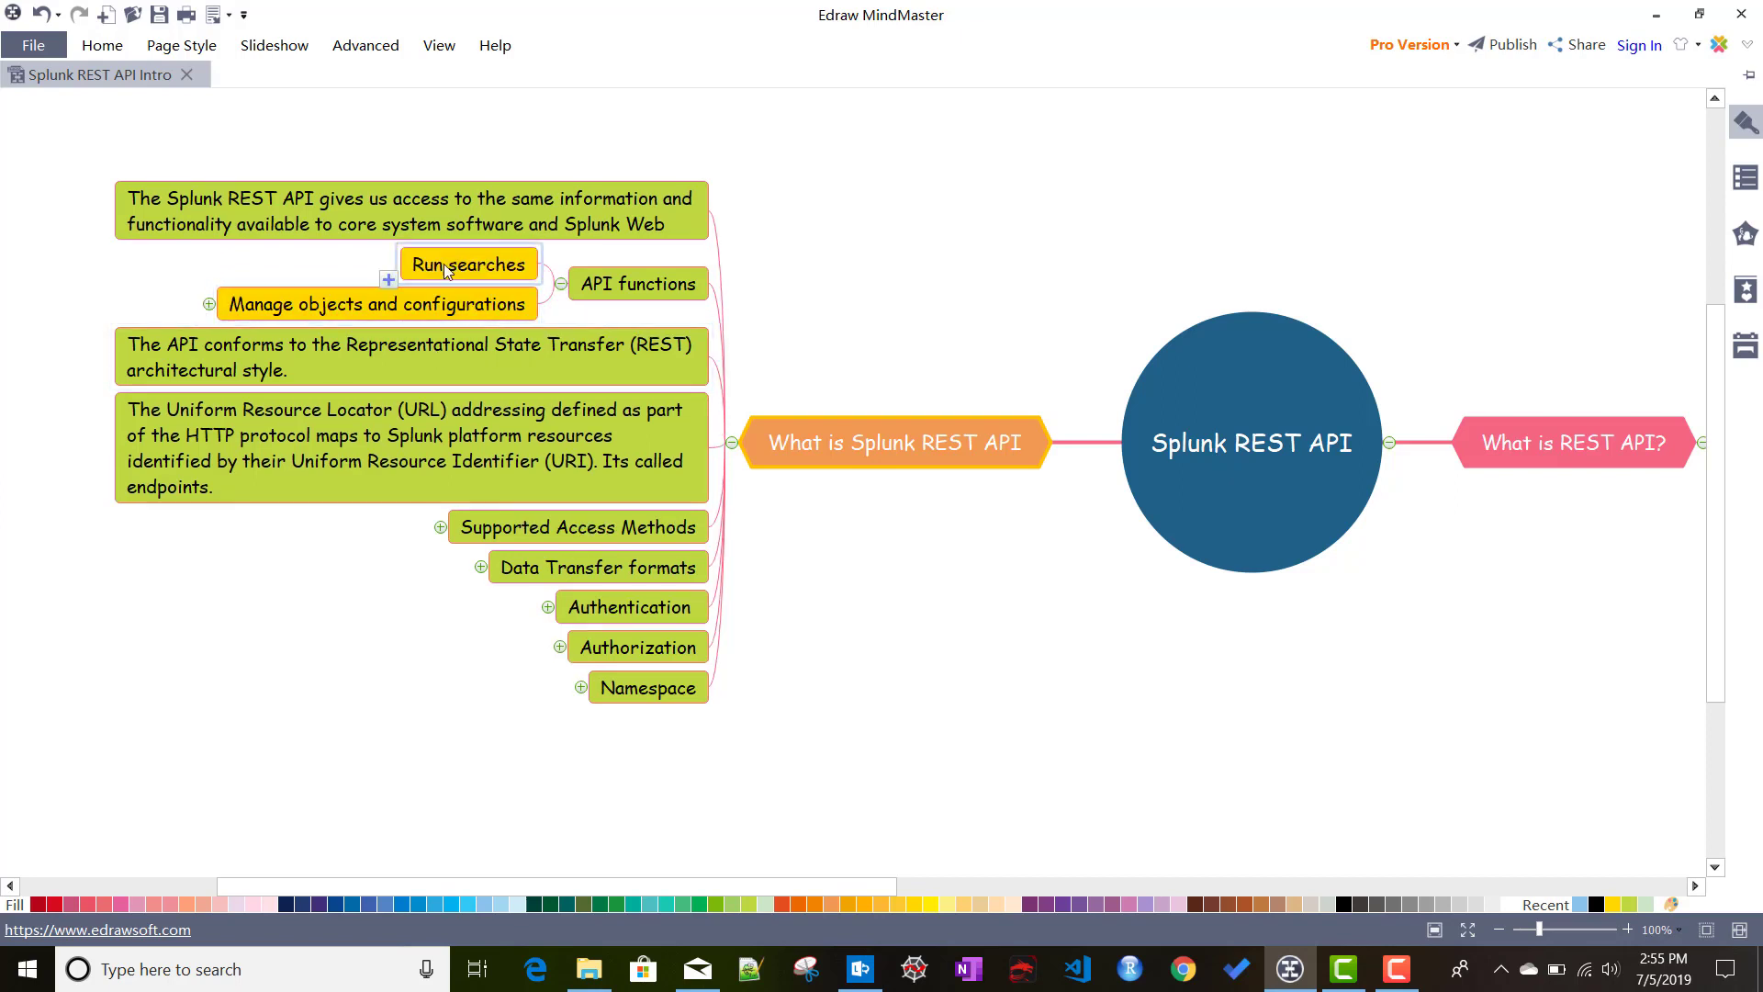
left_click(376, 305)
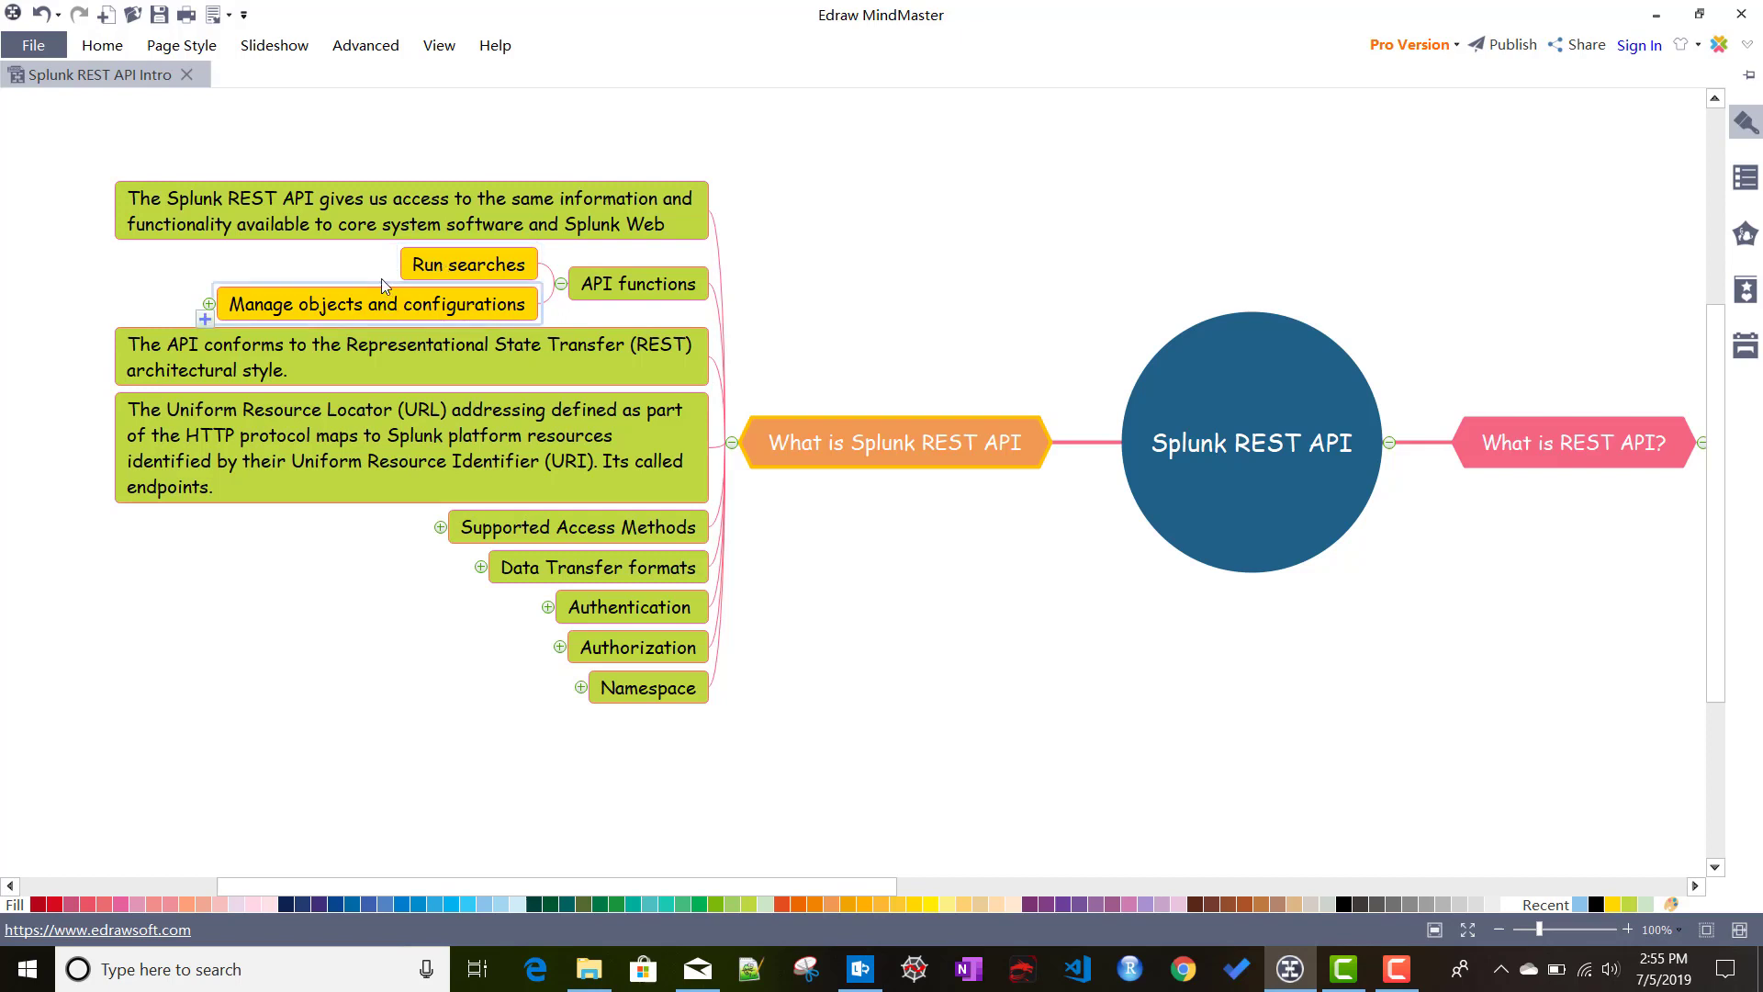
mouse_move(334, 314)
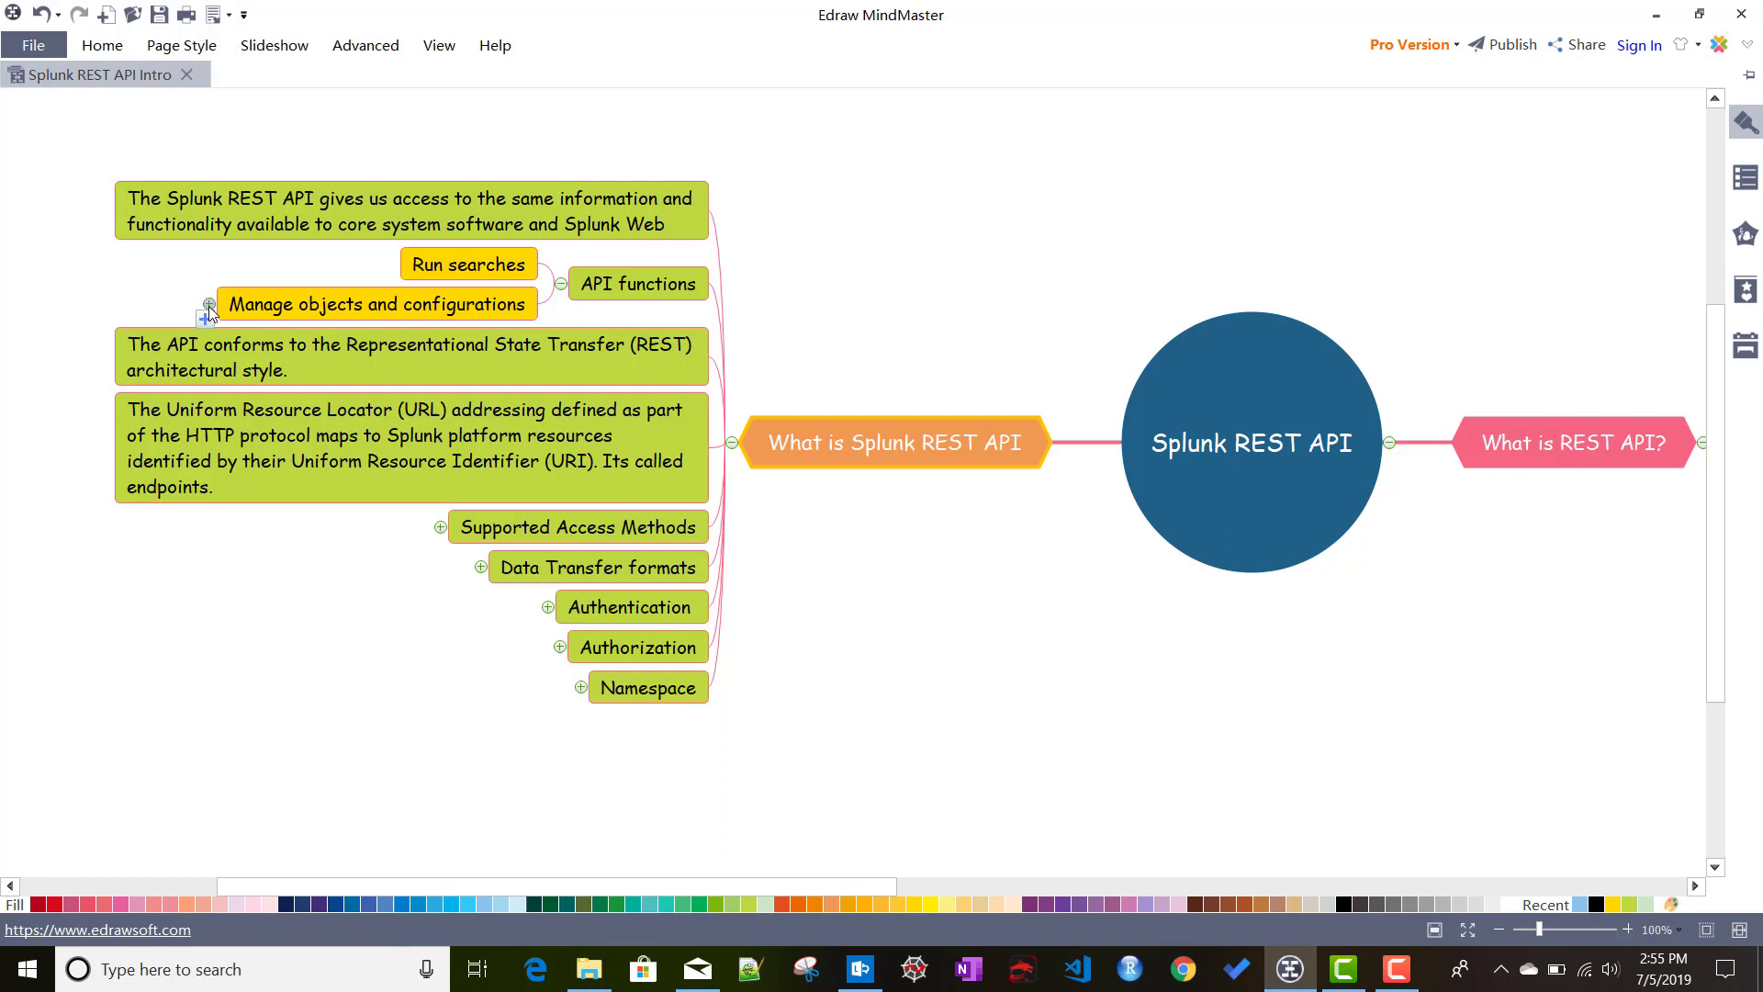
left_click(209, 305)
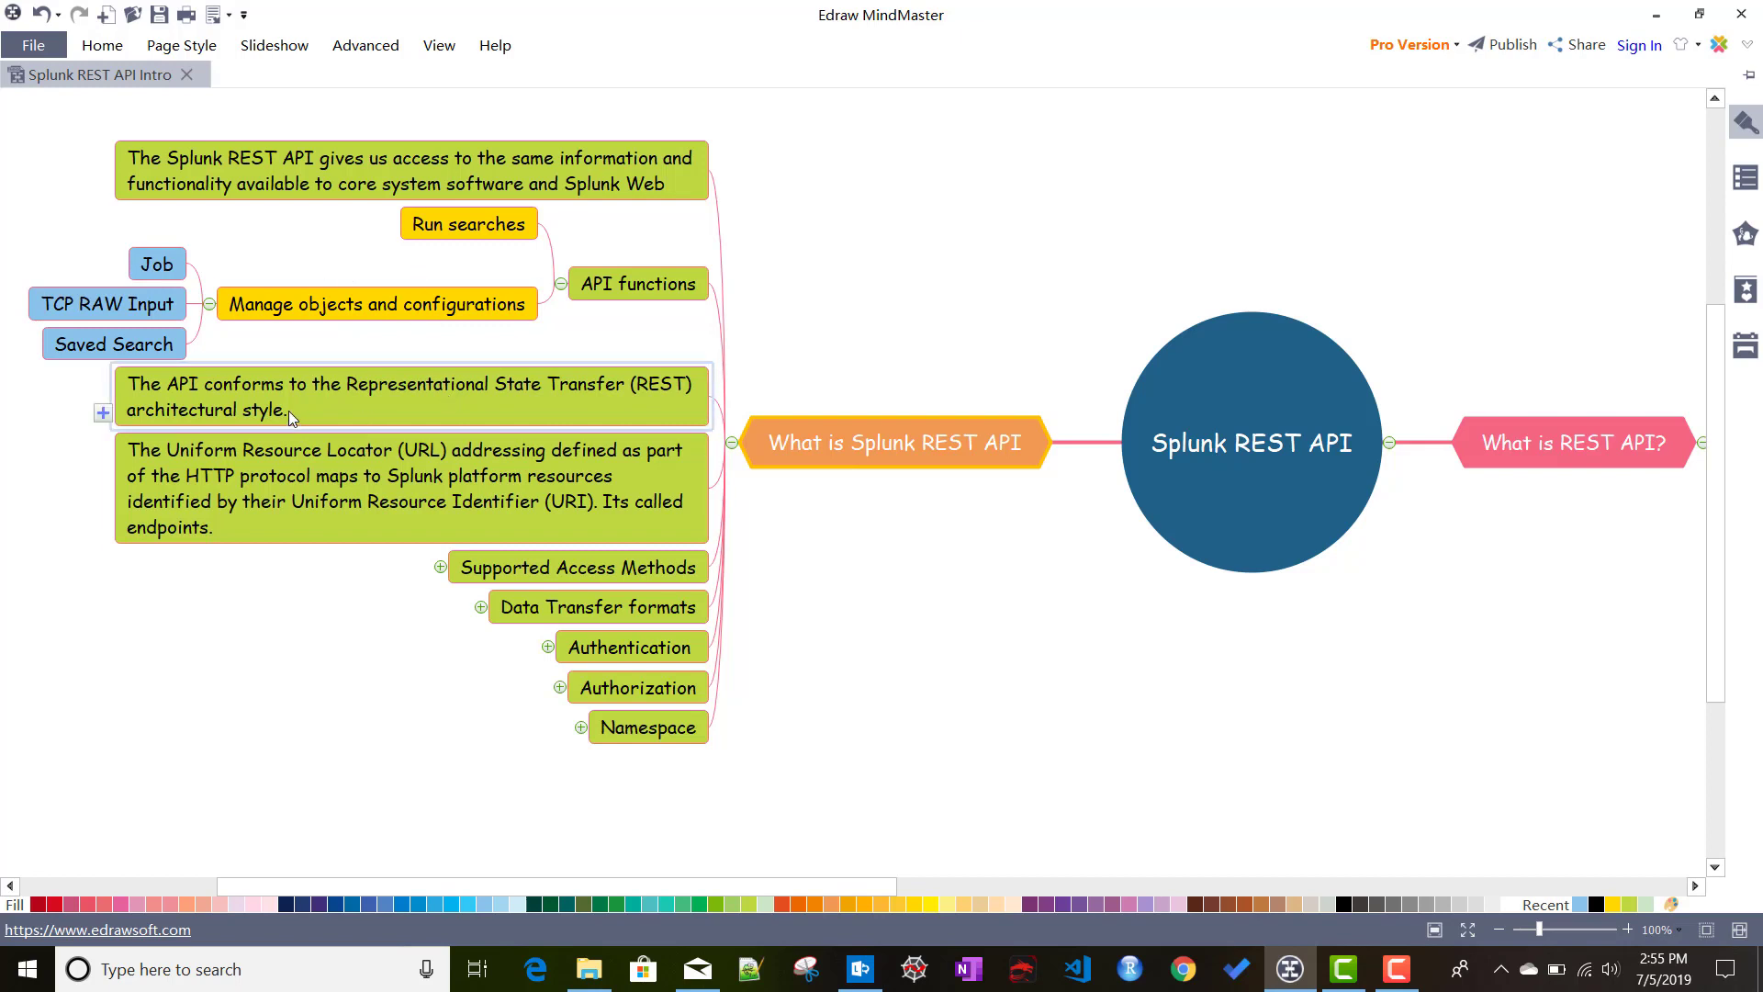
mouse_move(492, 401)
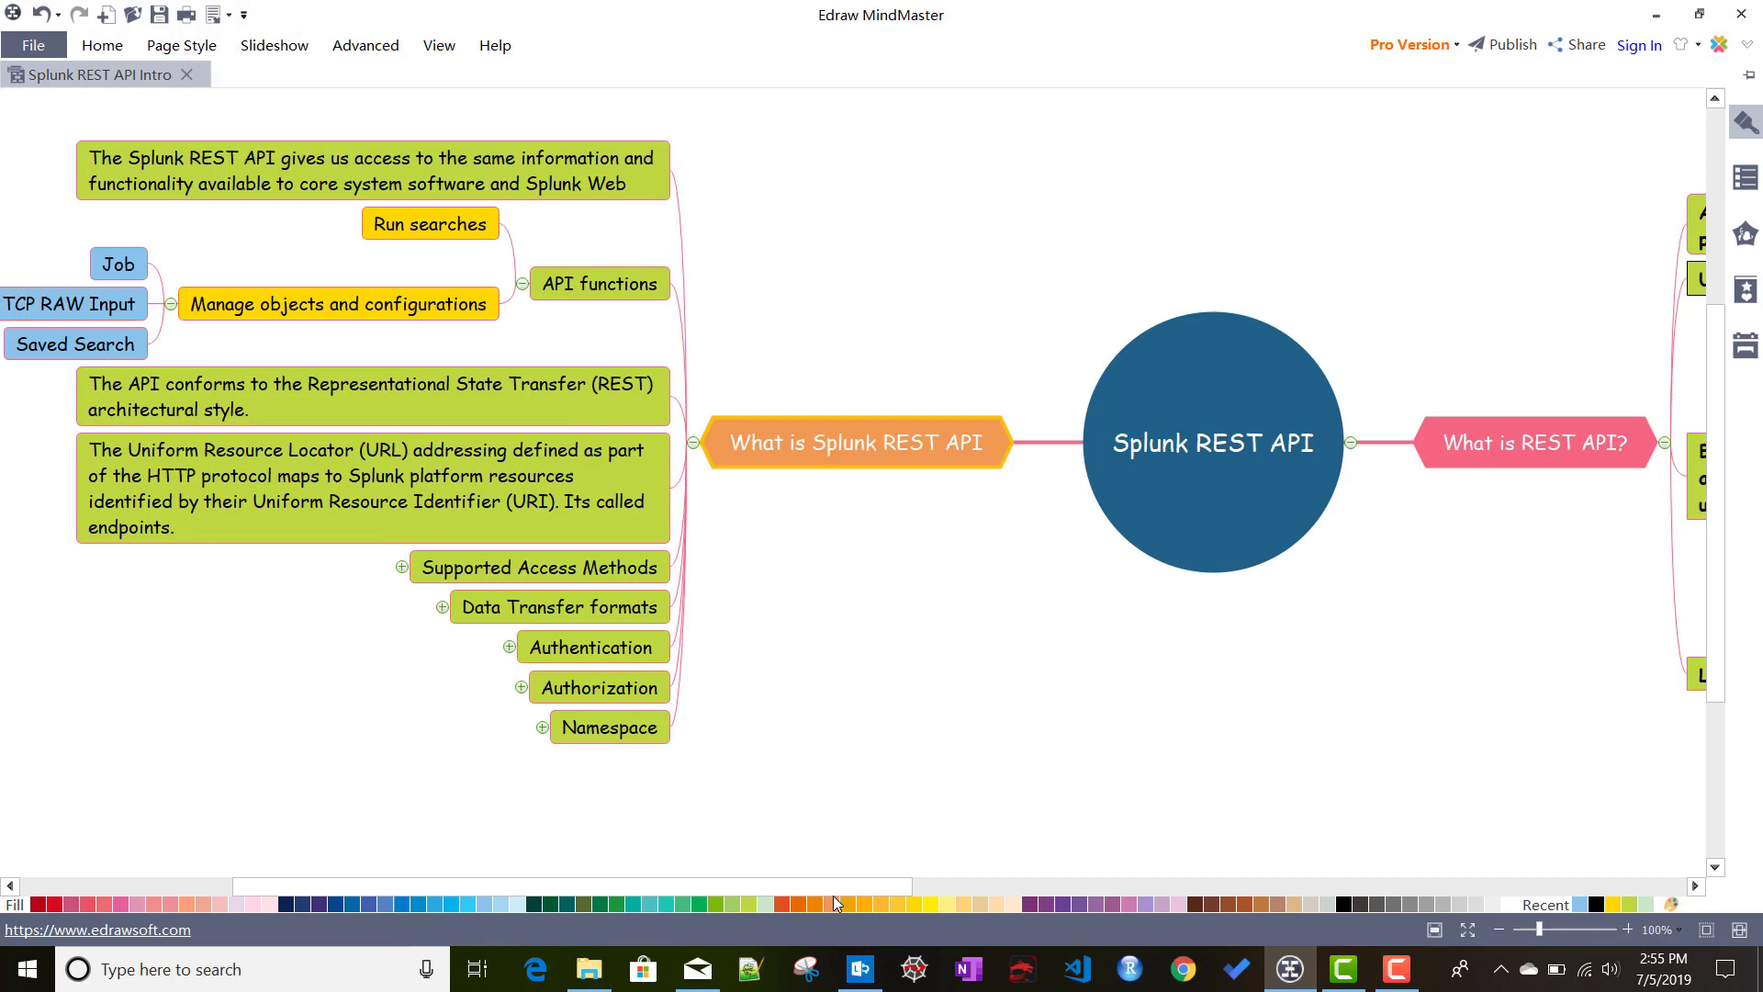
left_click(362, 489)
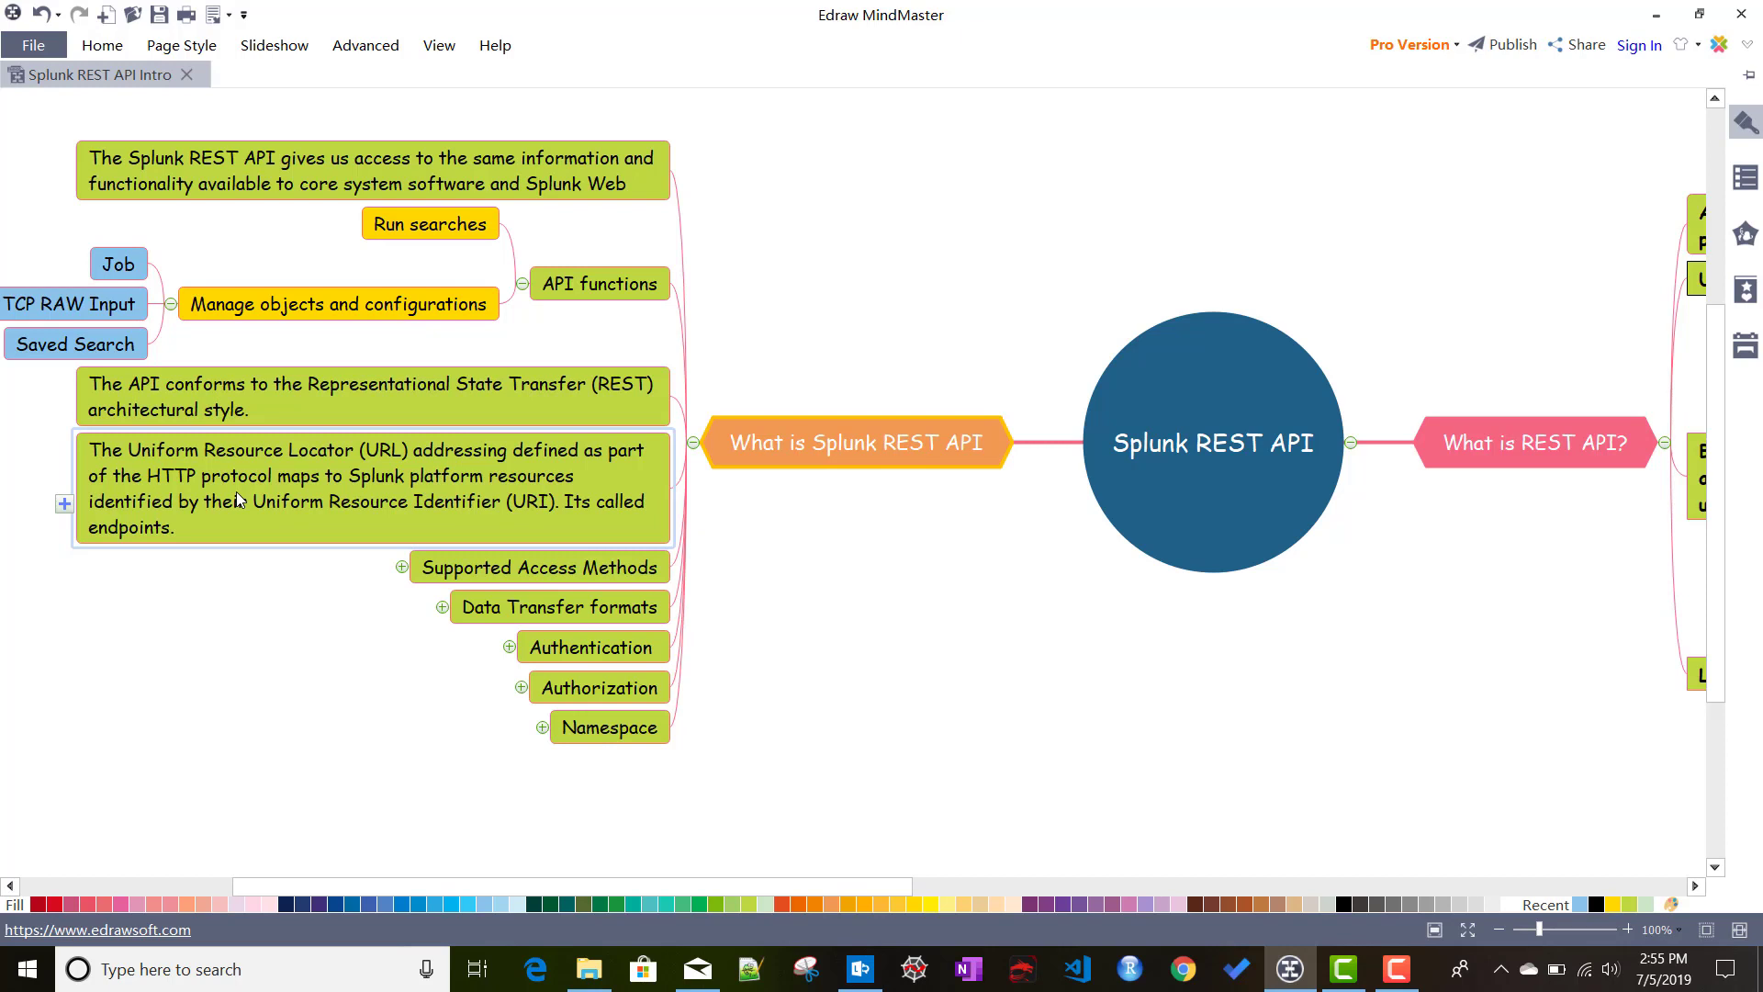
mouse_move(292, 499)
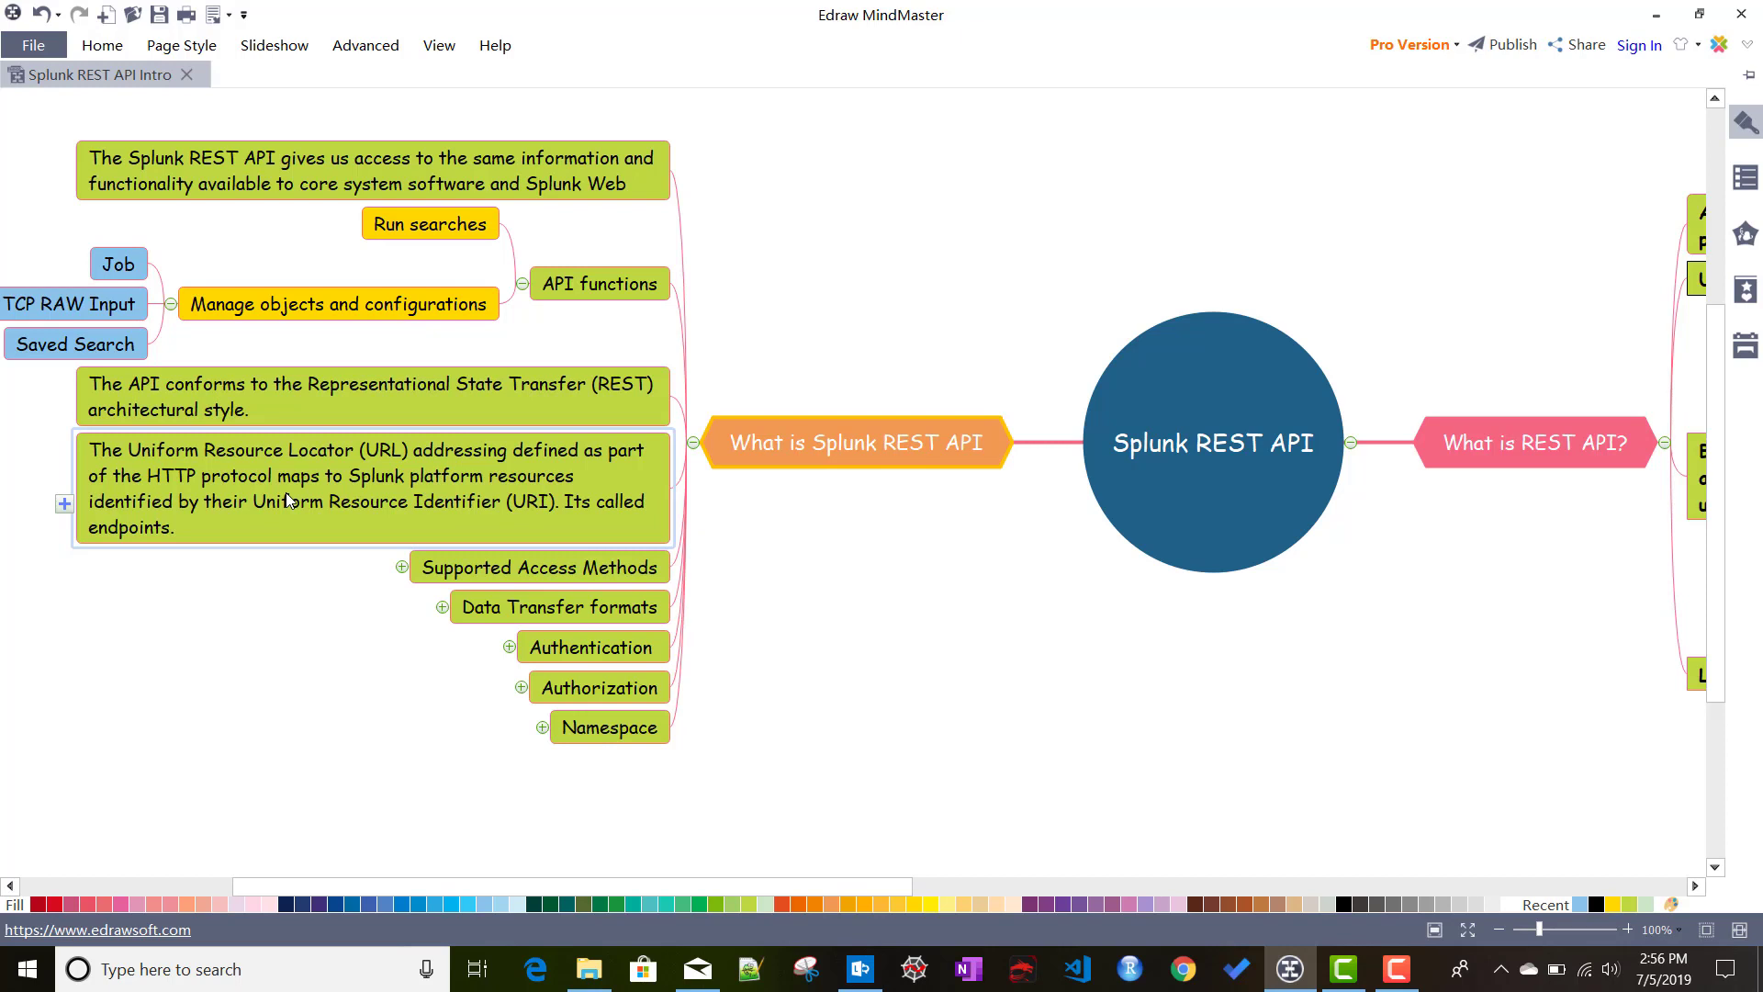
mouse_move(305, 496)
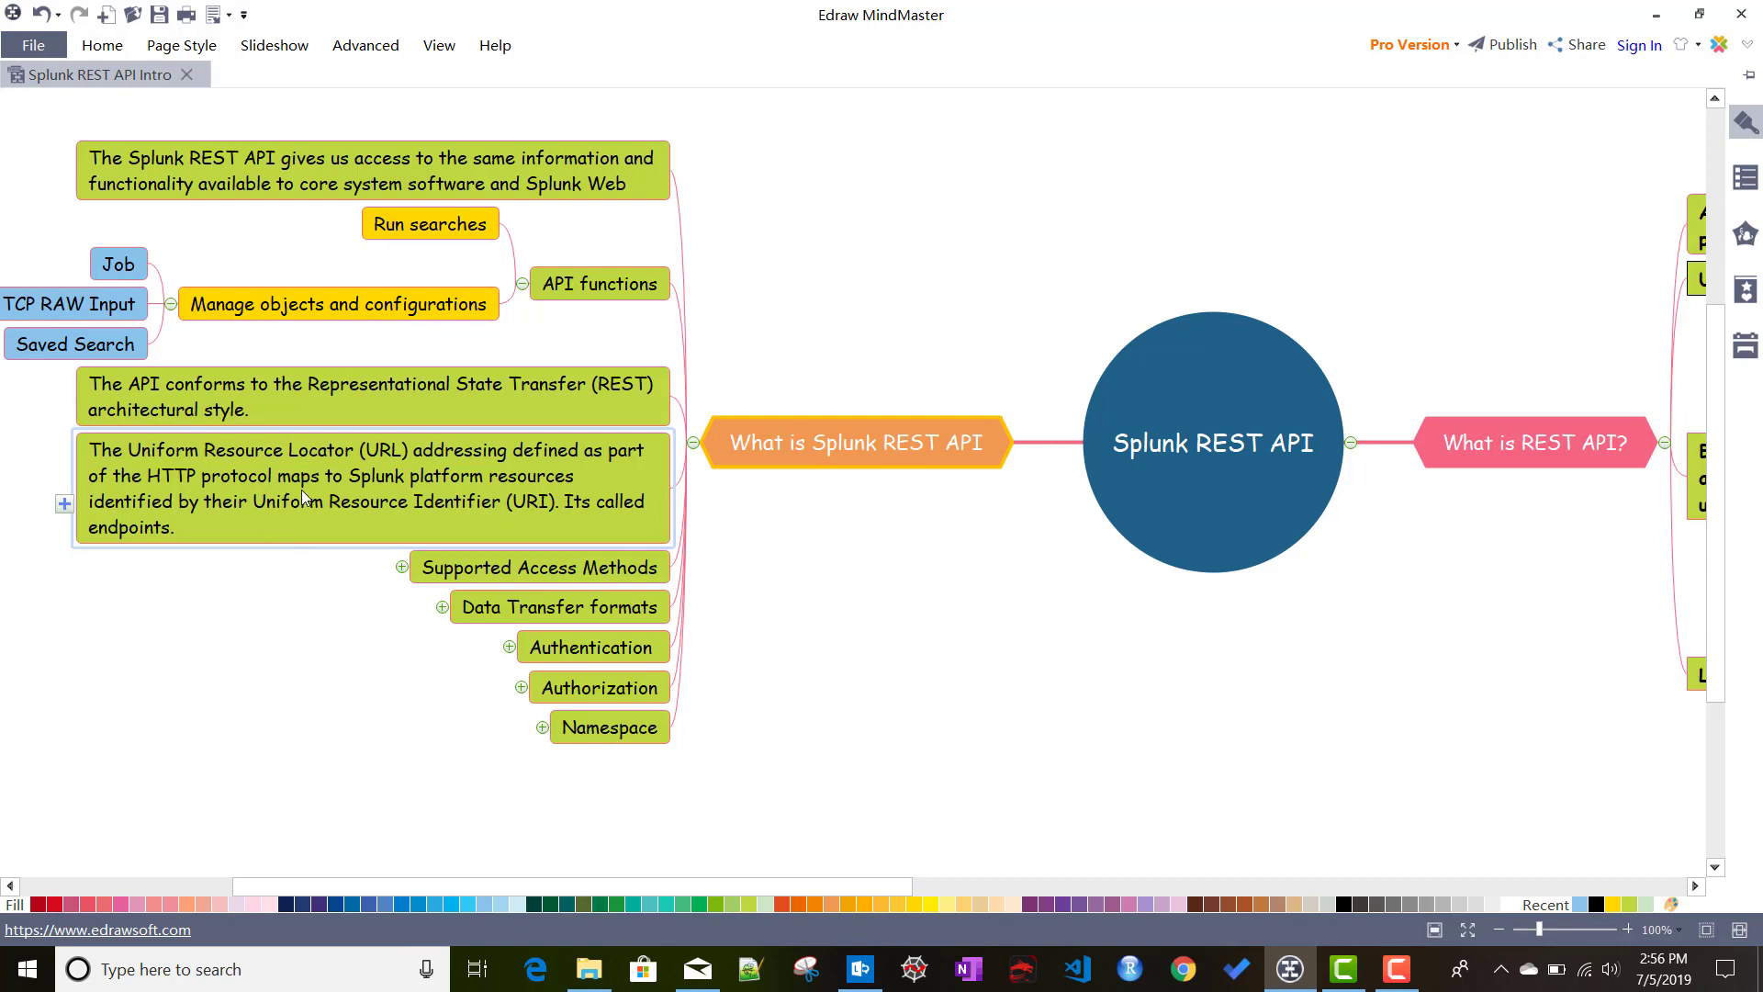
mouse_move(474, 499)
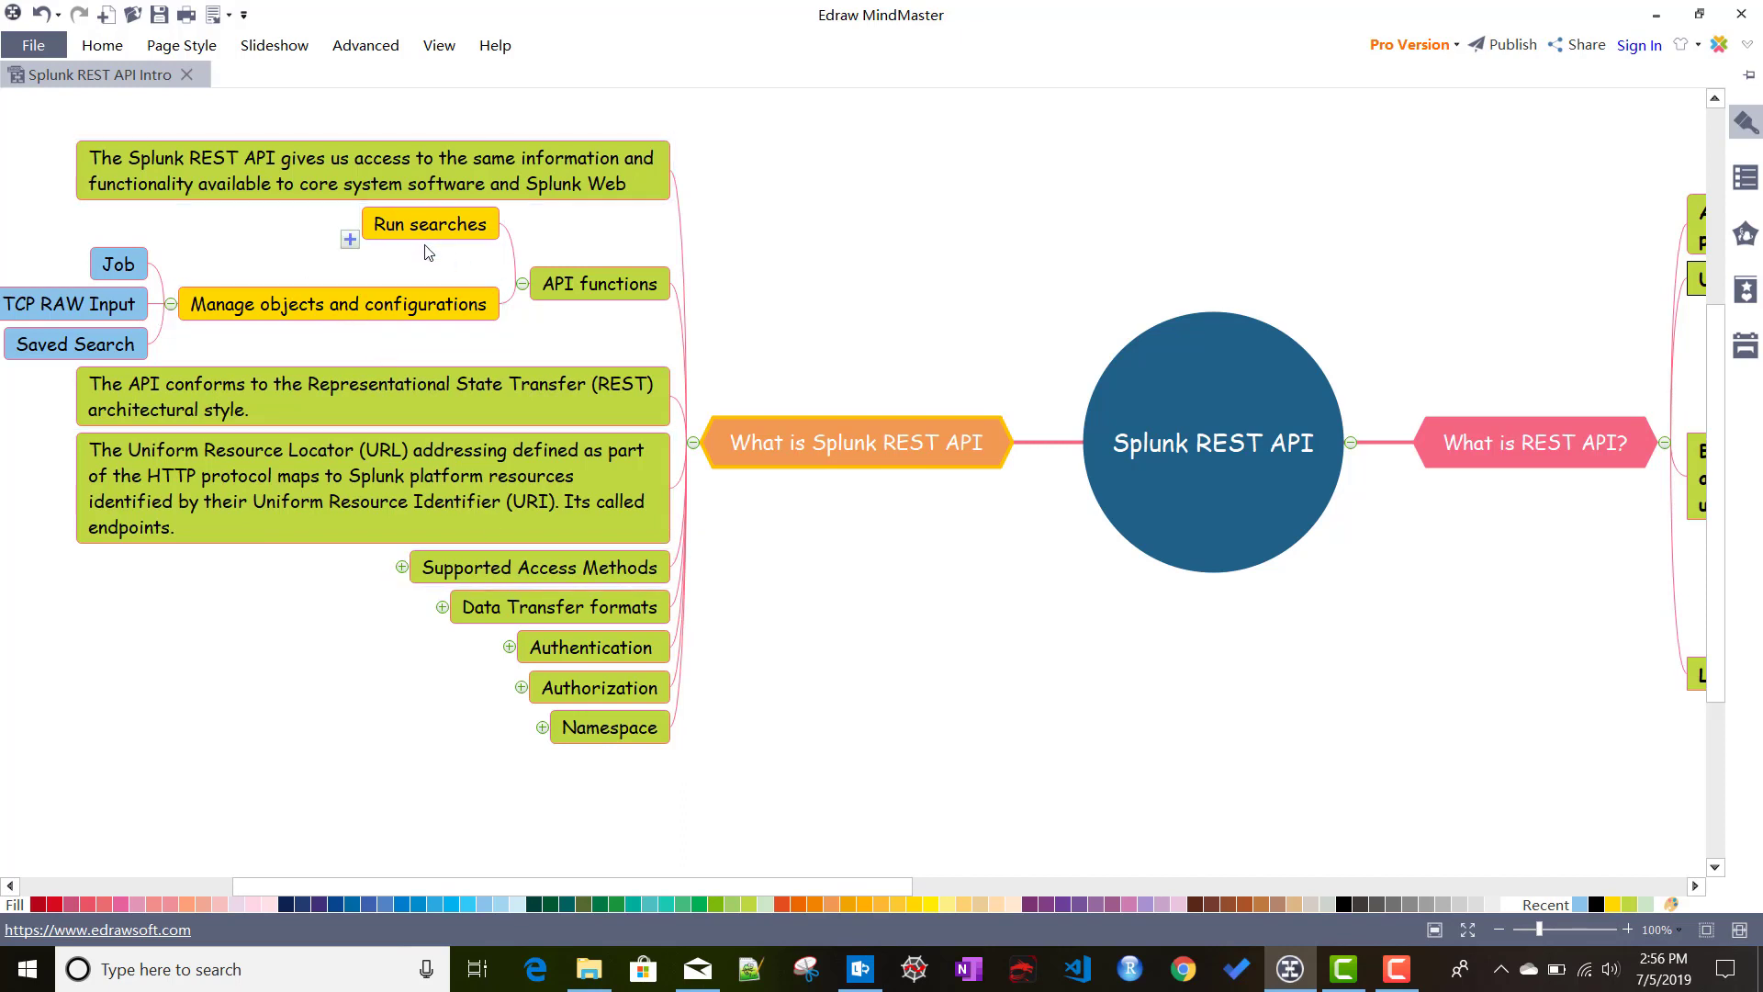
Step: Expand Supported Access Methods to list GET, POST and DELETE with their descriptions
left_click(337, 305)
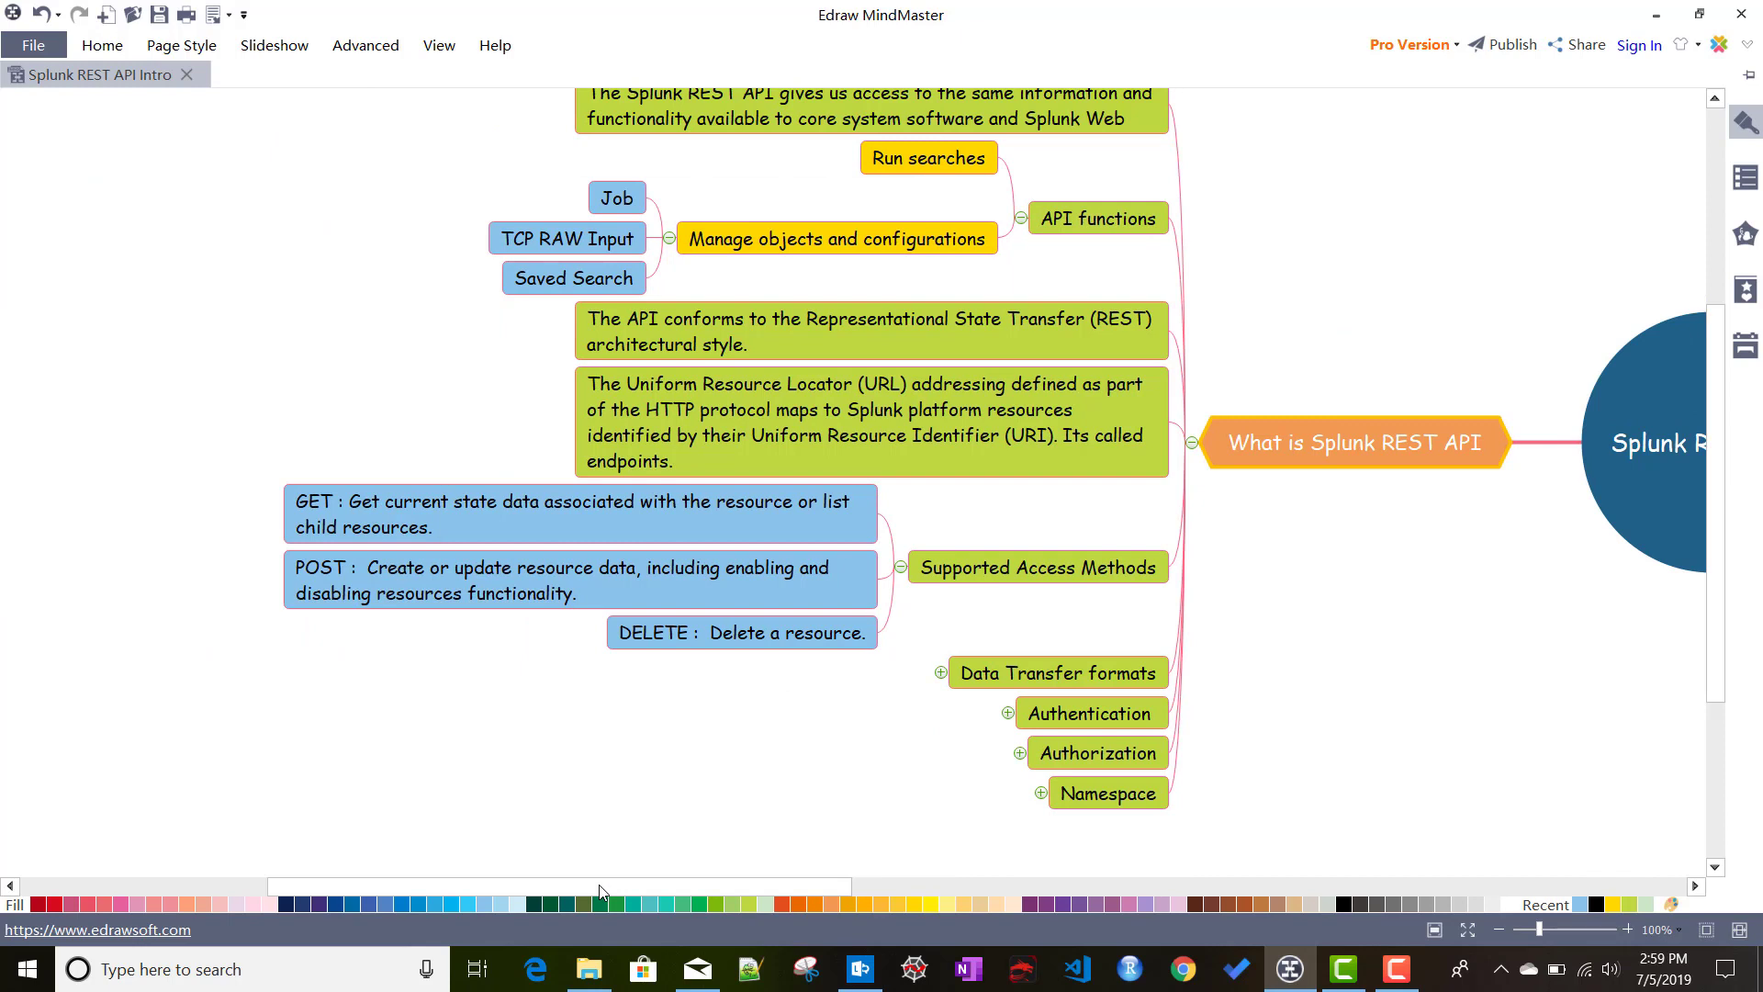
mouse_move(965, 602)
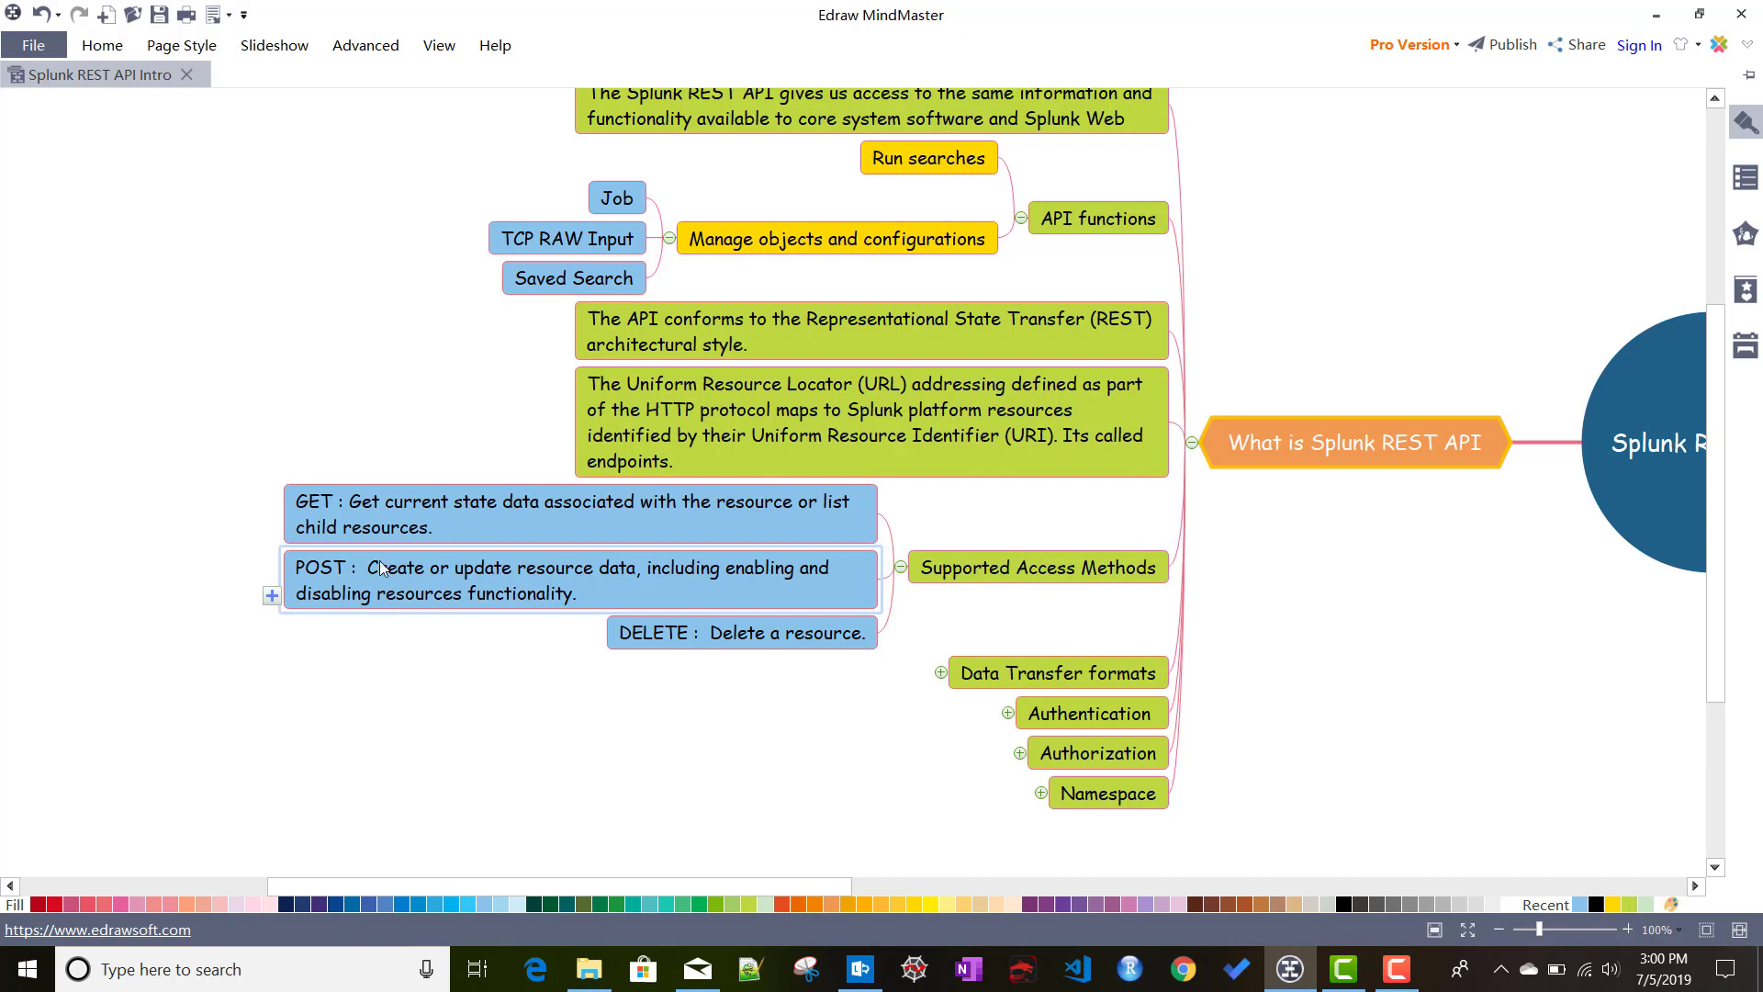
mouse_move(501, 586)
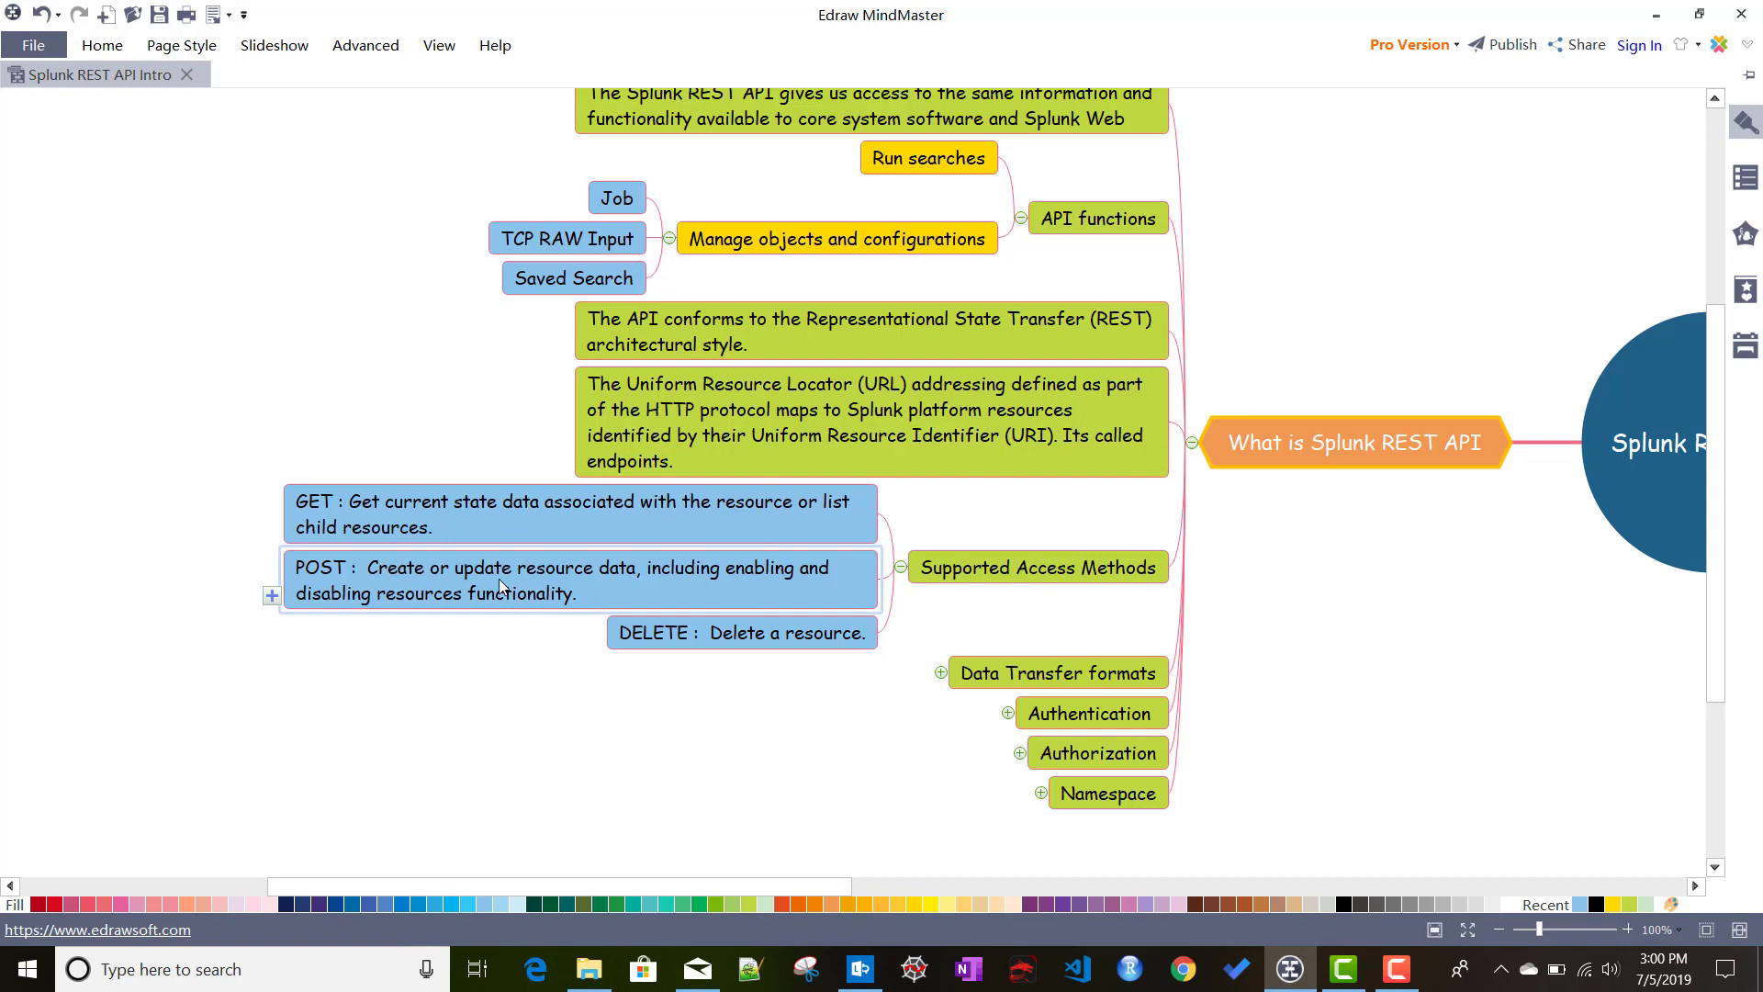
mouse_move(398, 592)
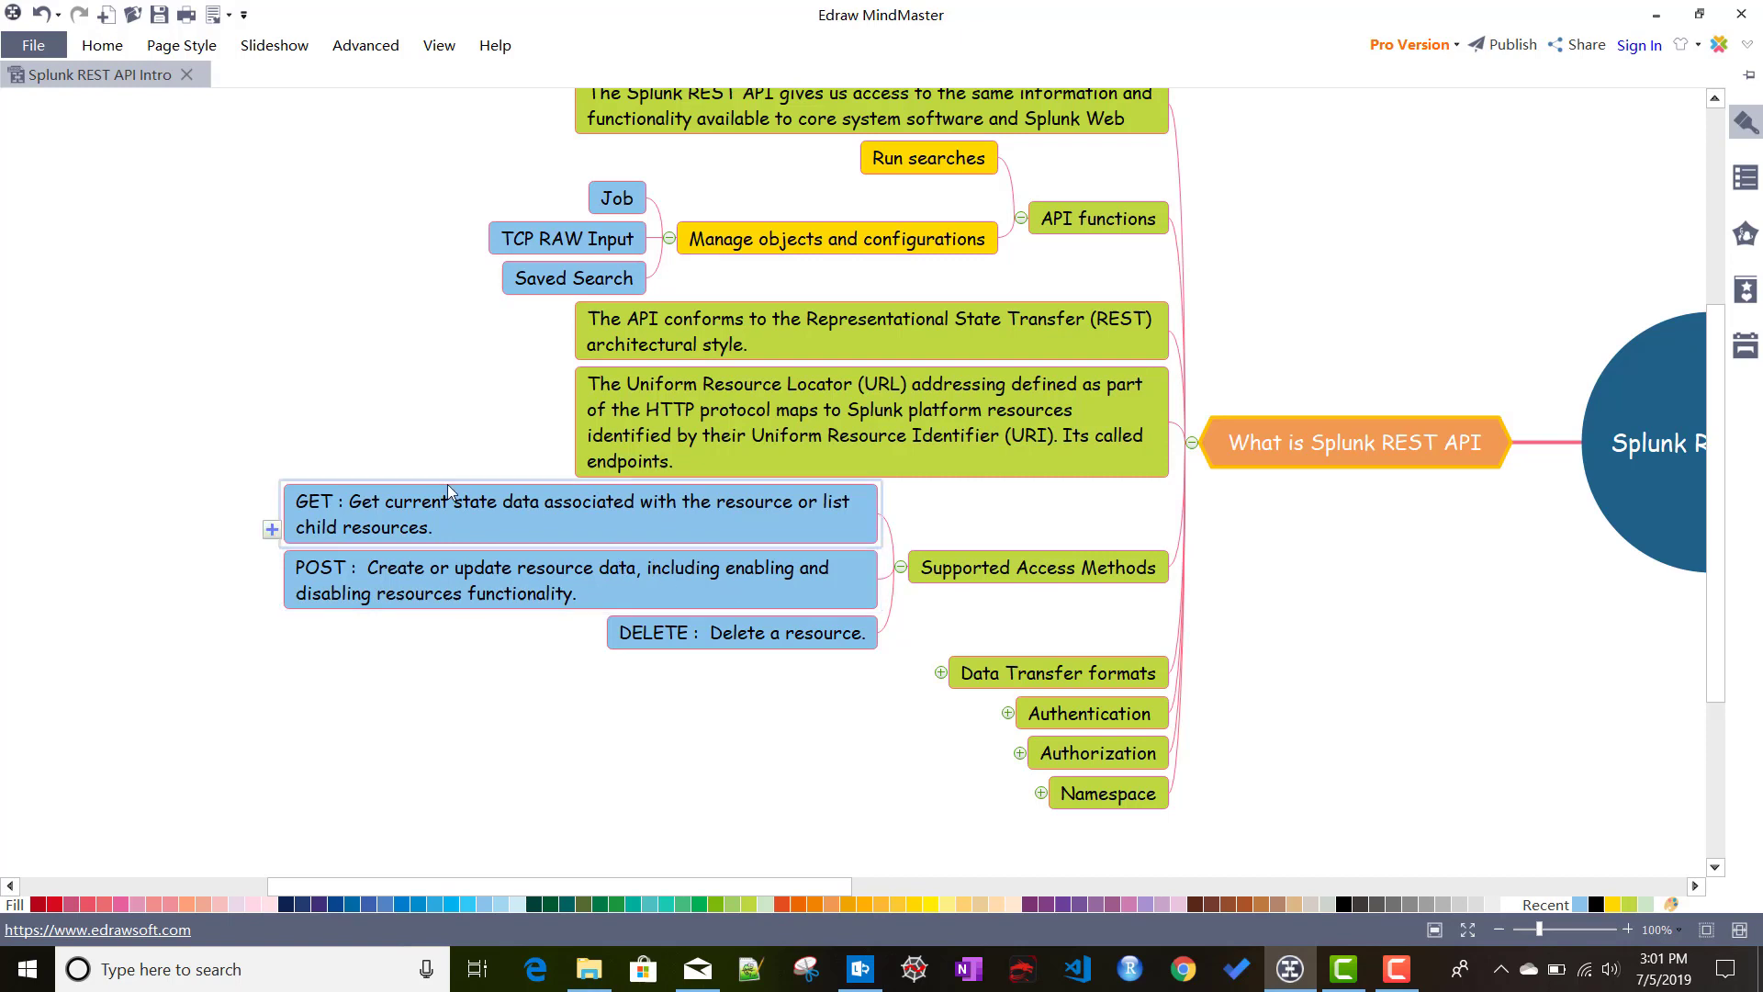
left_click(742, 631)
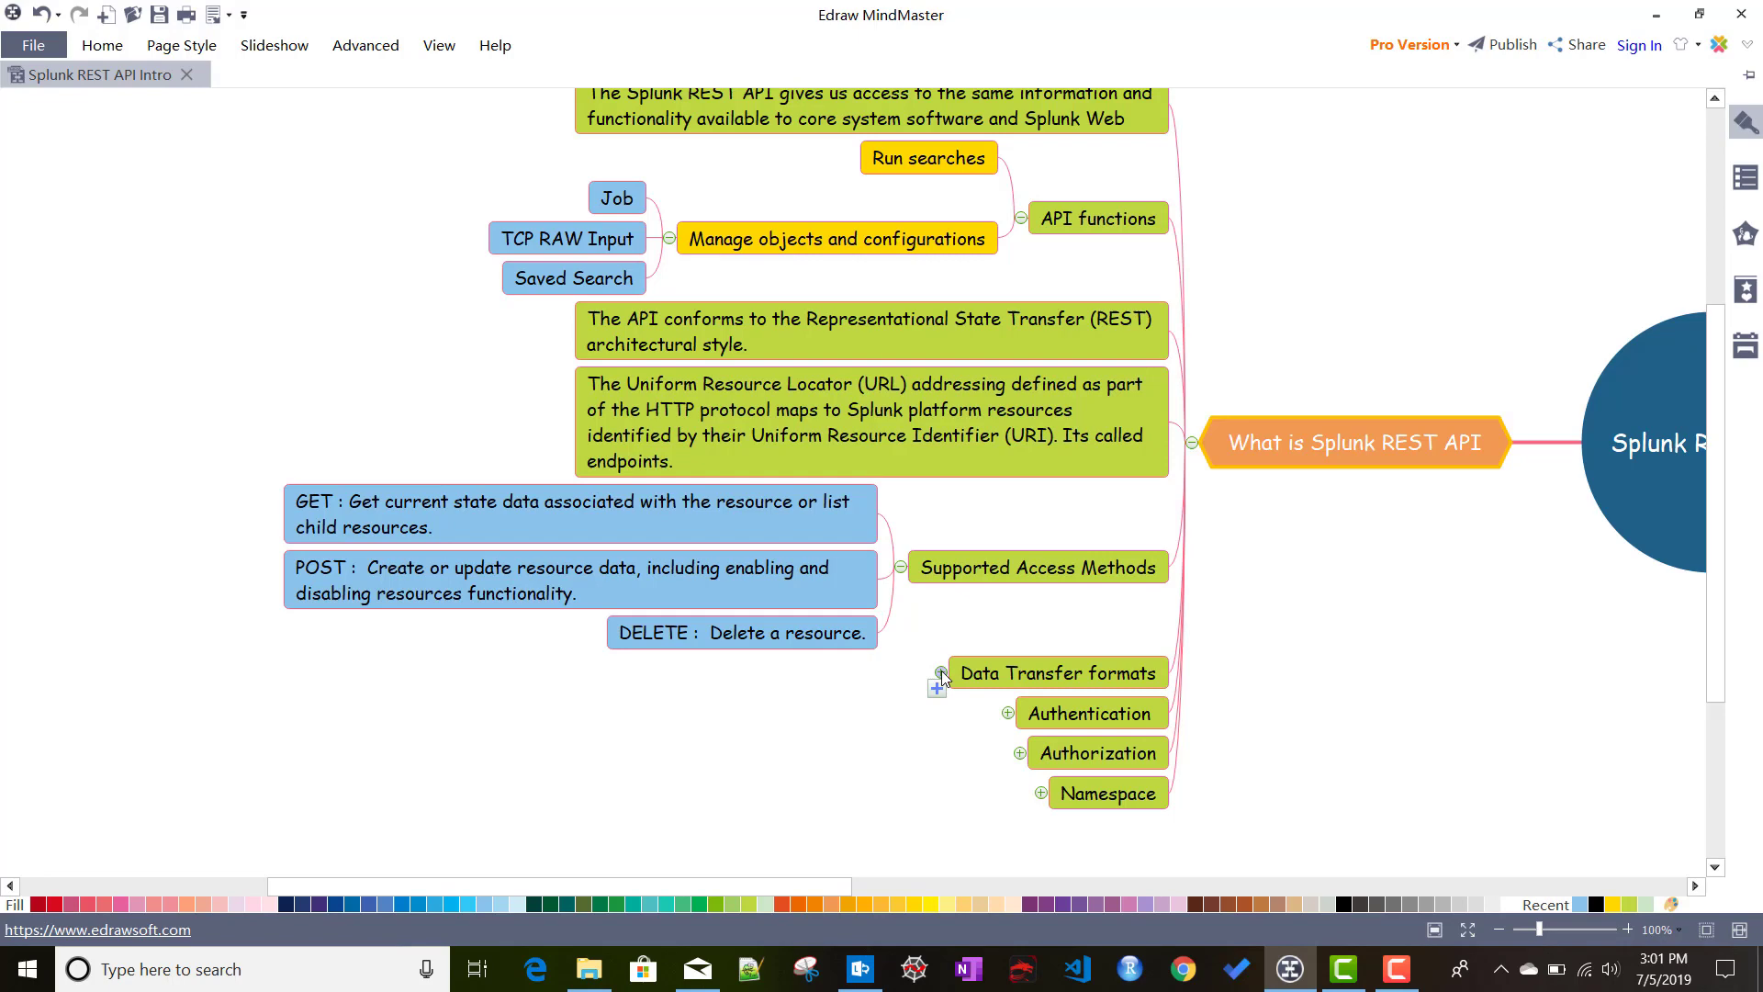
Step: Expand Data Transfer formats and Authentication to show six formats and three authentication methods
left_click(942, 672)
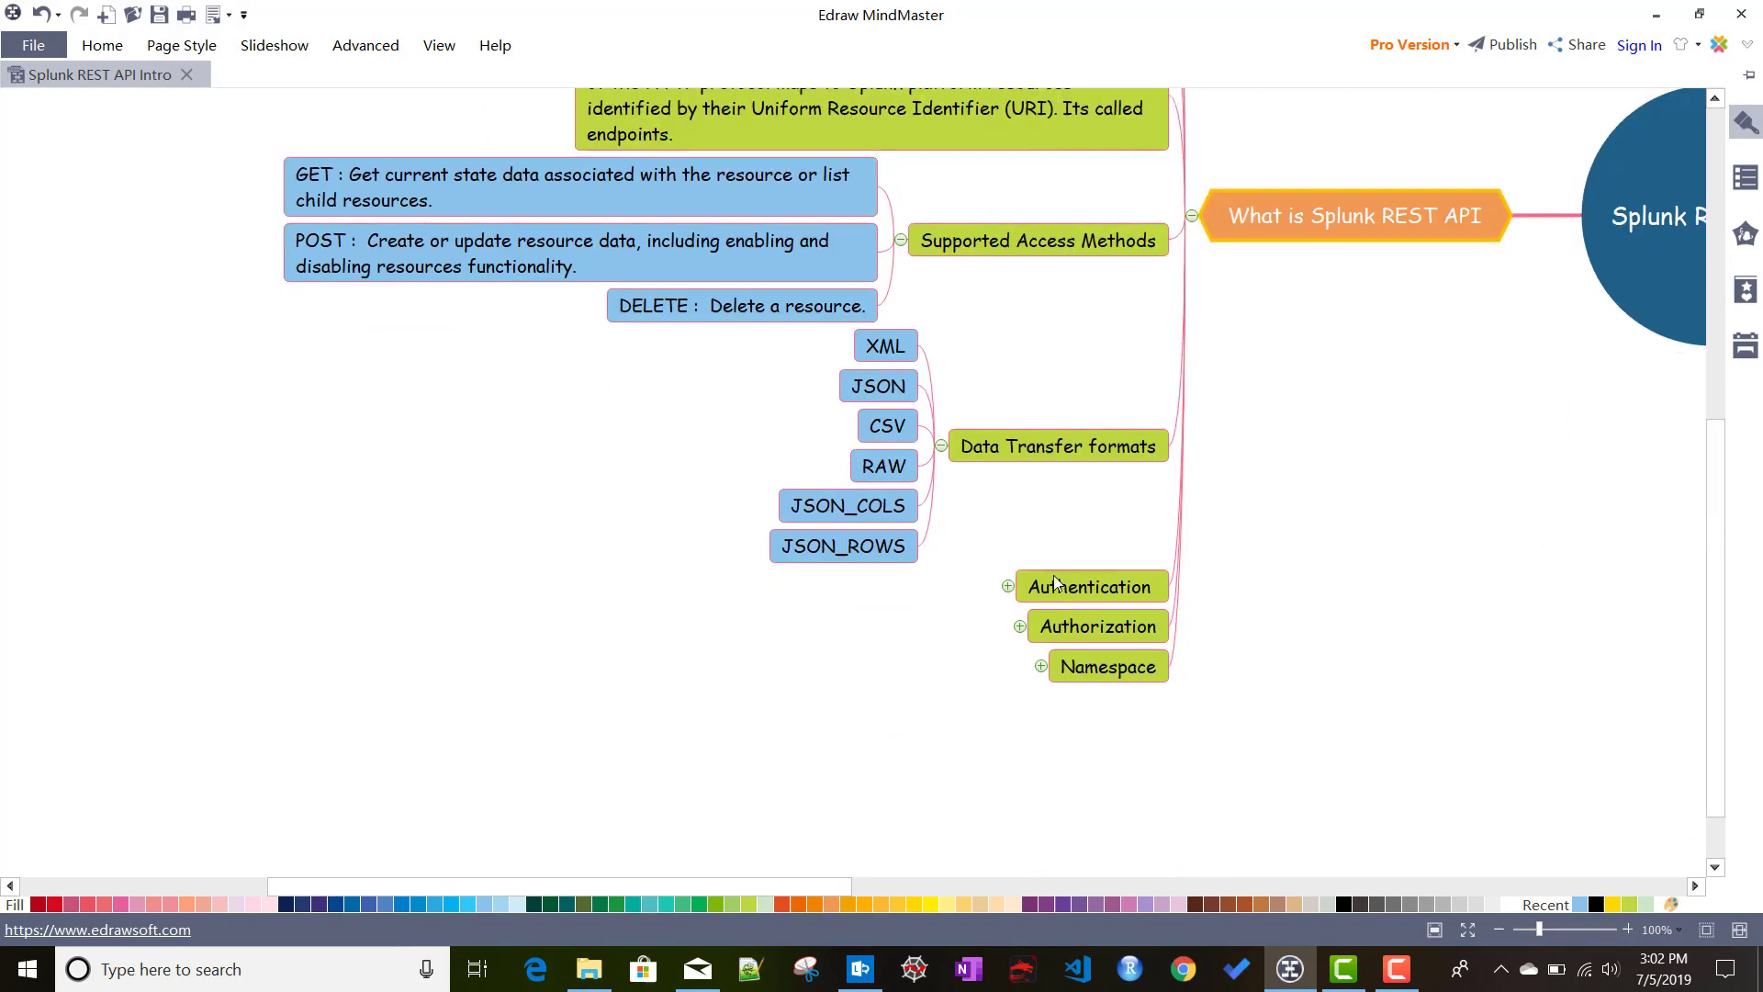
left_click(1006, 586)
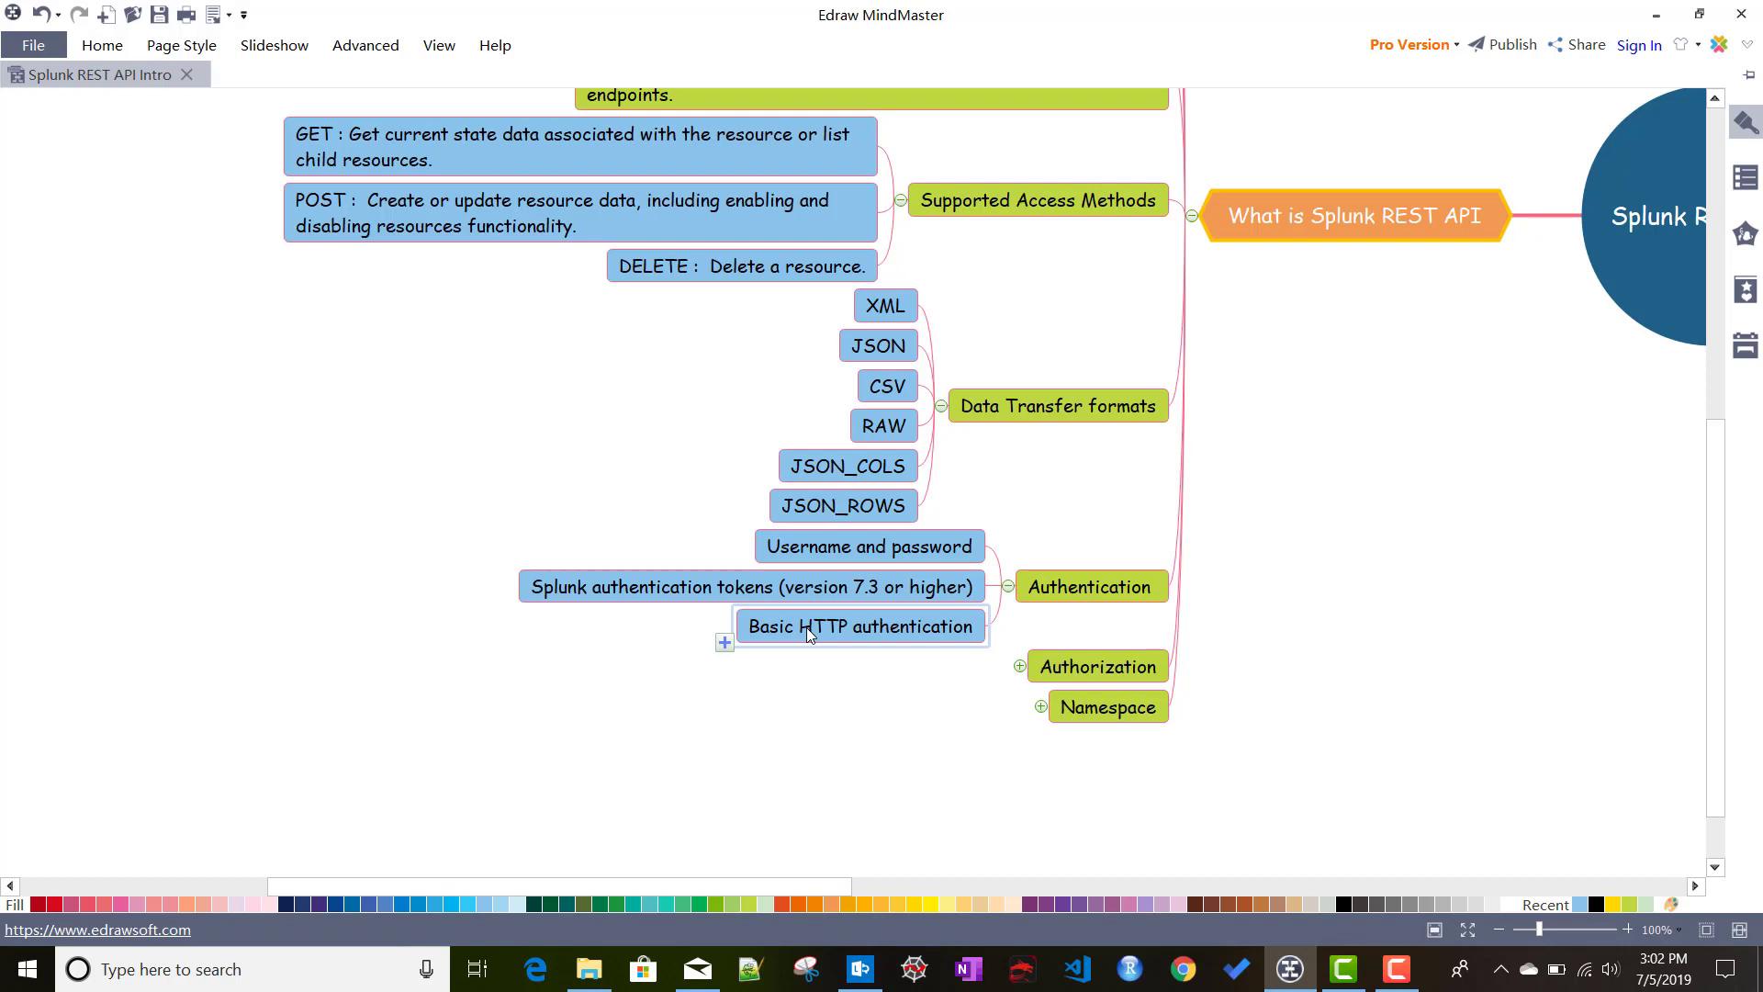
left_click(753, 587)
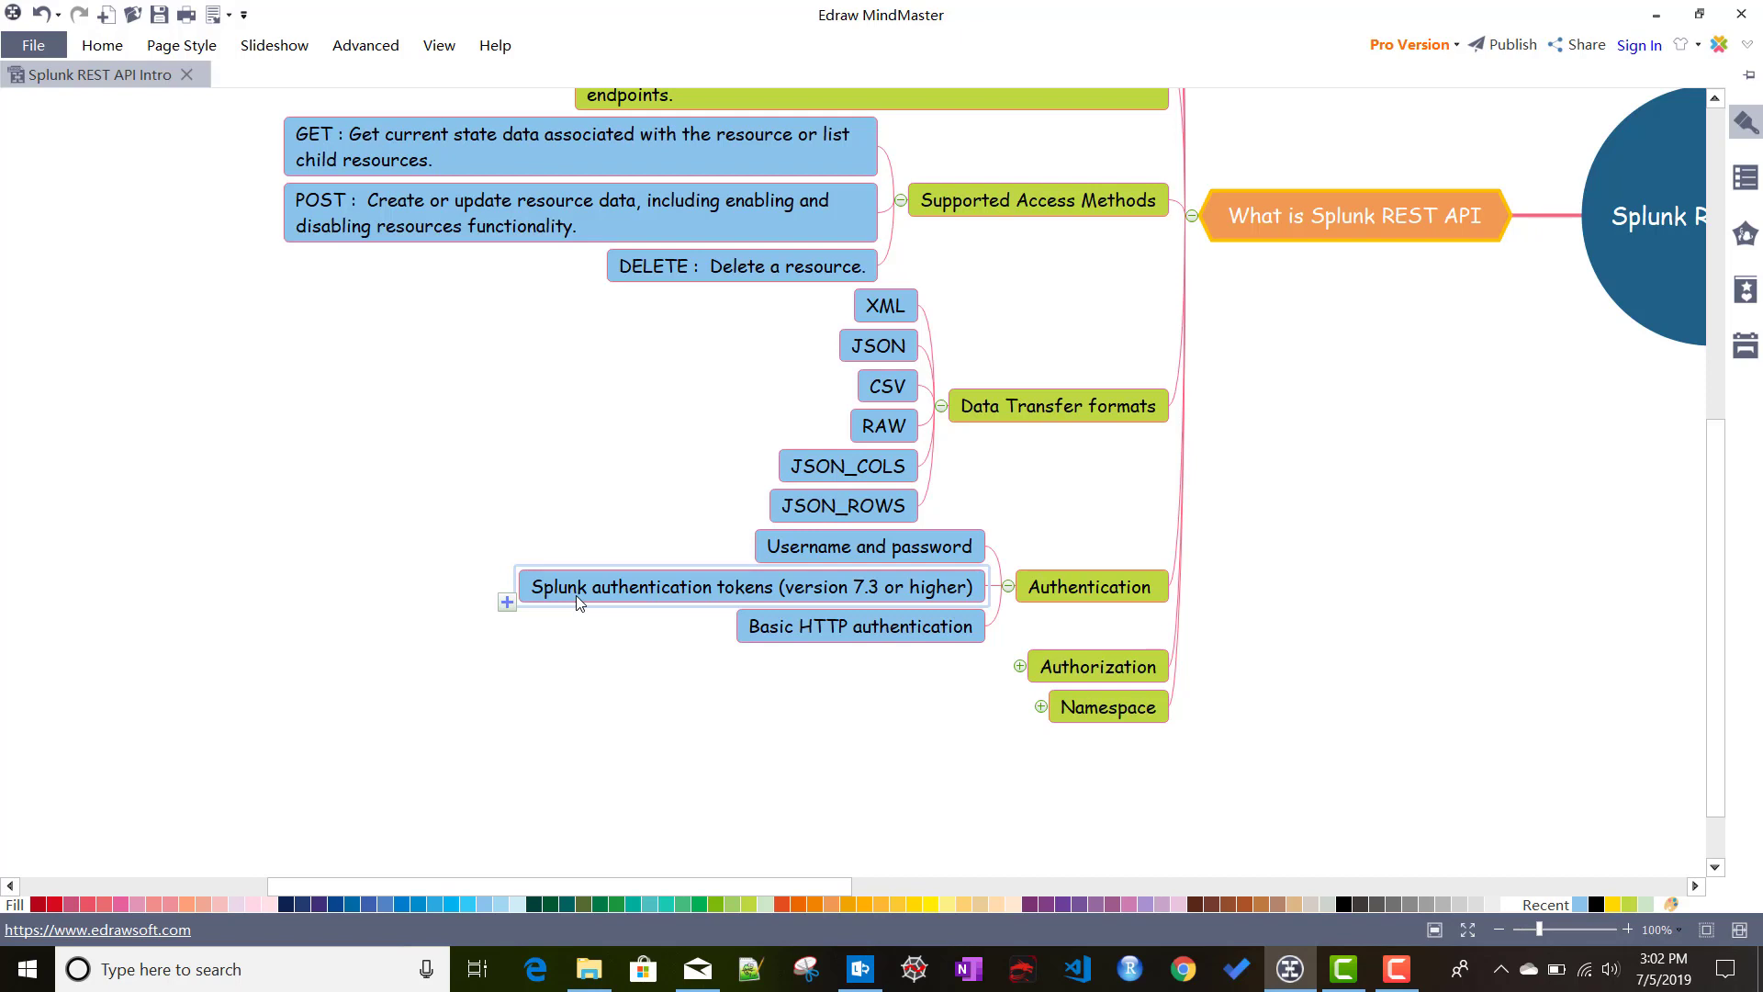
left_click(859, 626)
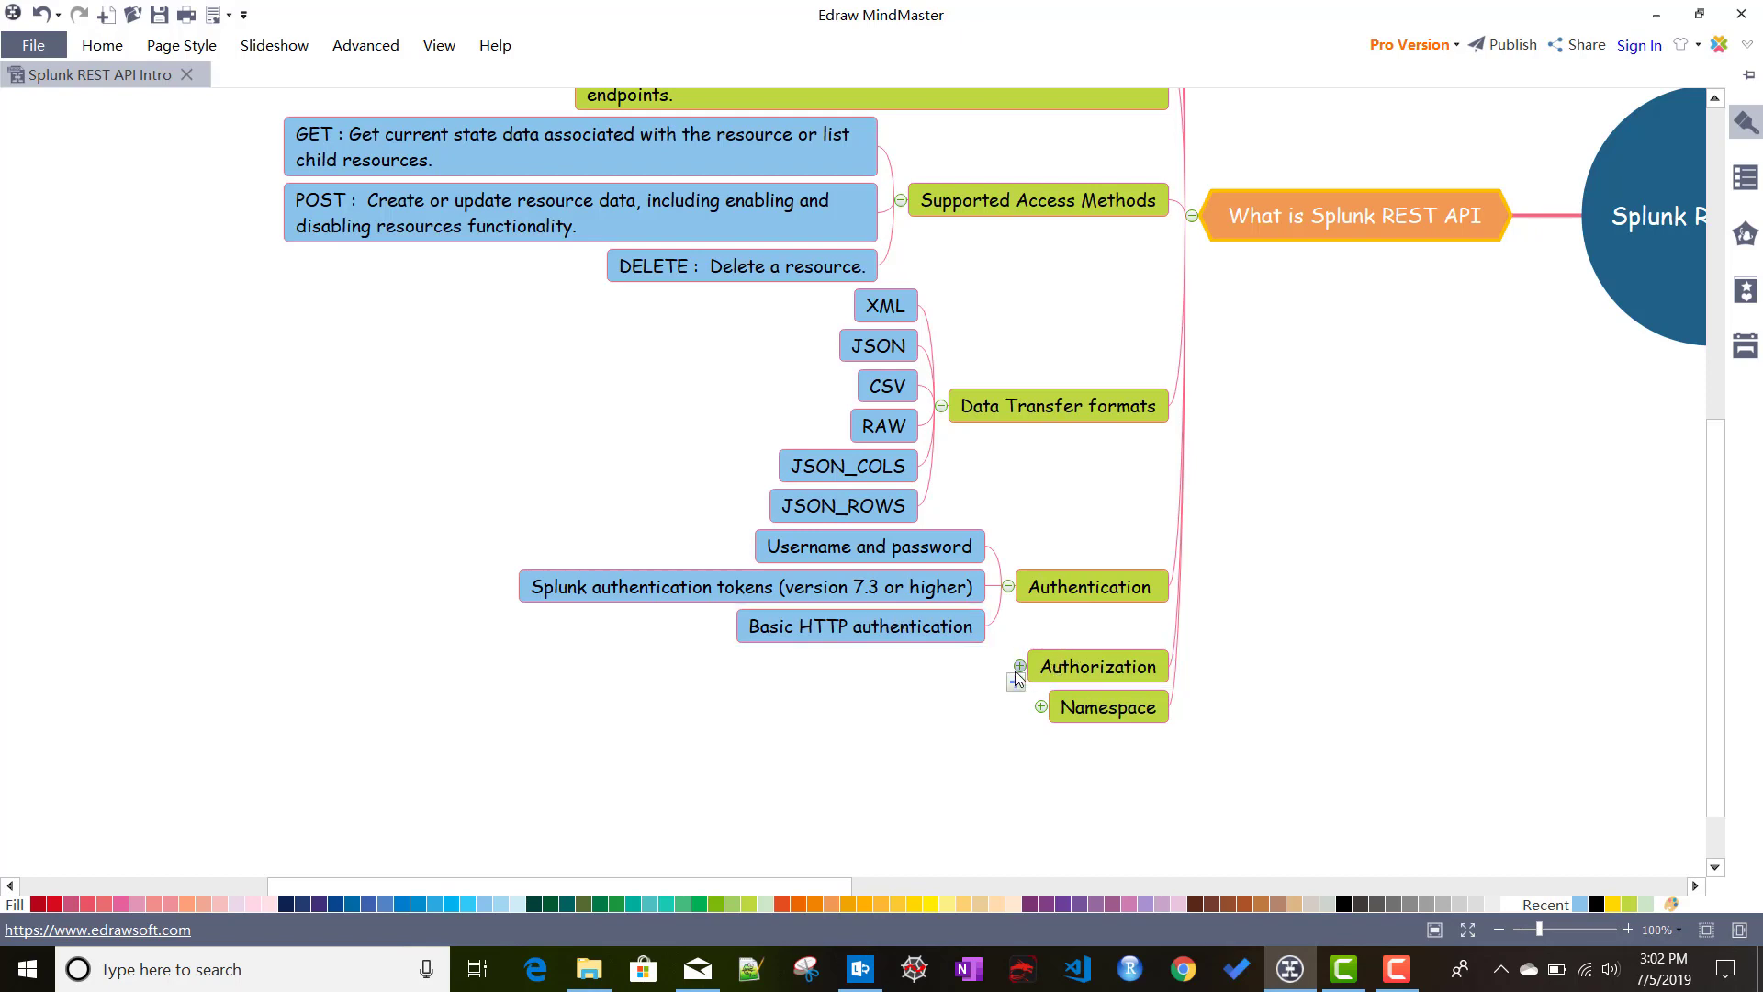
Step: Expand Authorization to show the role or capability-based access note
left_click(1021, 667)
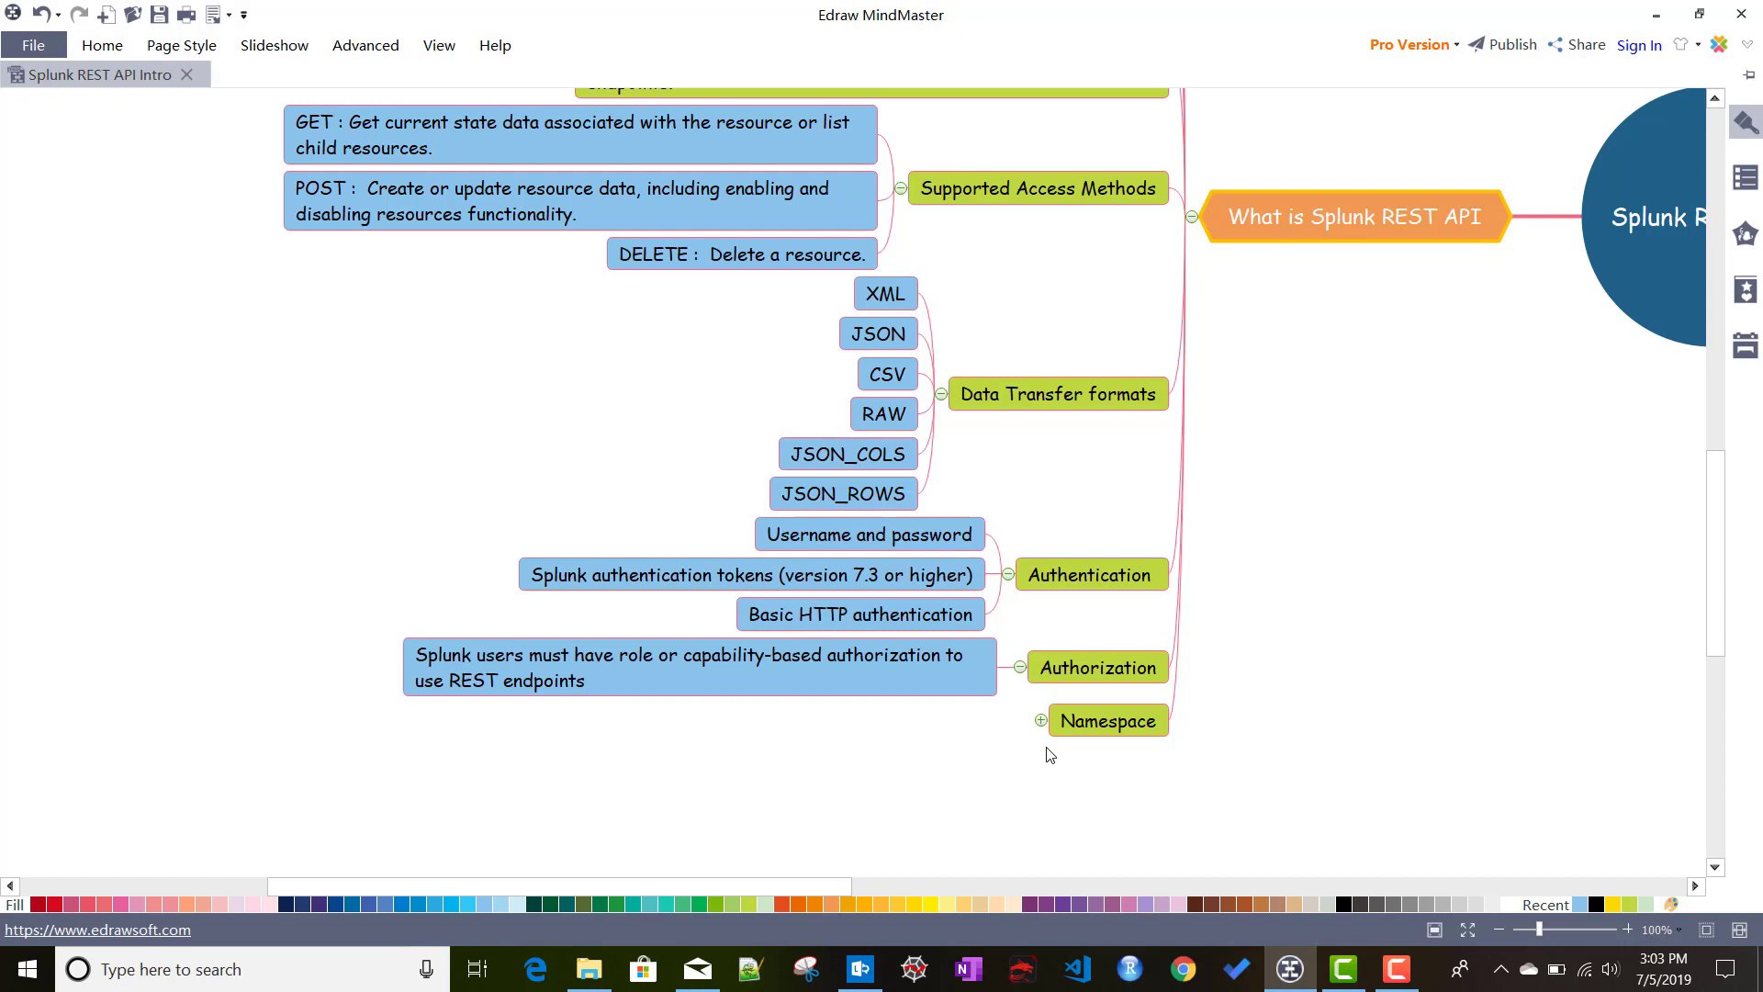
mouse_move(1036, 742)
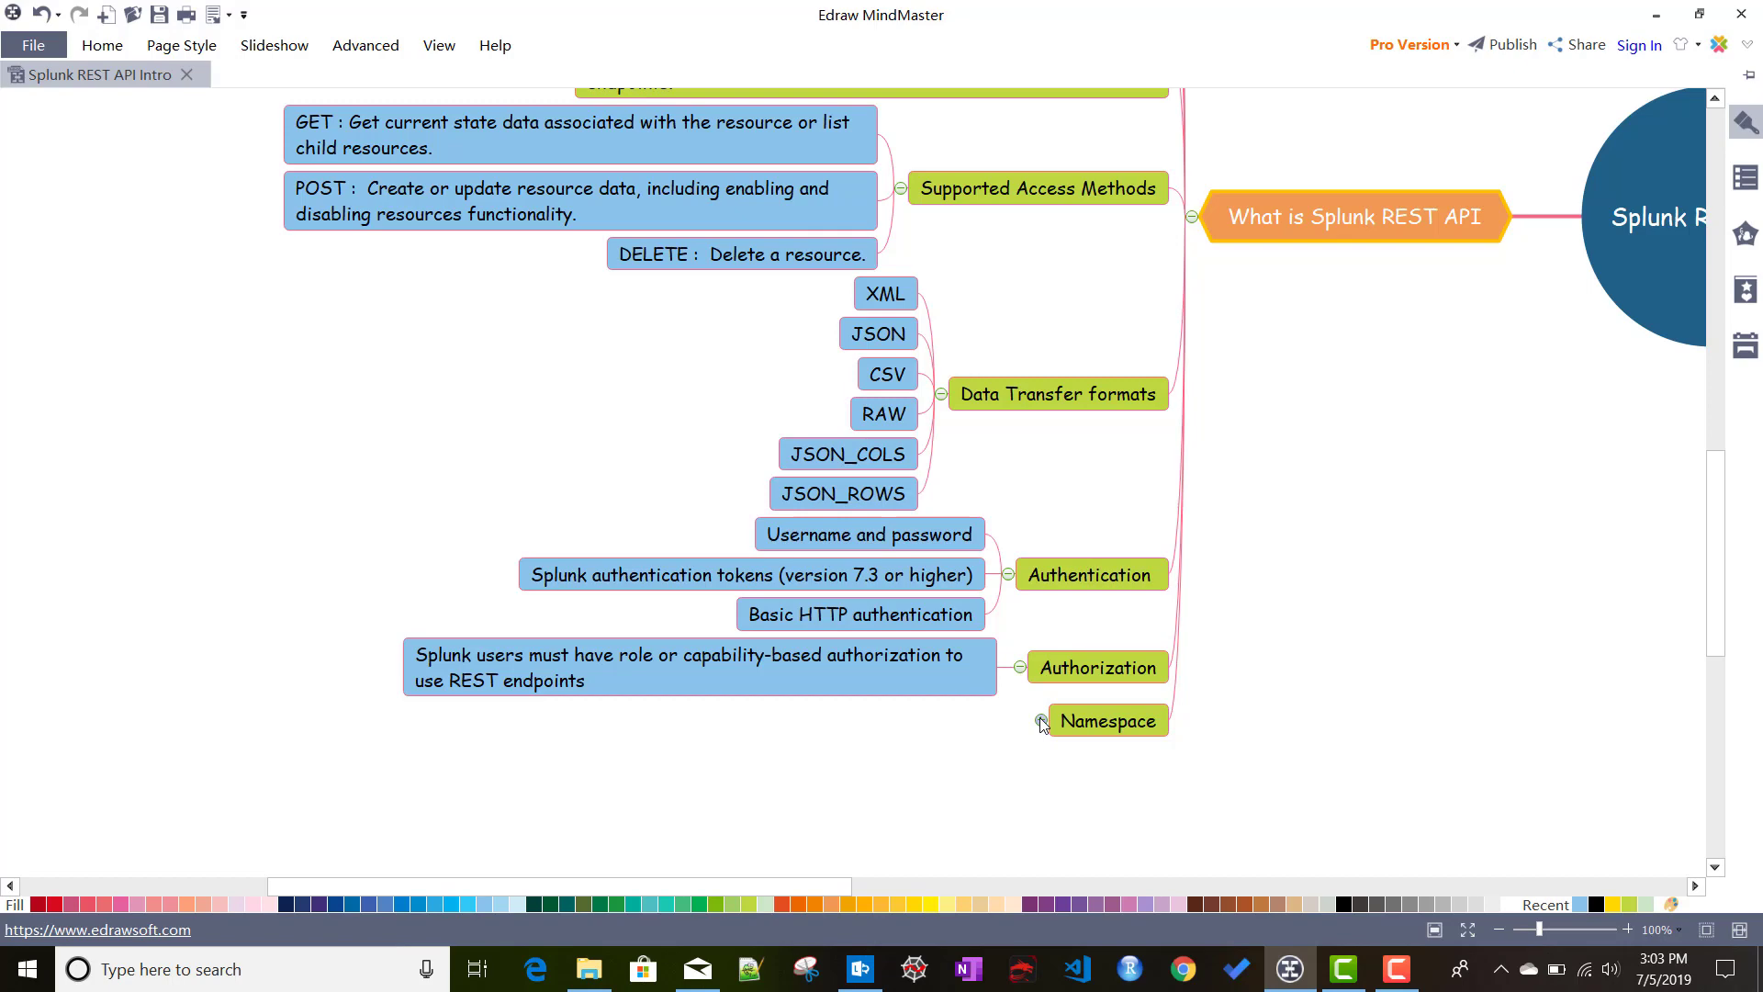
Step: Expand Namespace to show notes on app/user context, servicesNS paths, wildcards and services node
left_click(1039, 719)
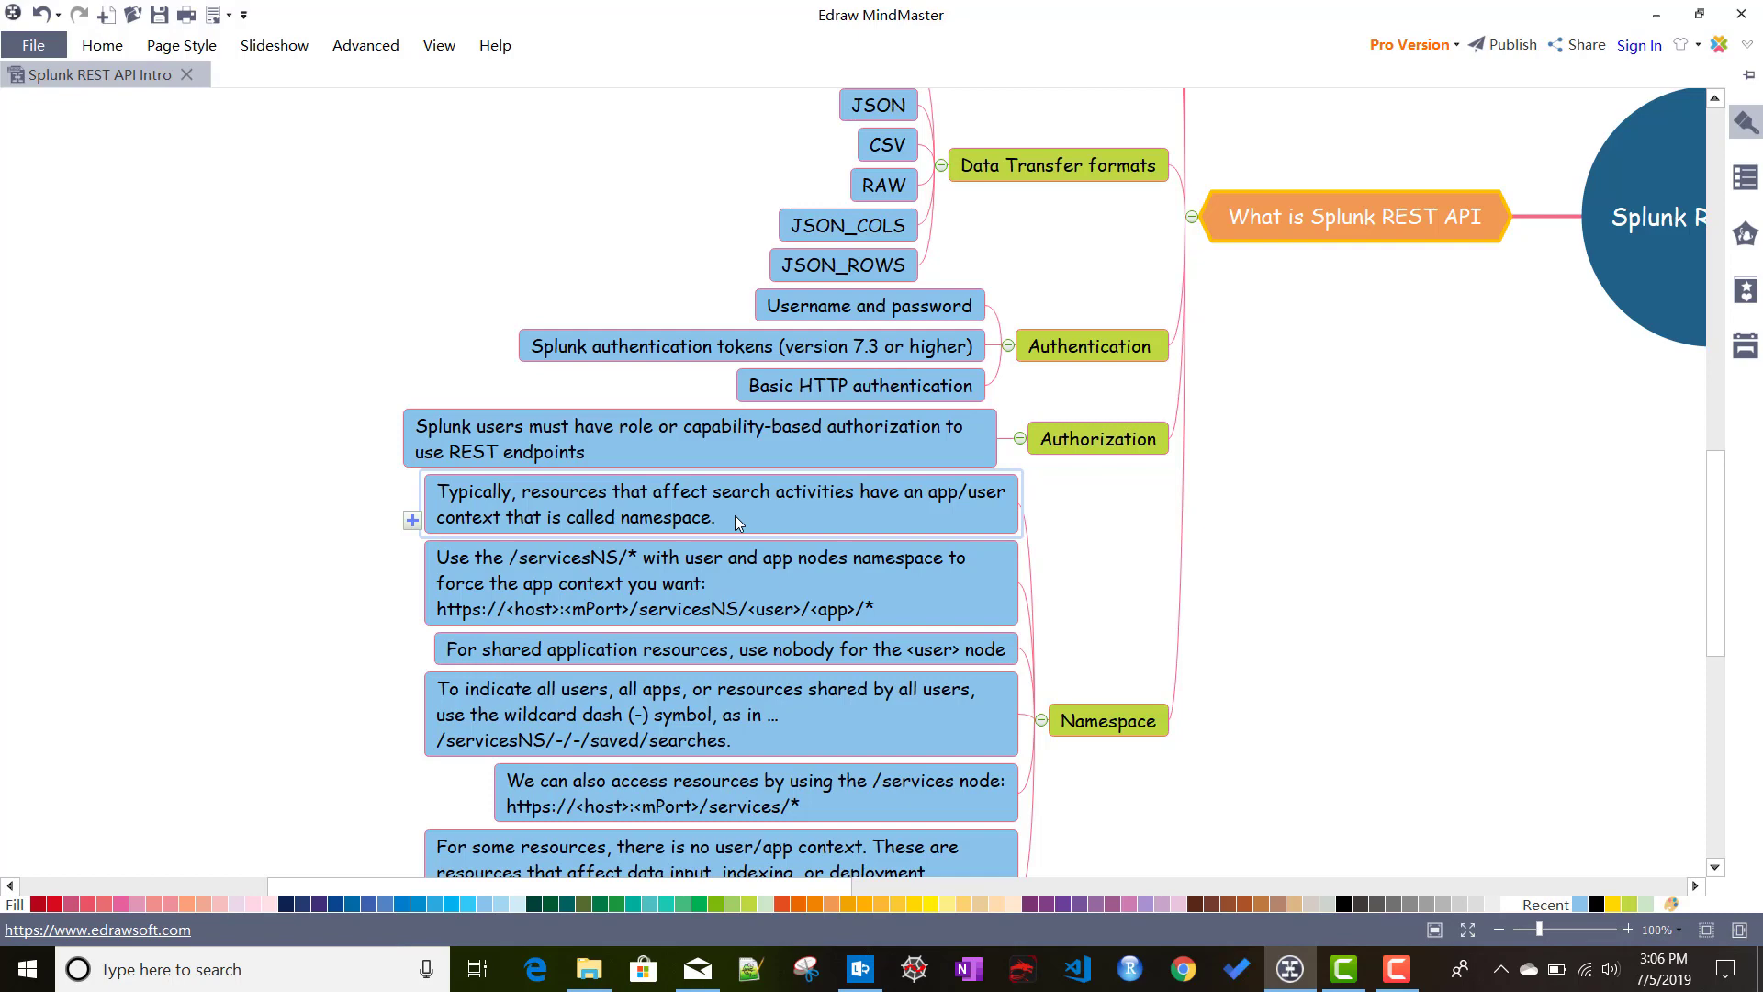
scroll("down", 3)
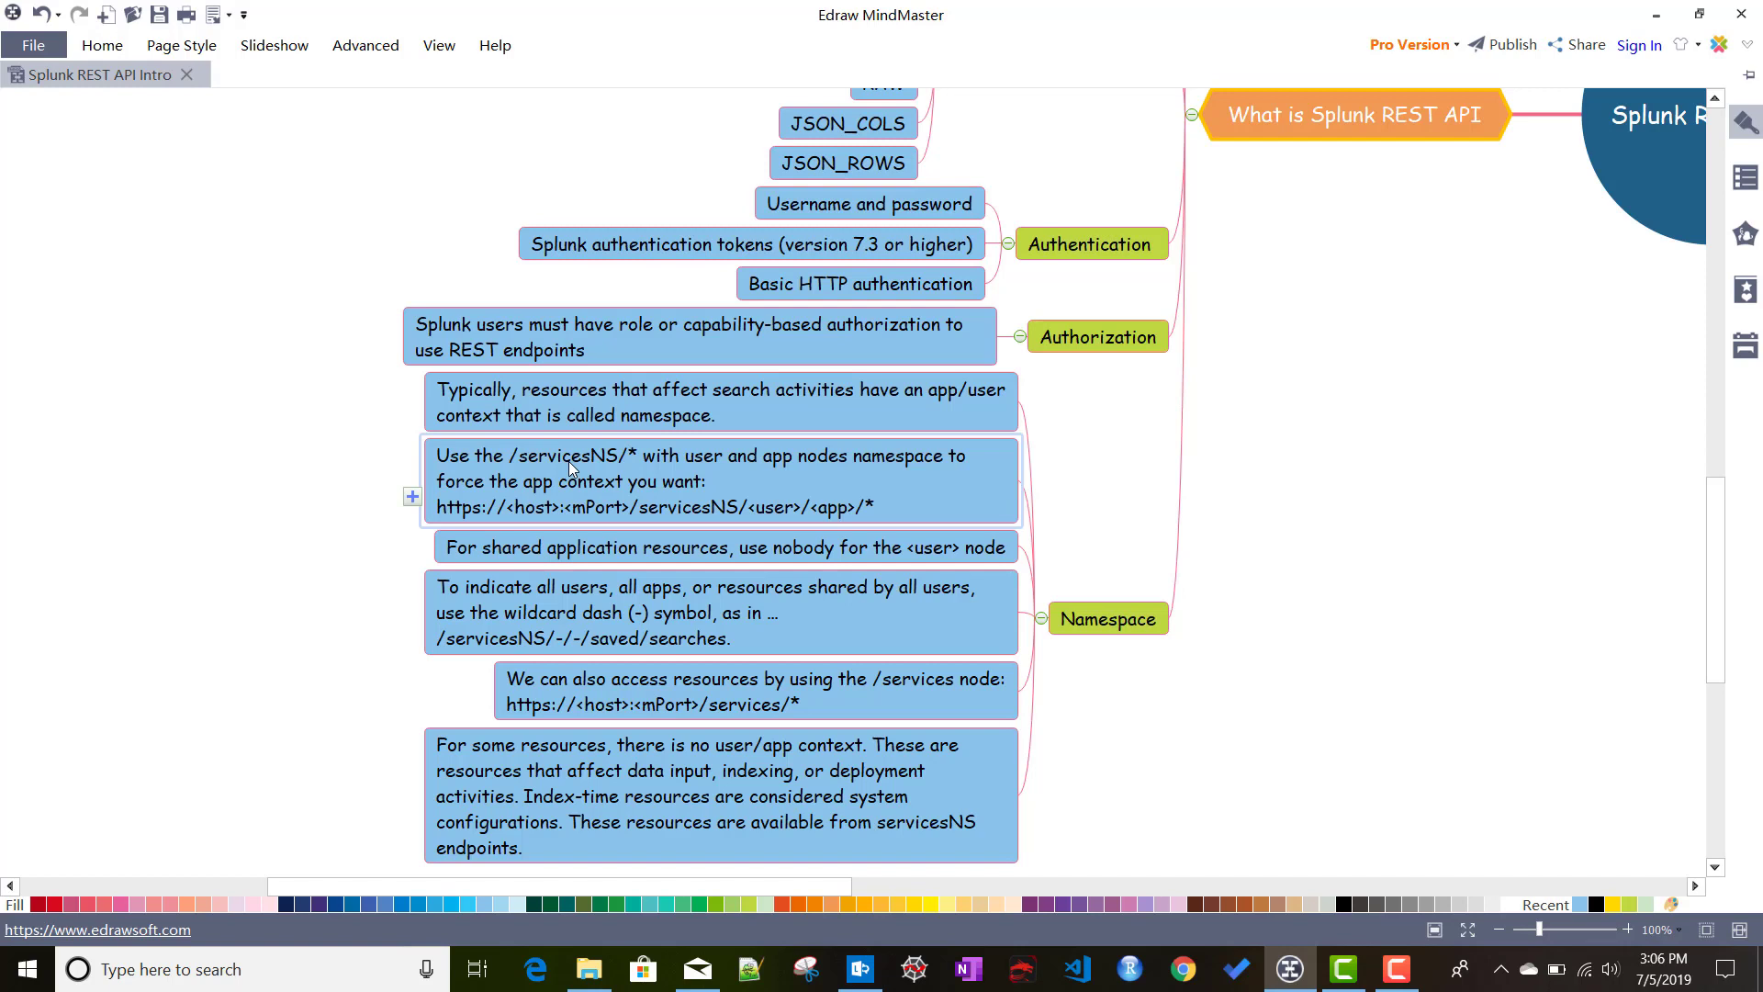
mouse_move(781, 478)
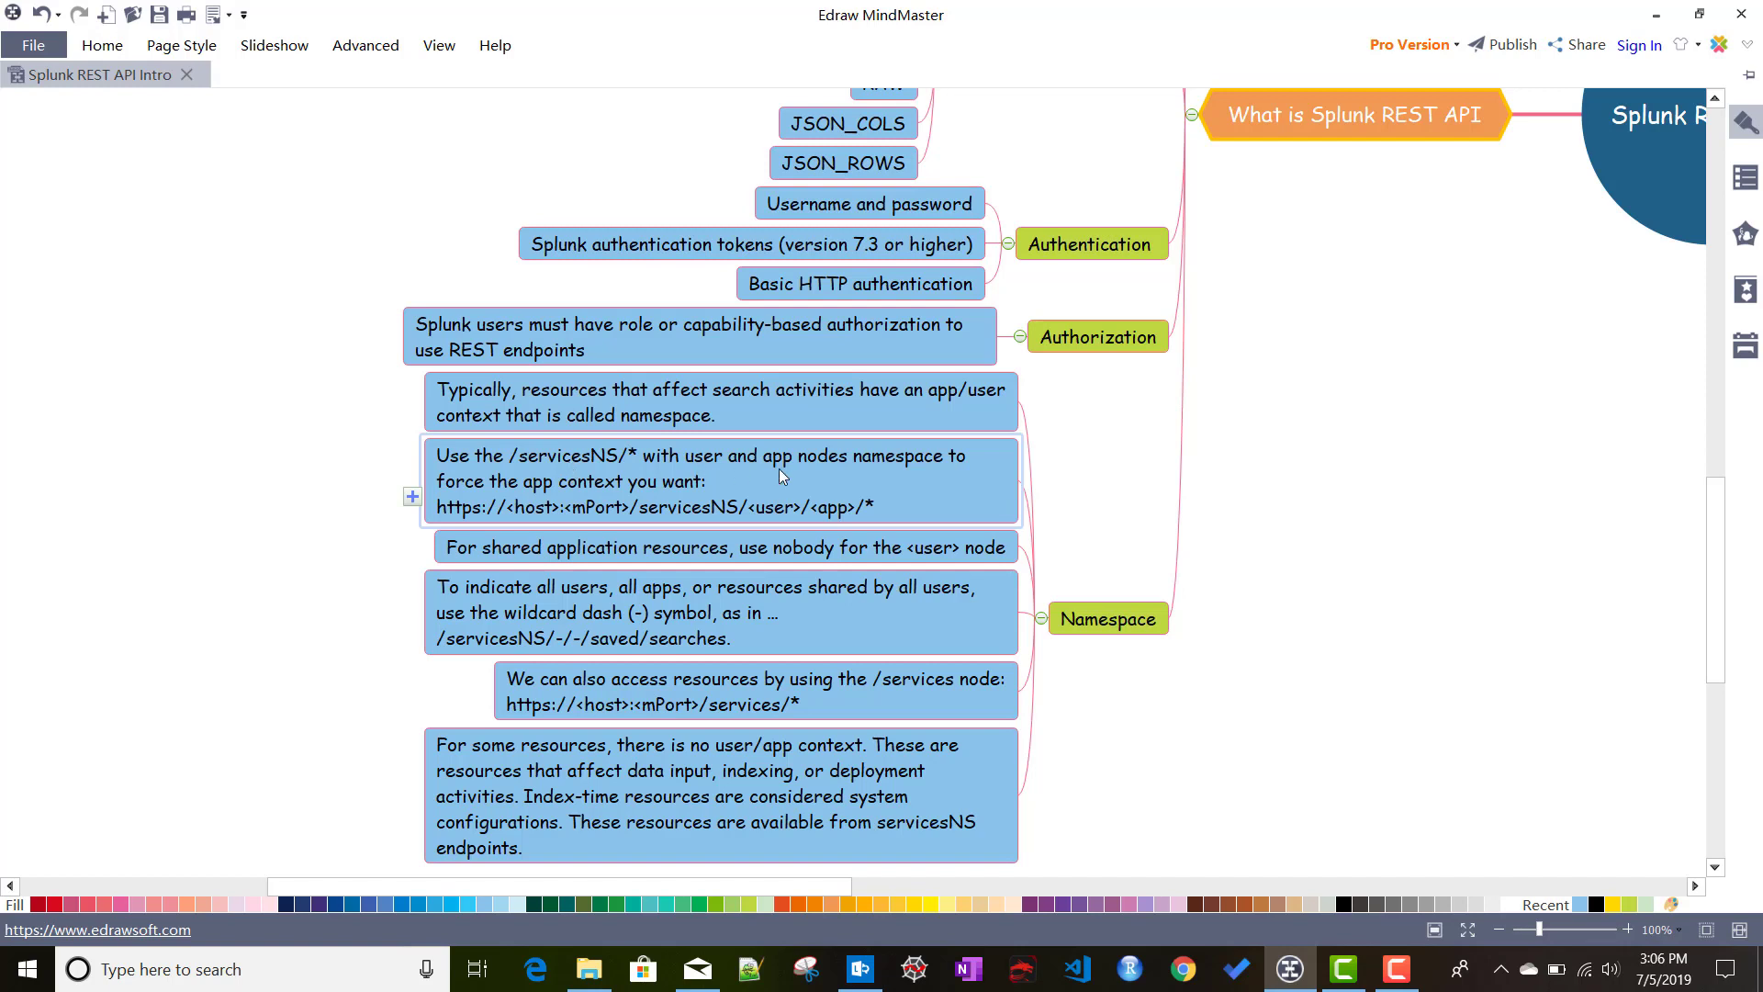
mouse_move(549, 443)
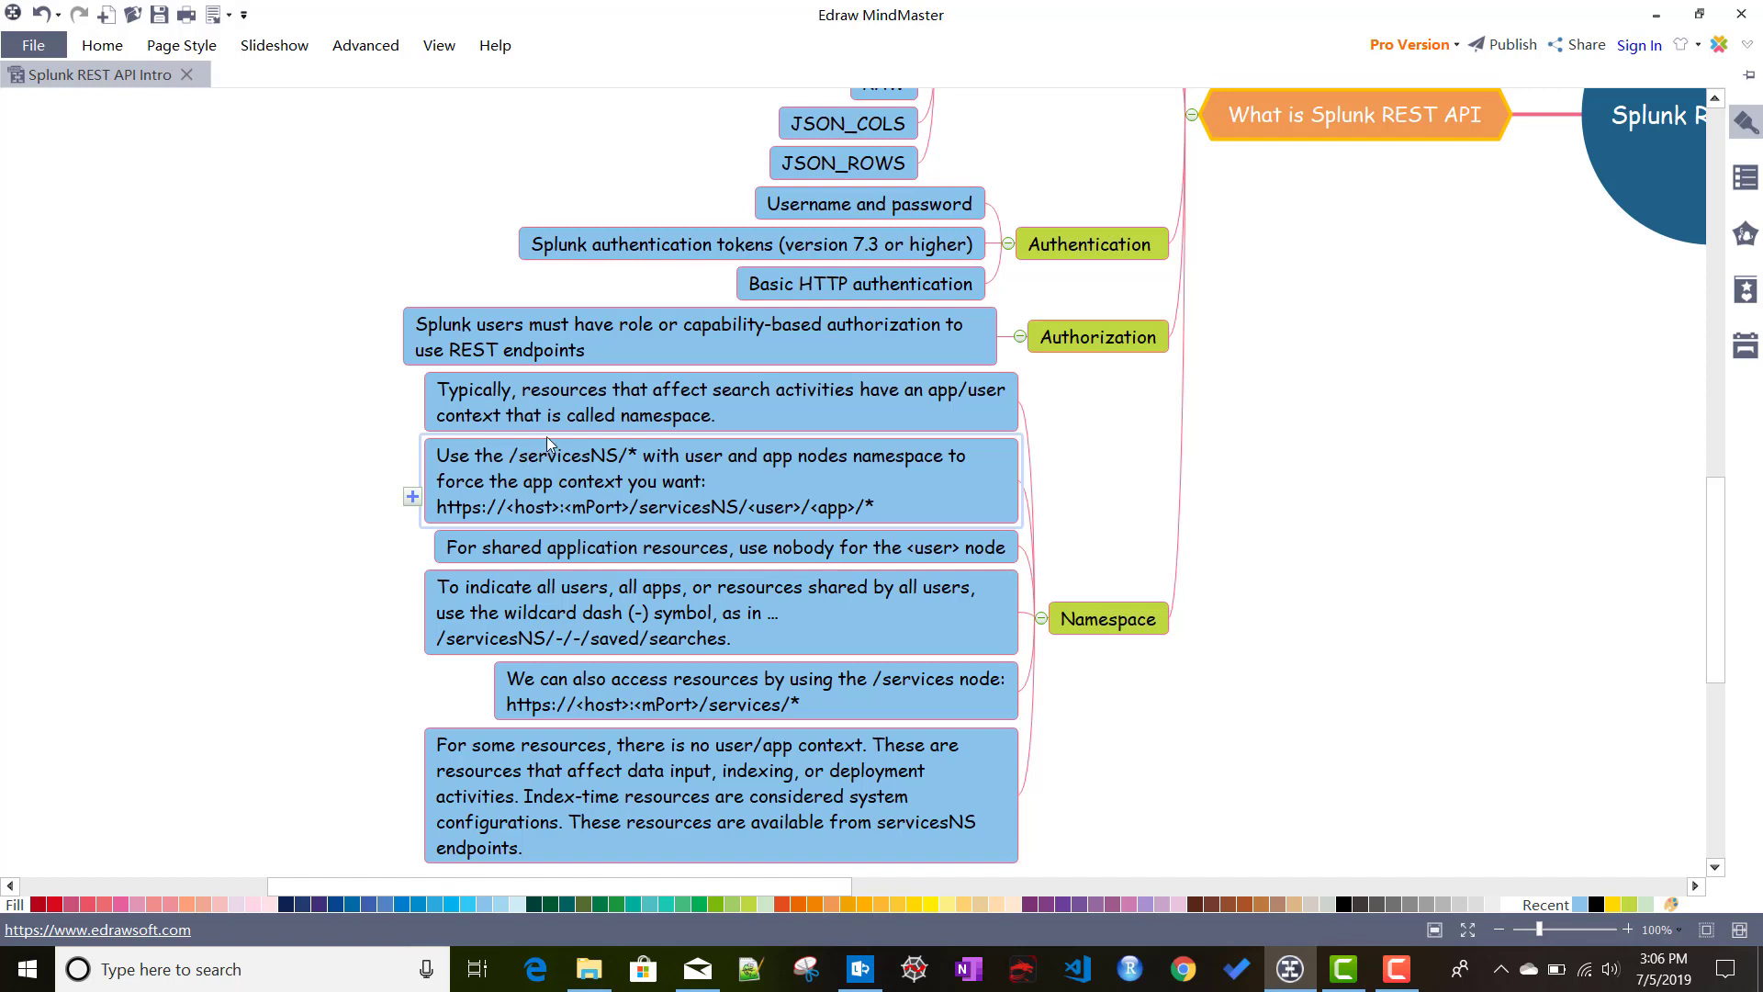
mouse_move(589, 459)
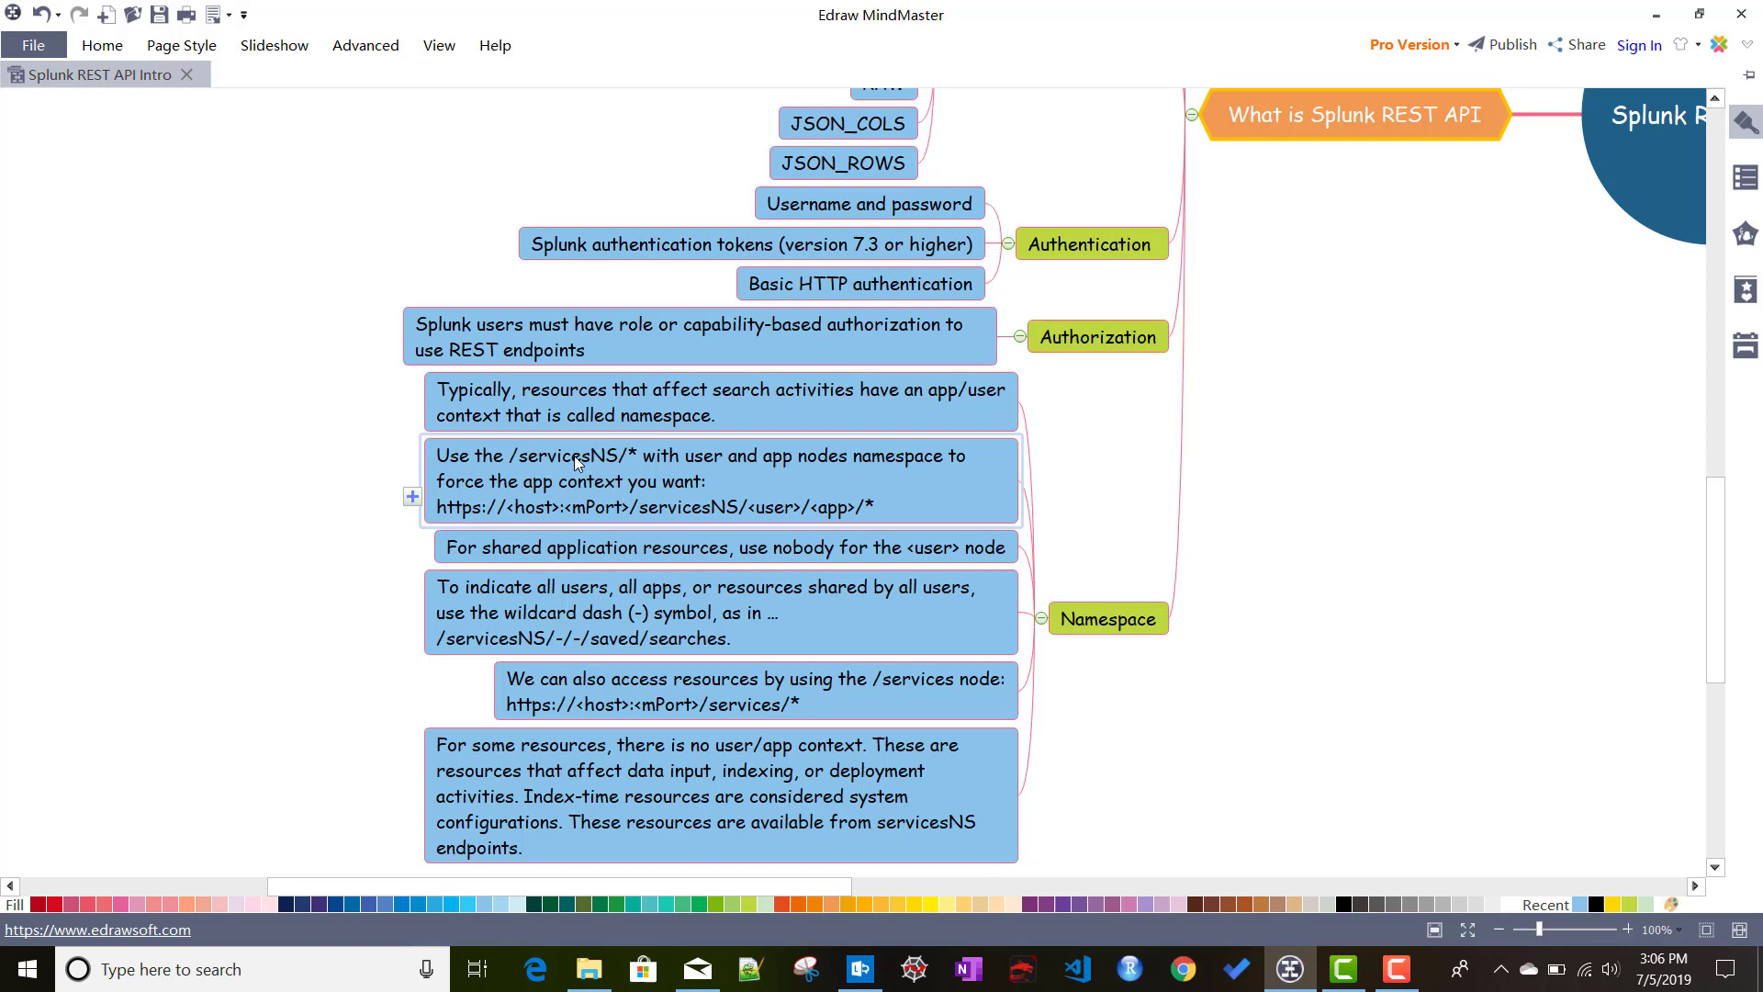
mouse_move(654, 487)
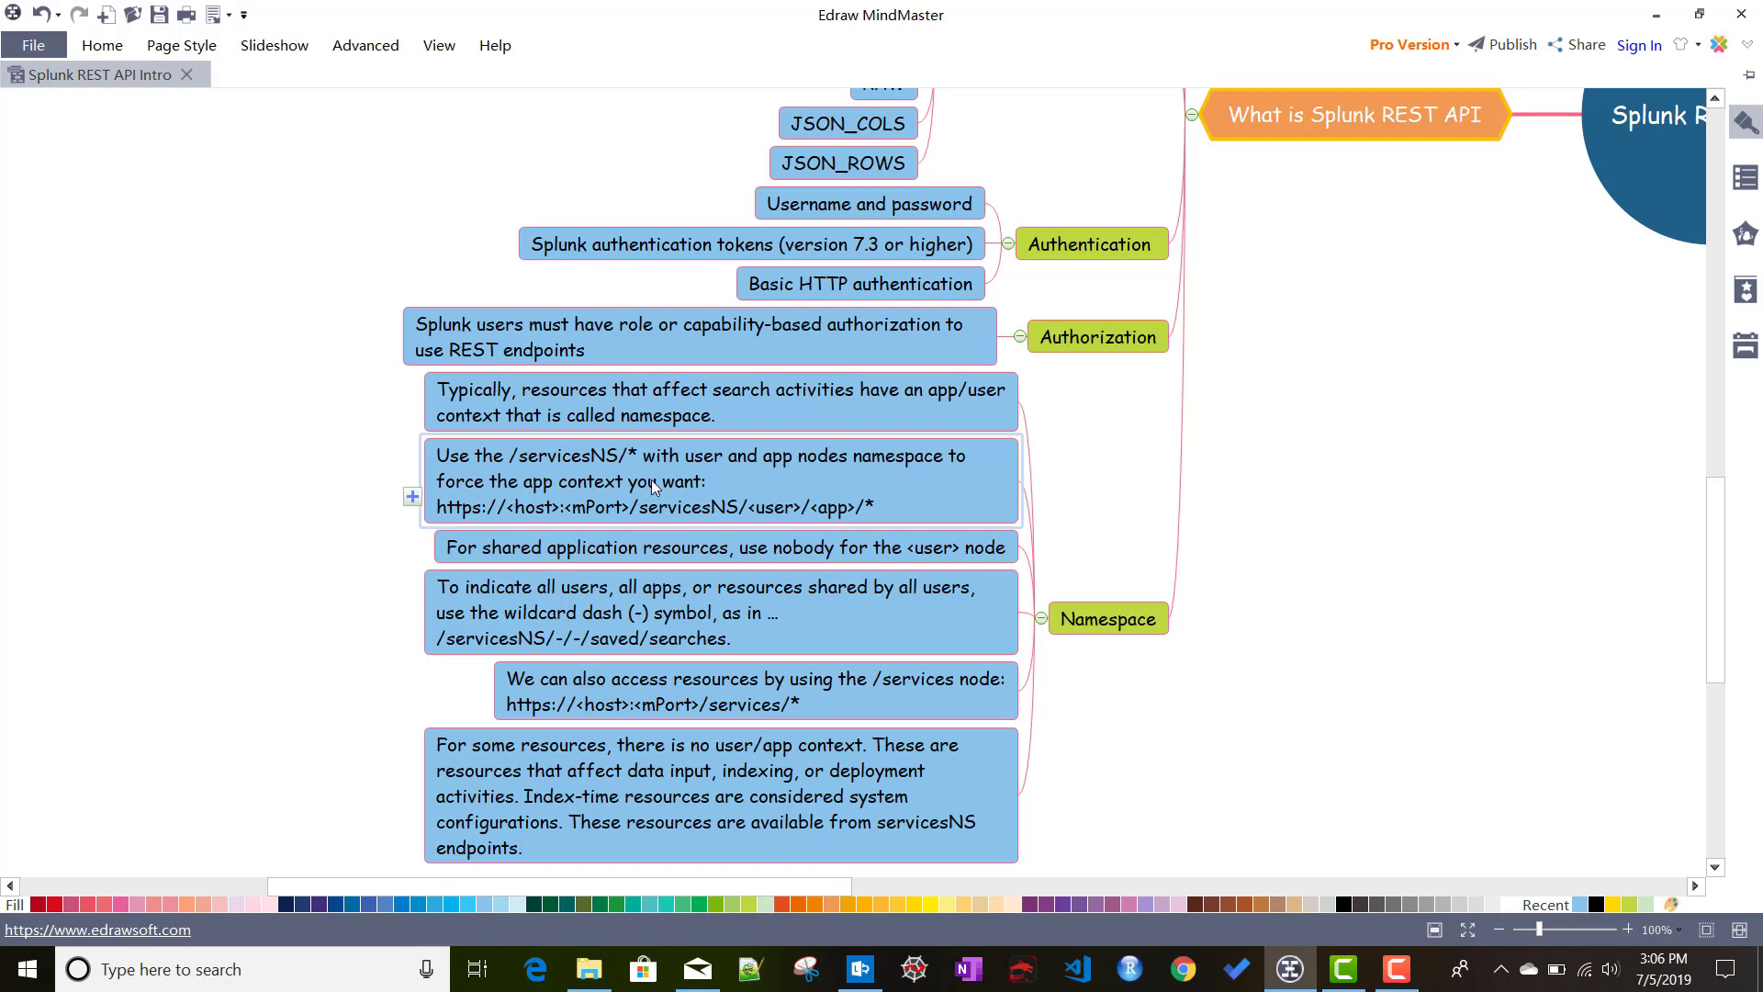
mouse_move(665, 485)
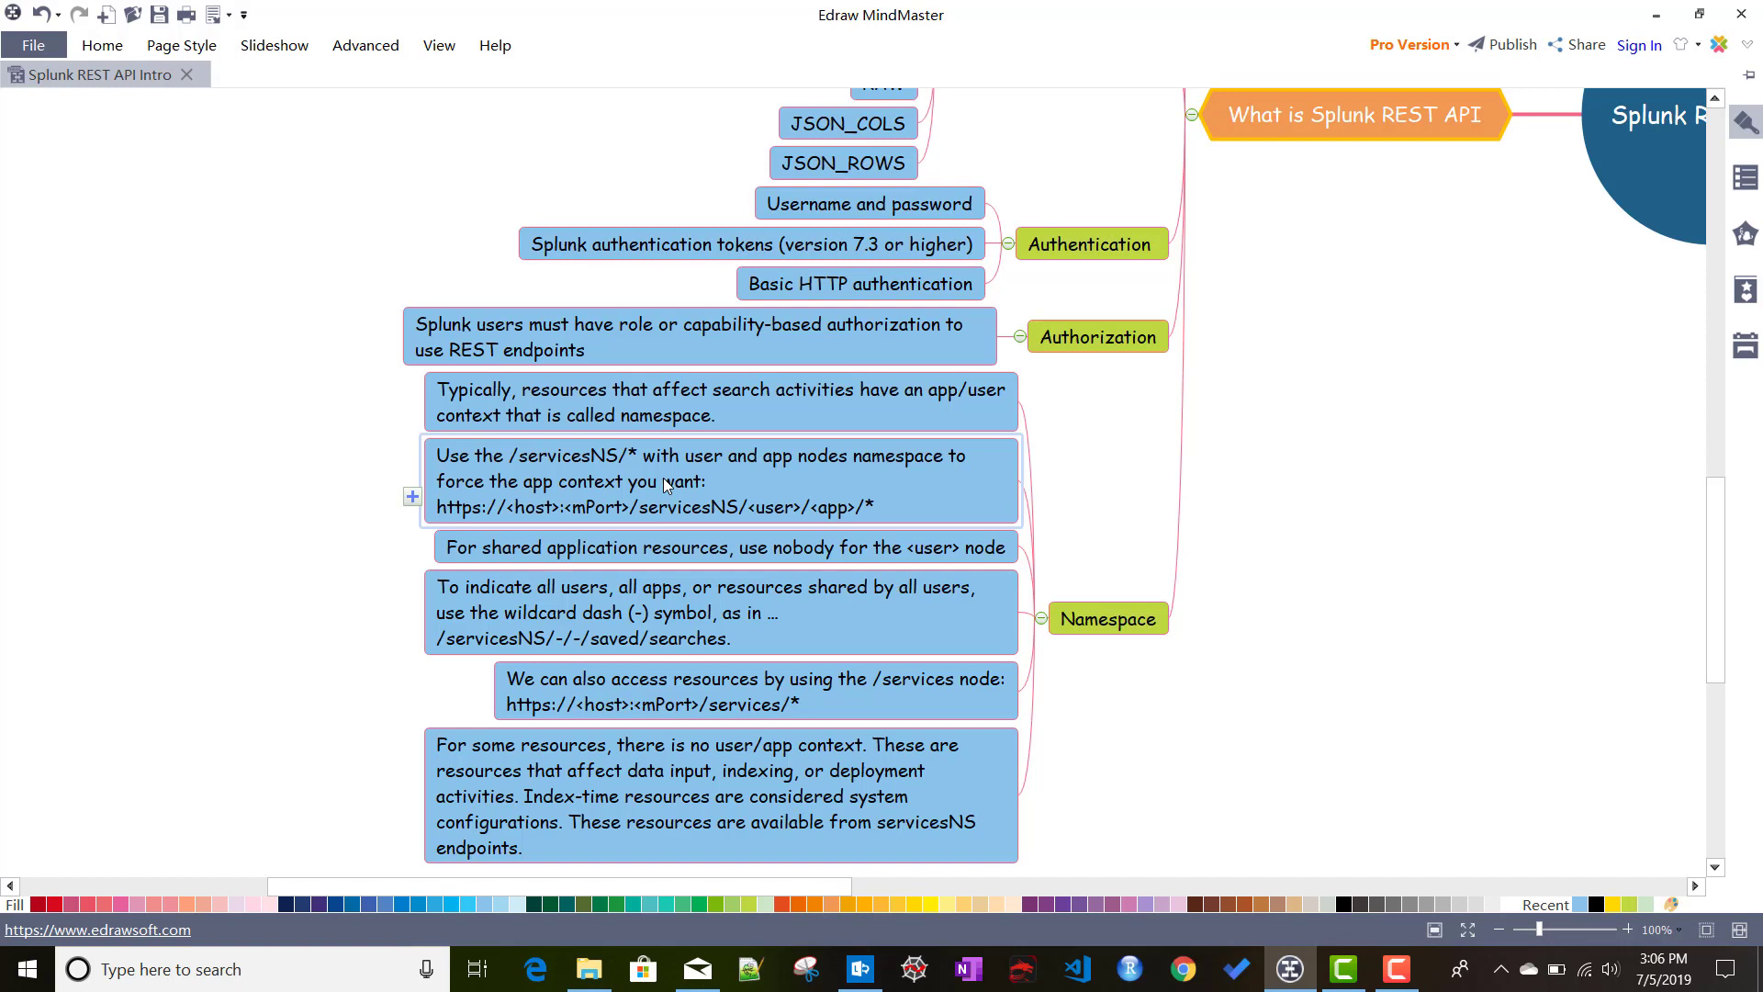
mouse_move(518, 510)
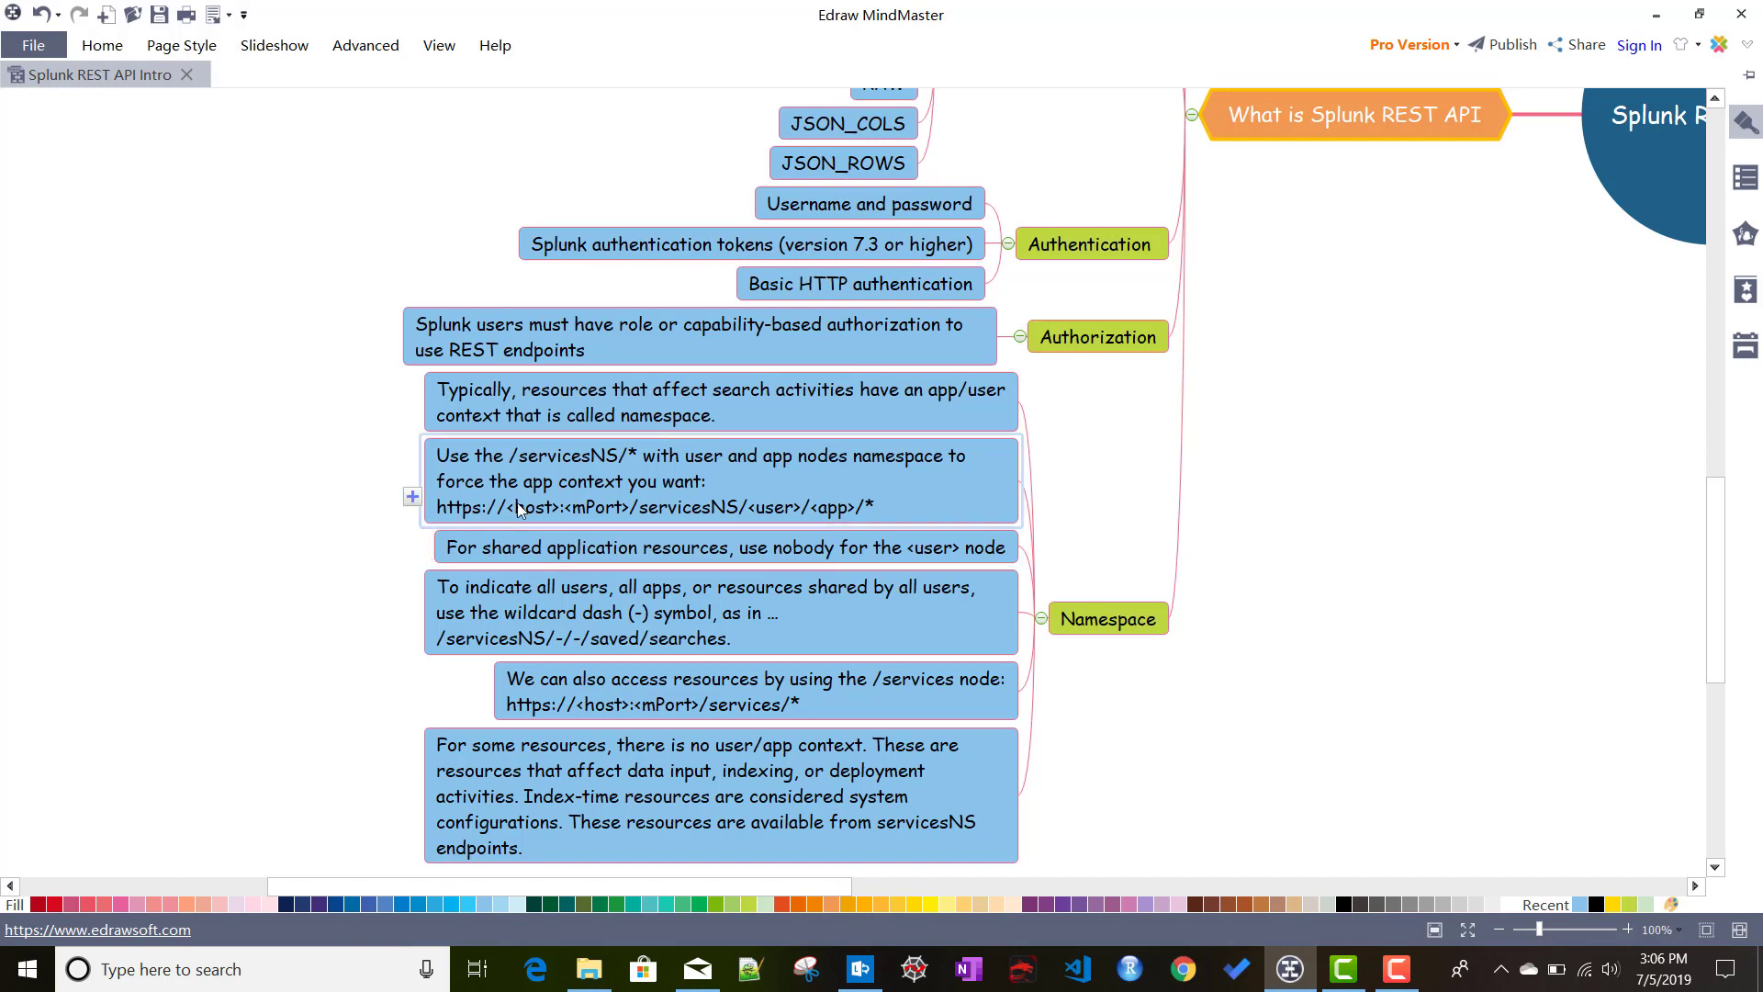
mouse_move(453, 525)
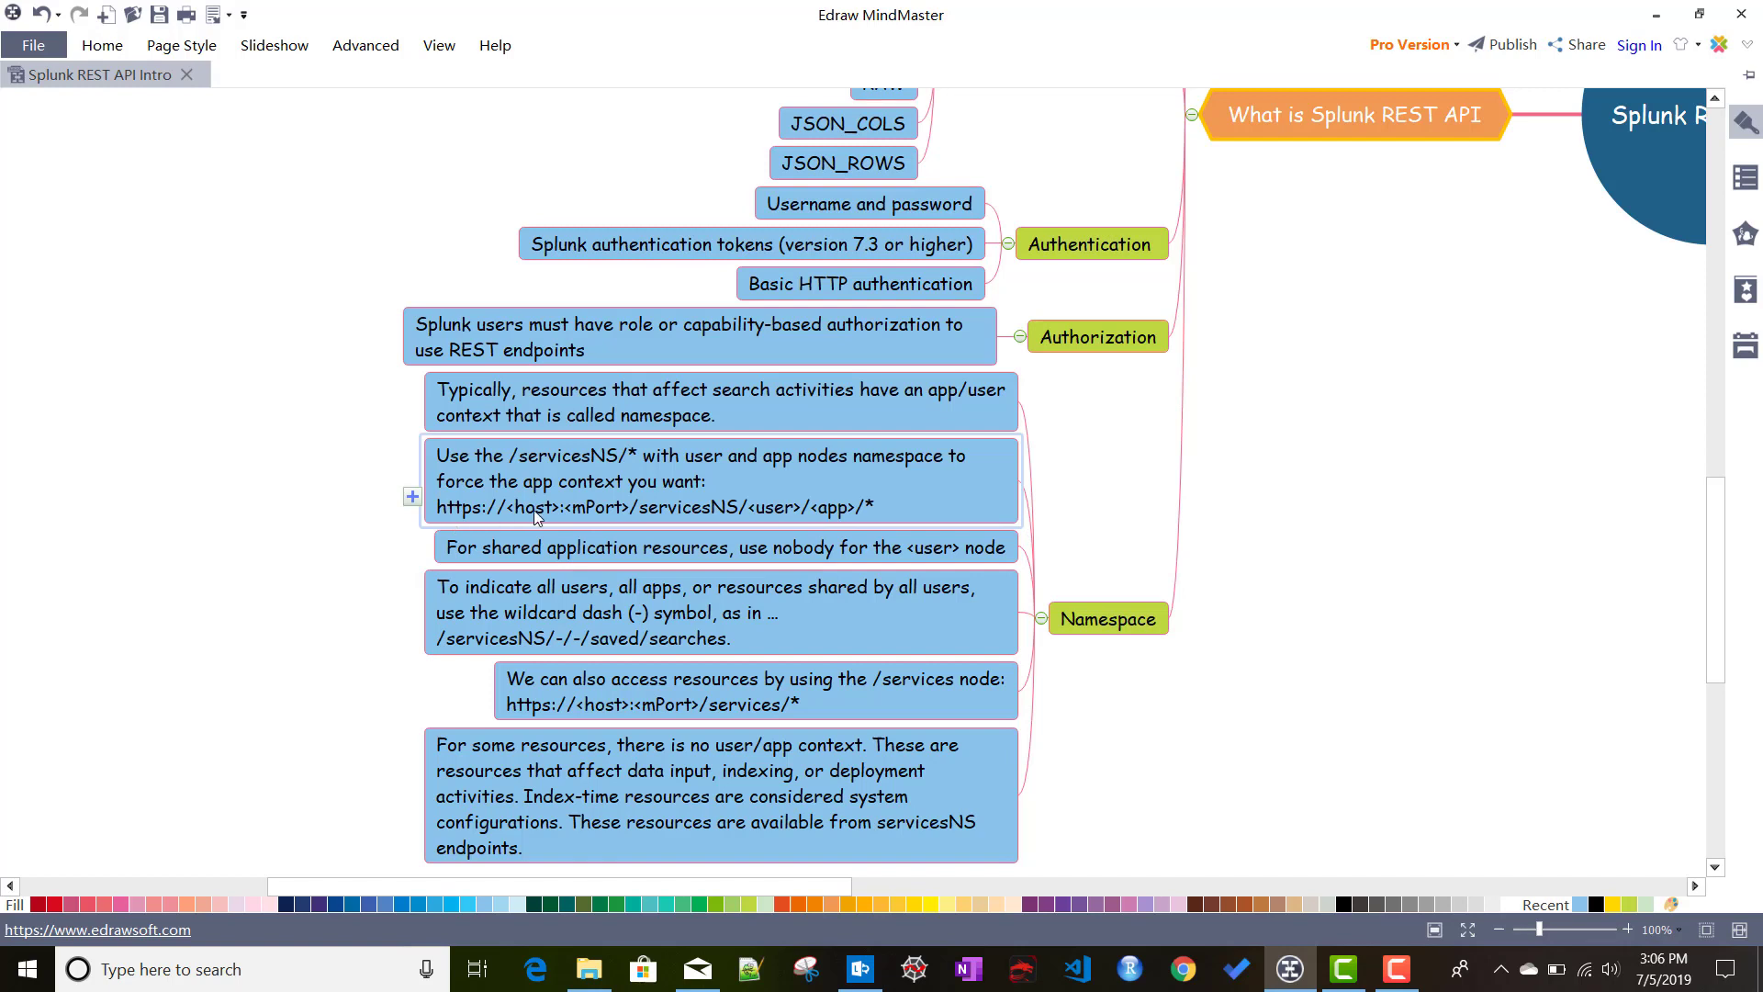
mouse_move(591, 514)
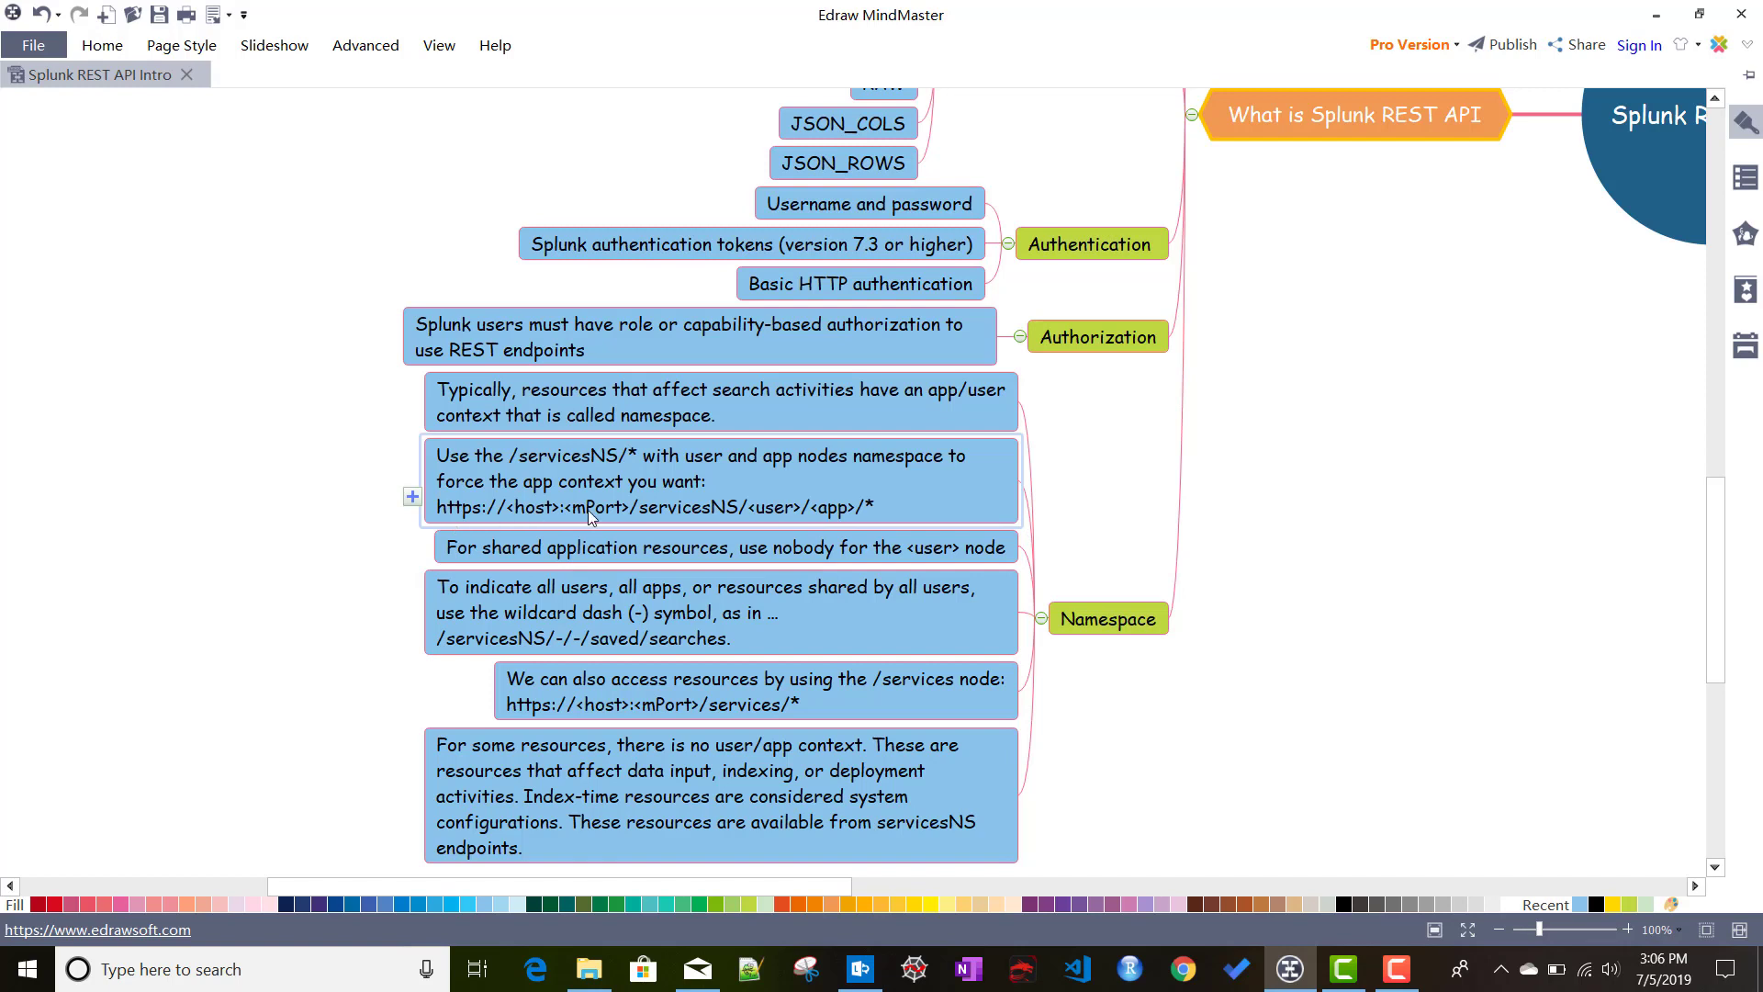
mouse_move(666, 514)
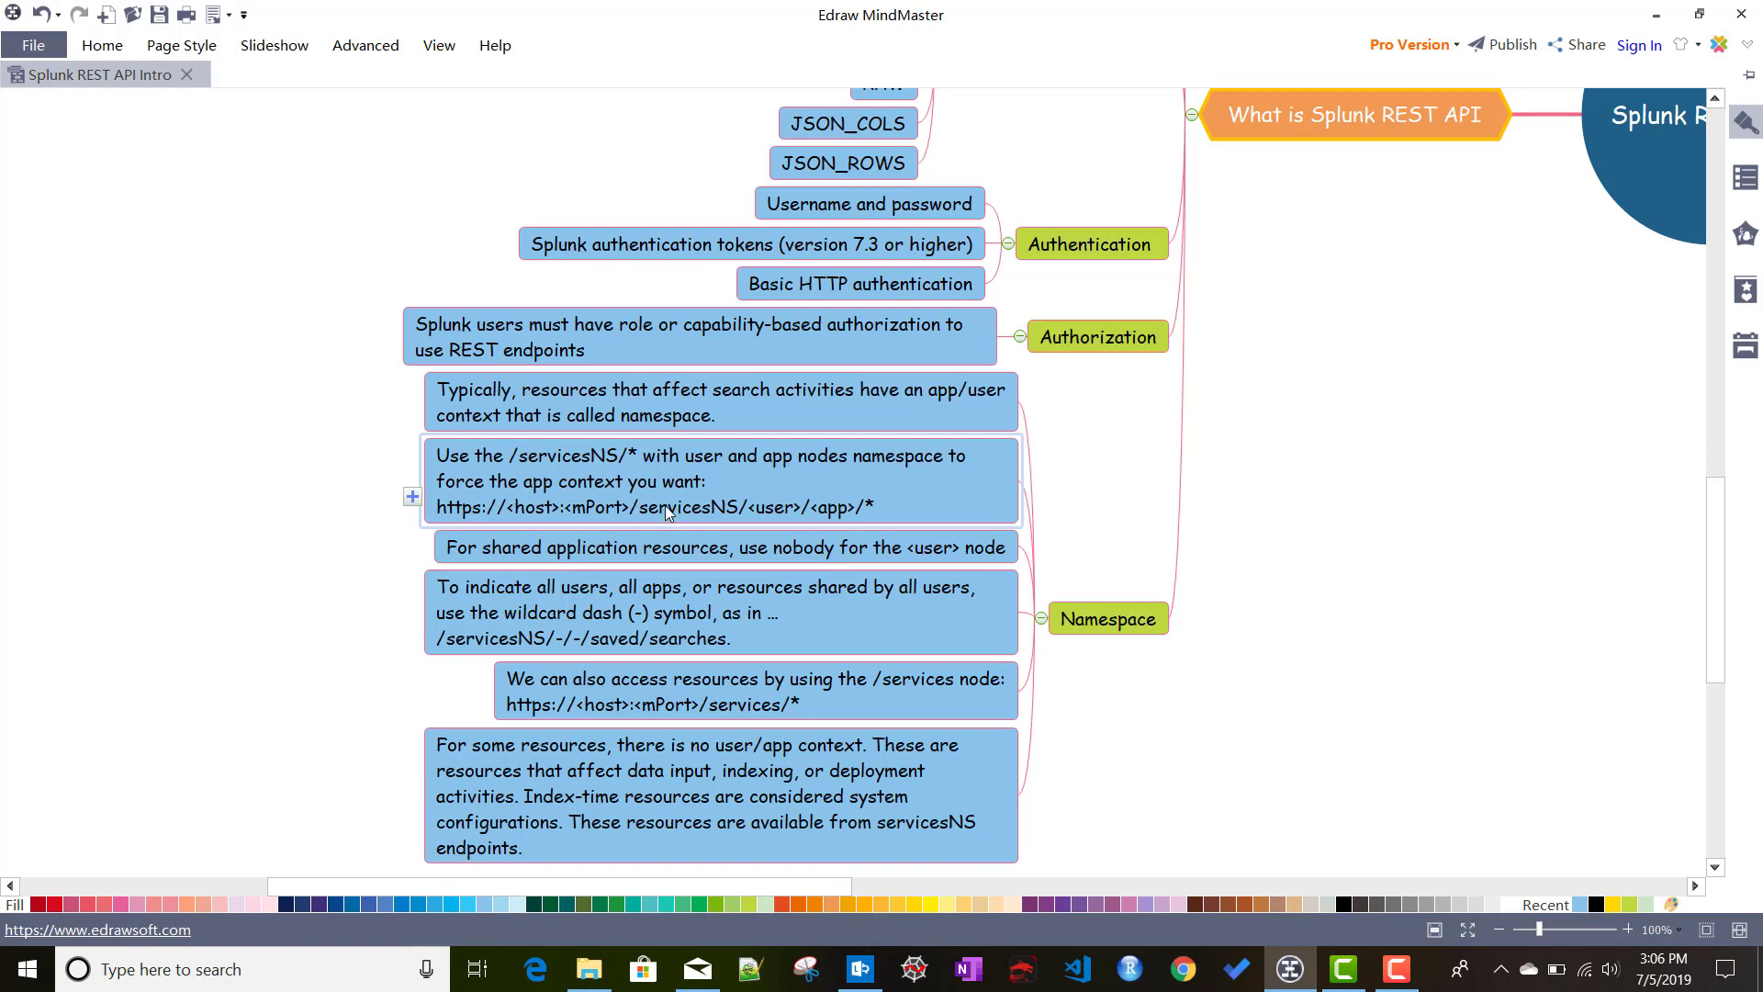
mouse_move(771, 521)
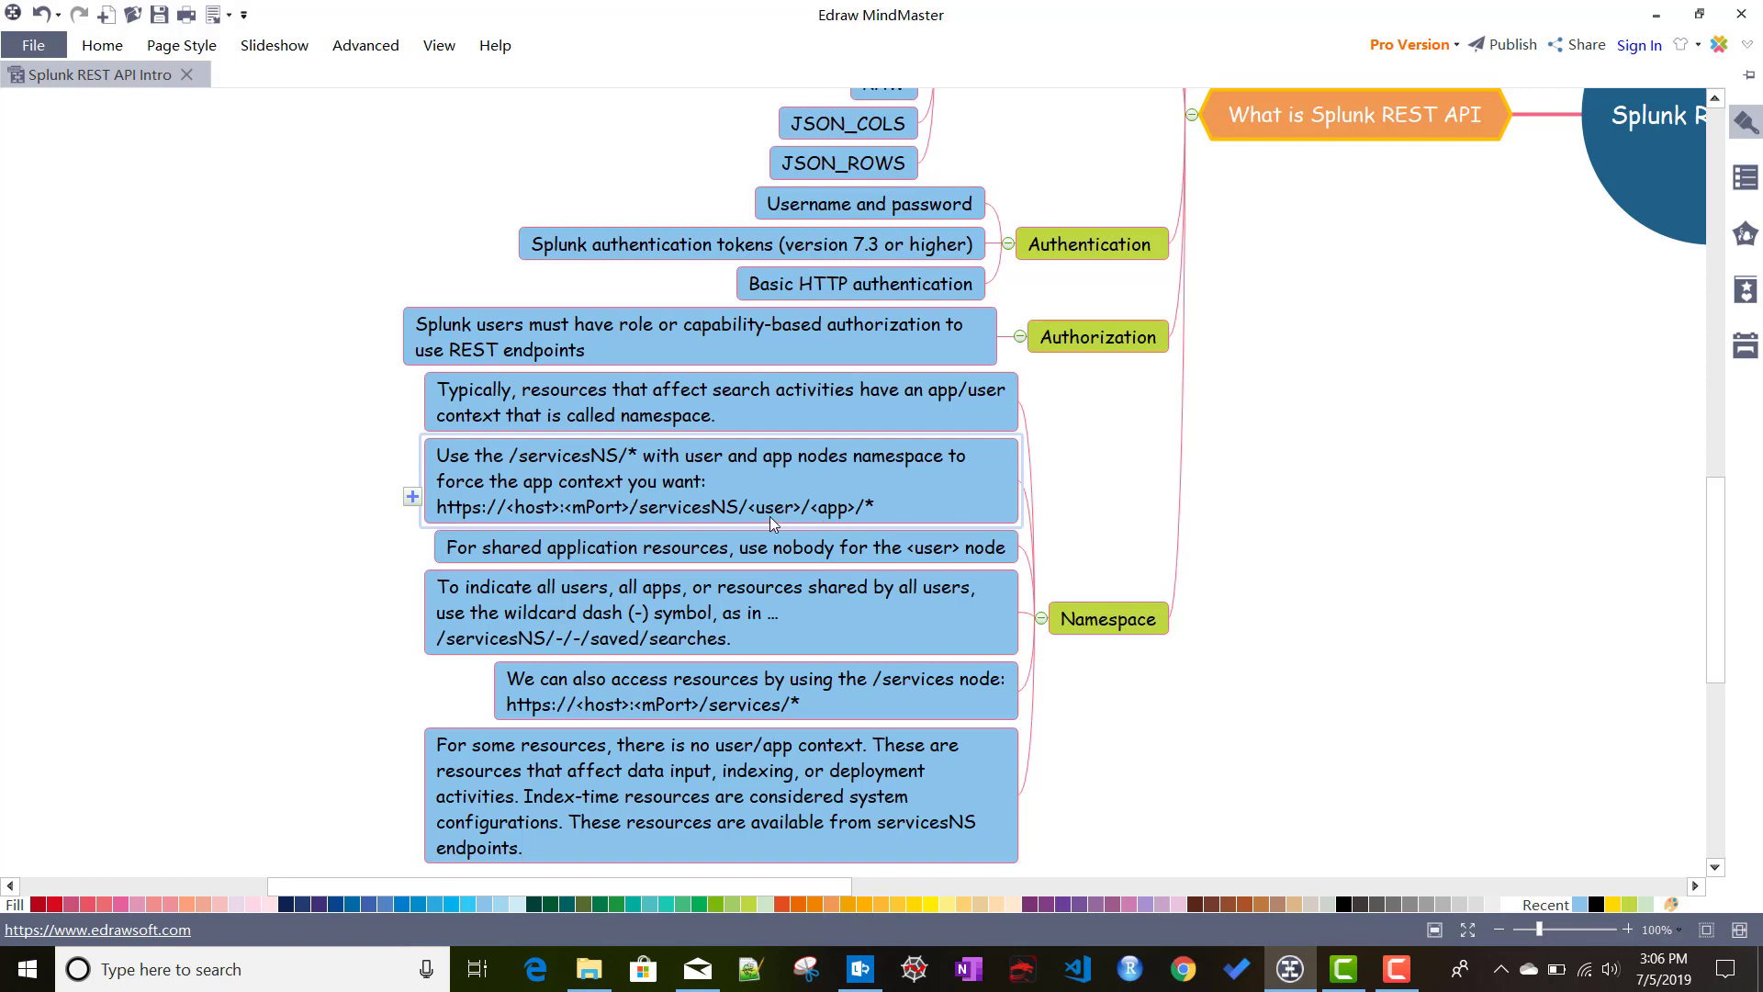
mouse_move(780, 525)
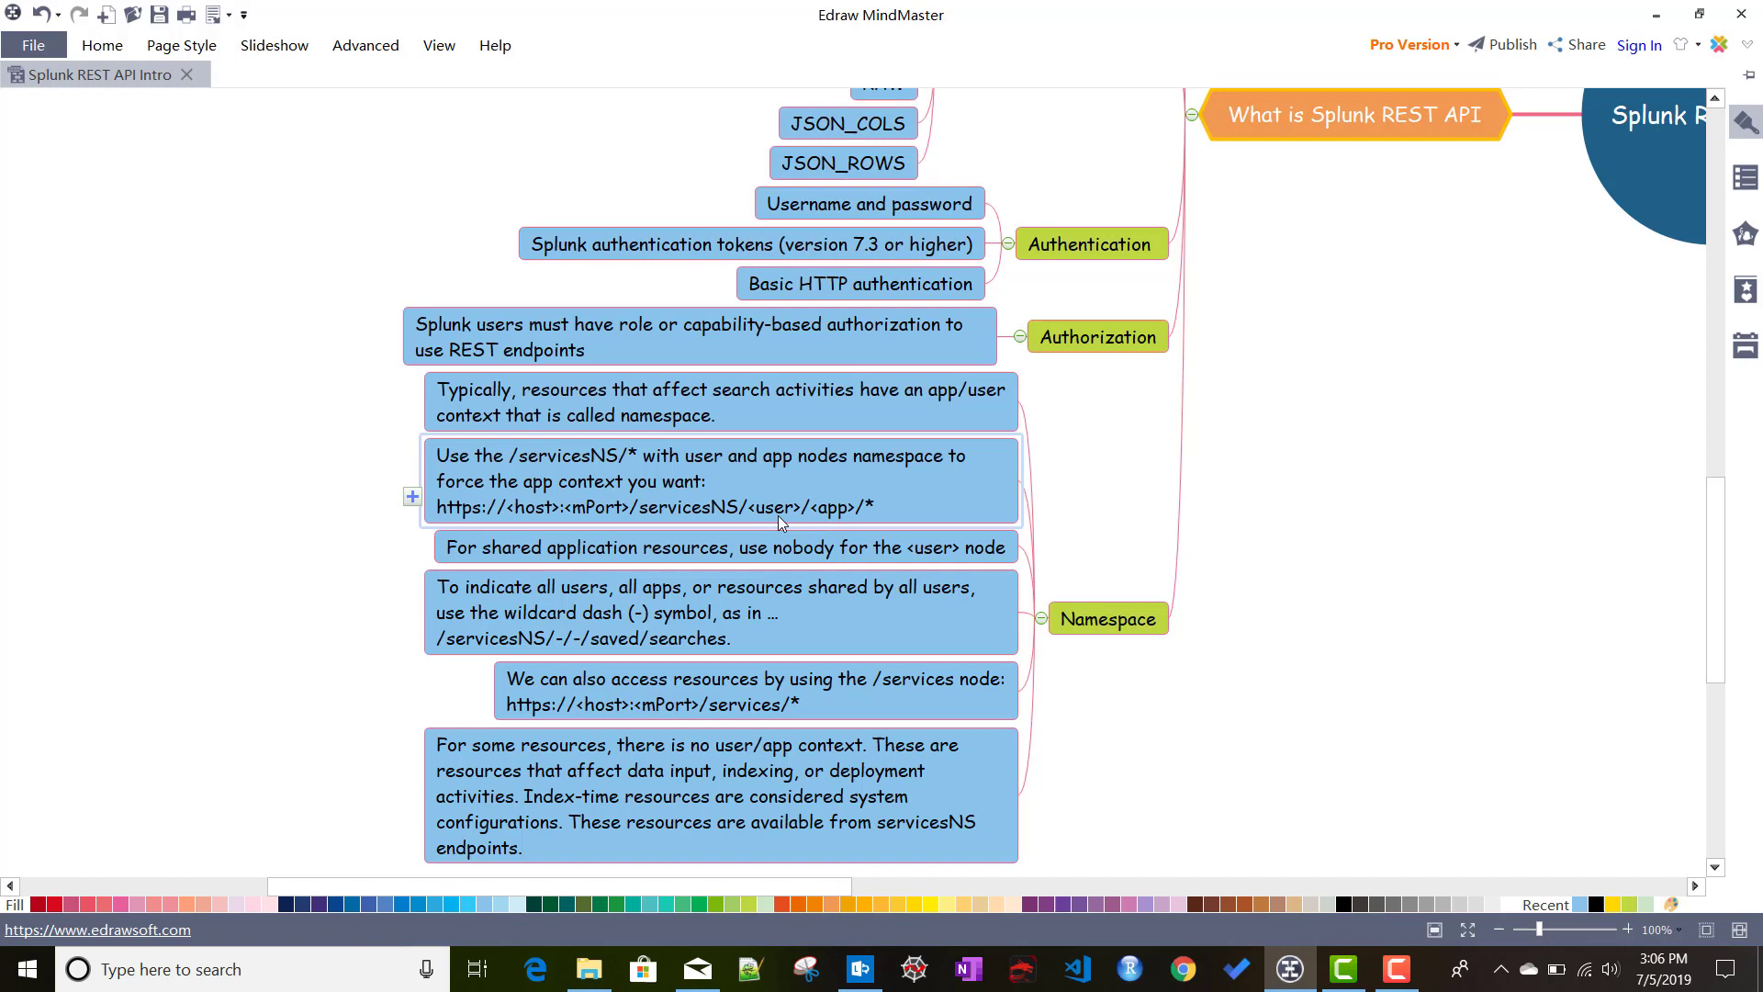
mouse_move(819, 506)
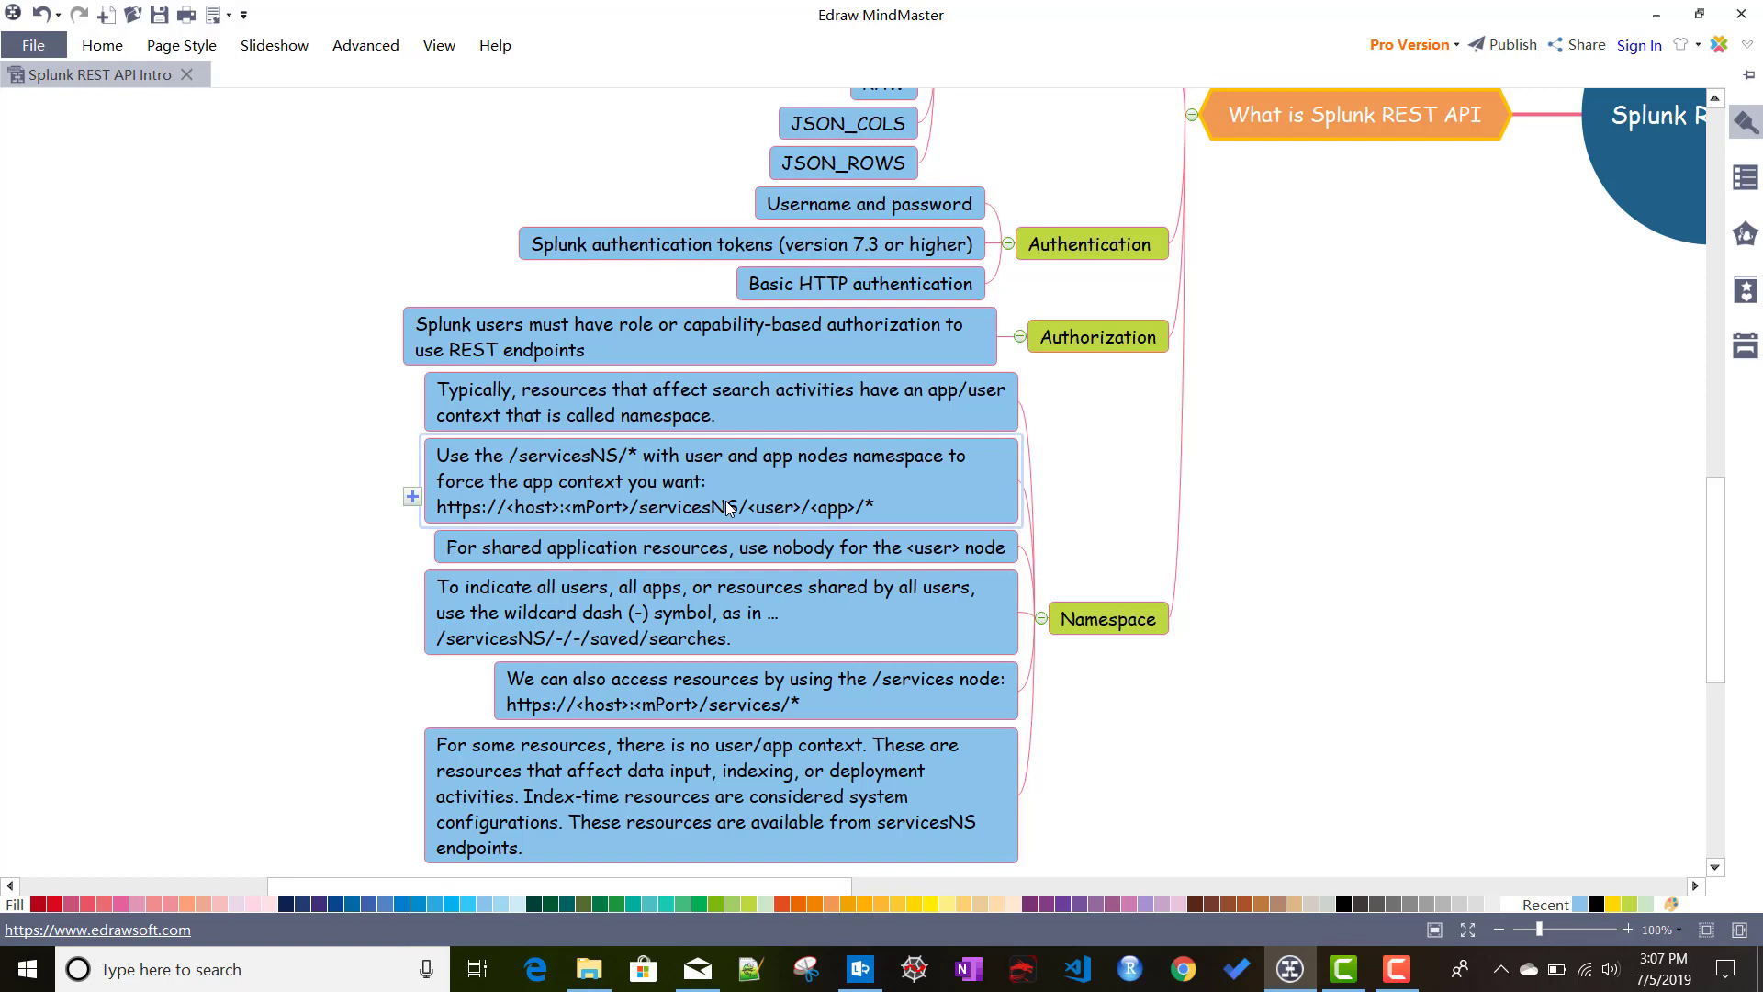
mouse_move(776, 499)
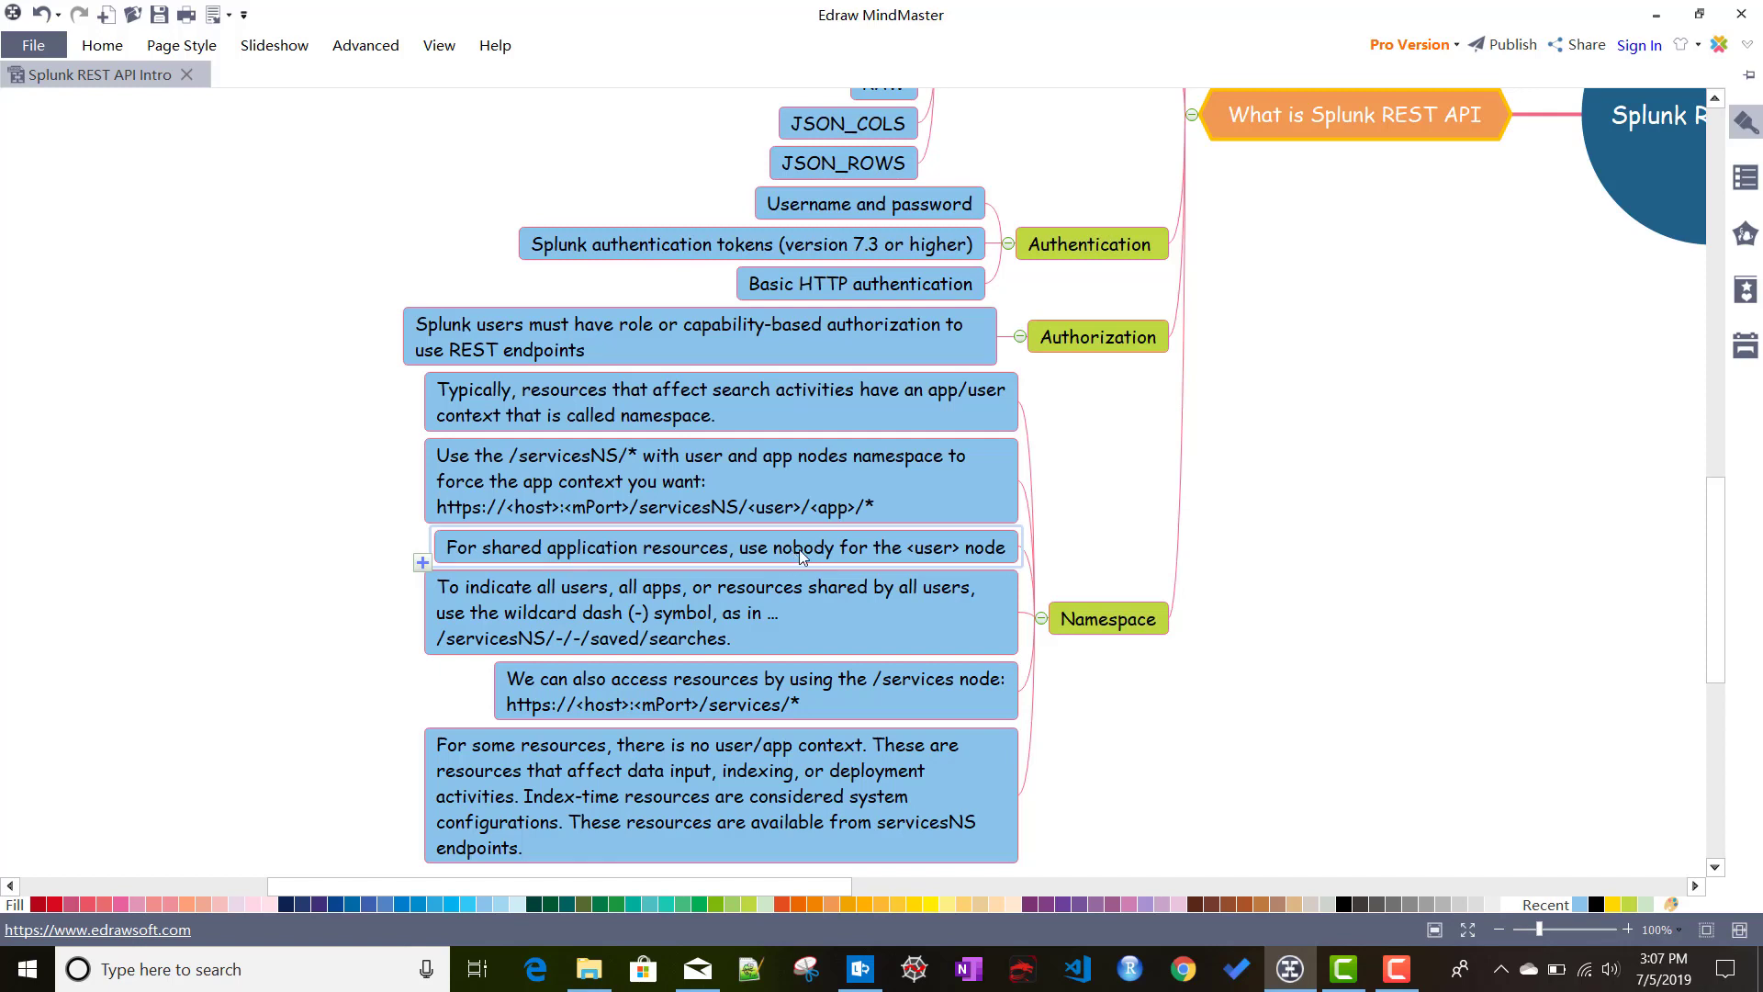
left_click(738, 507)
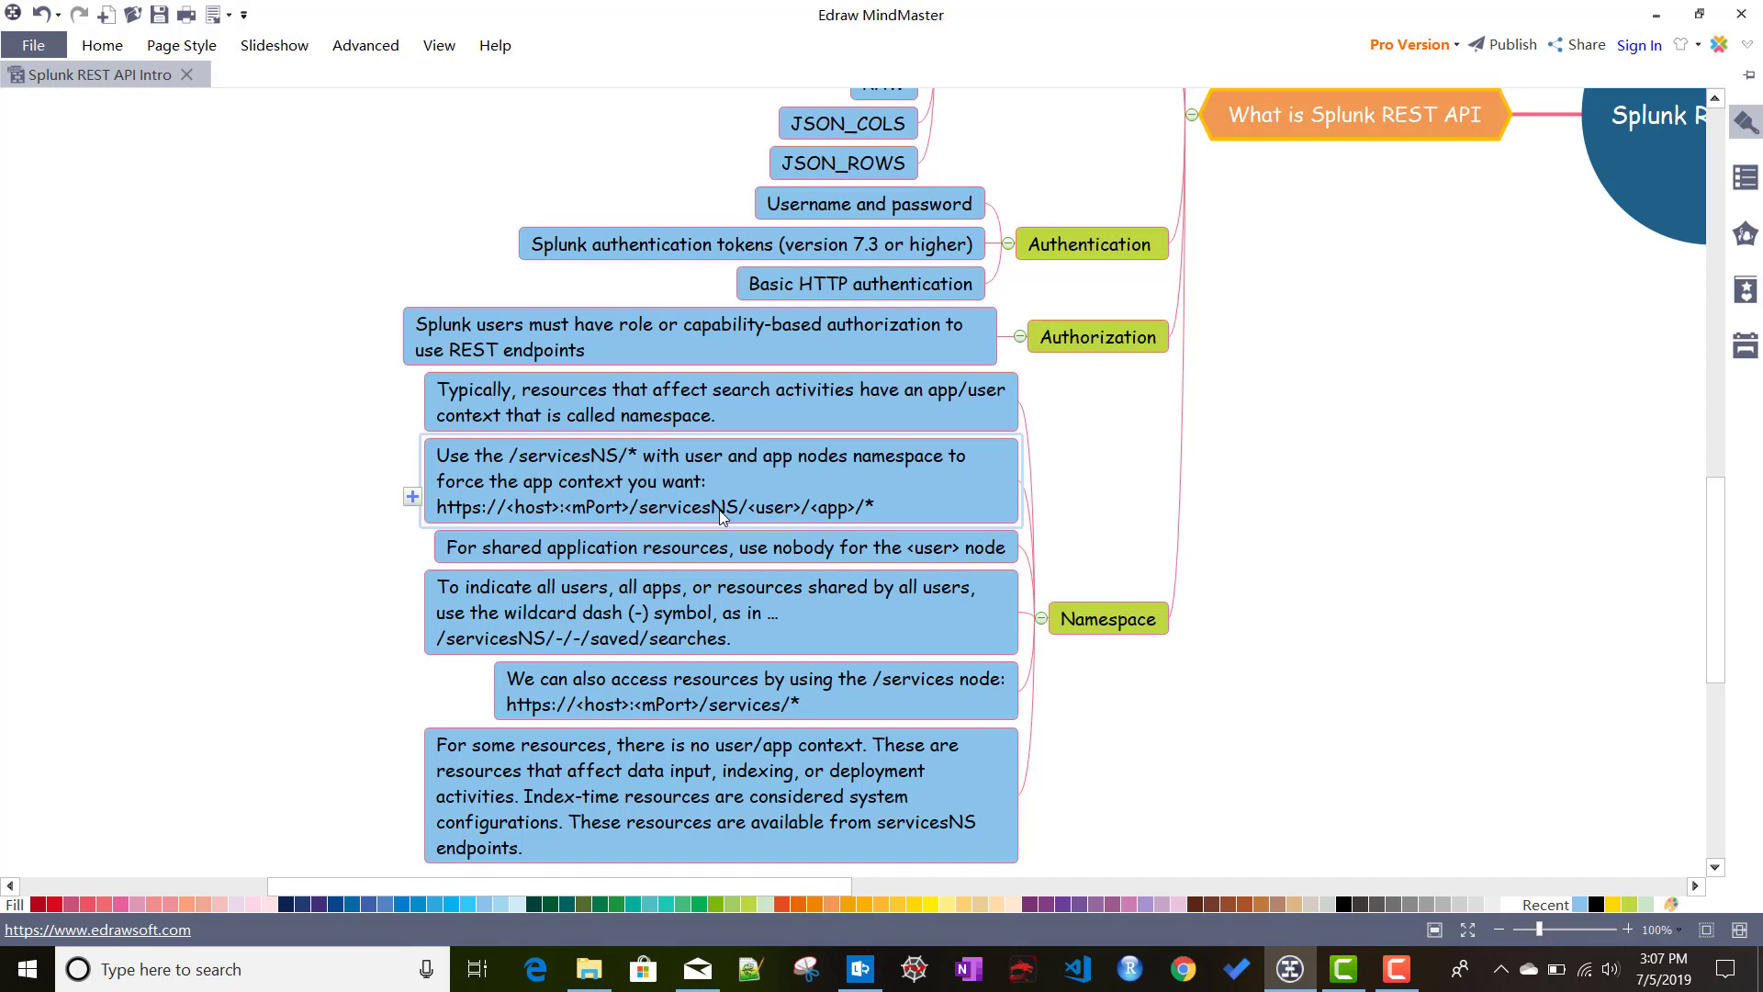
mouse_move(801, 525)
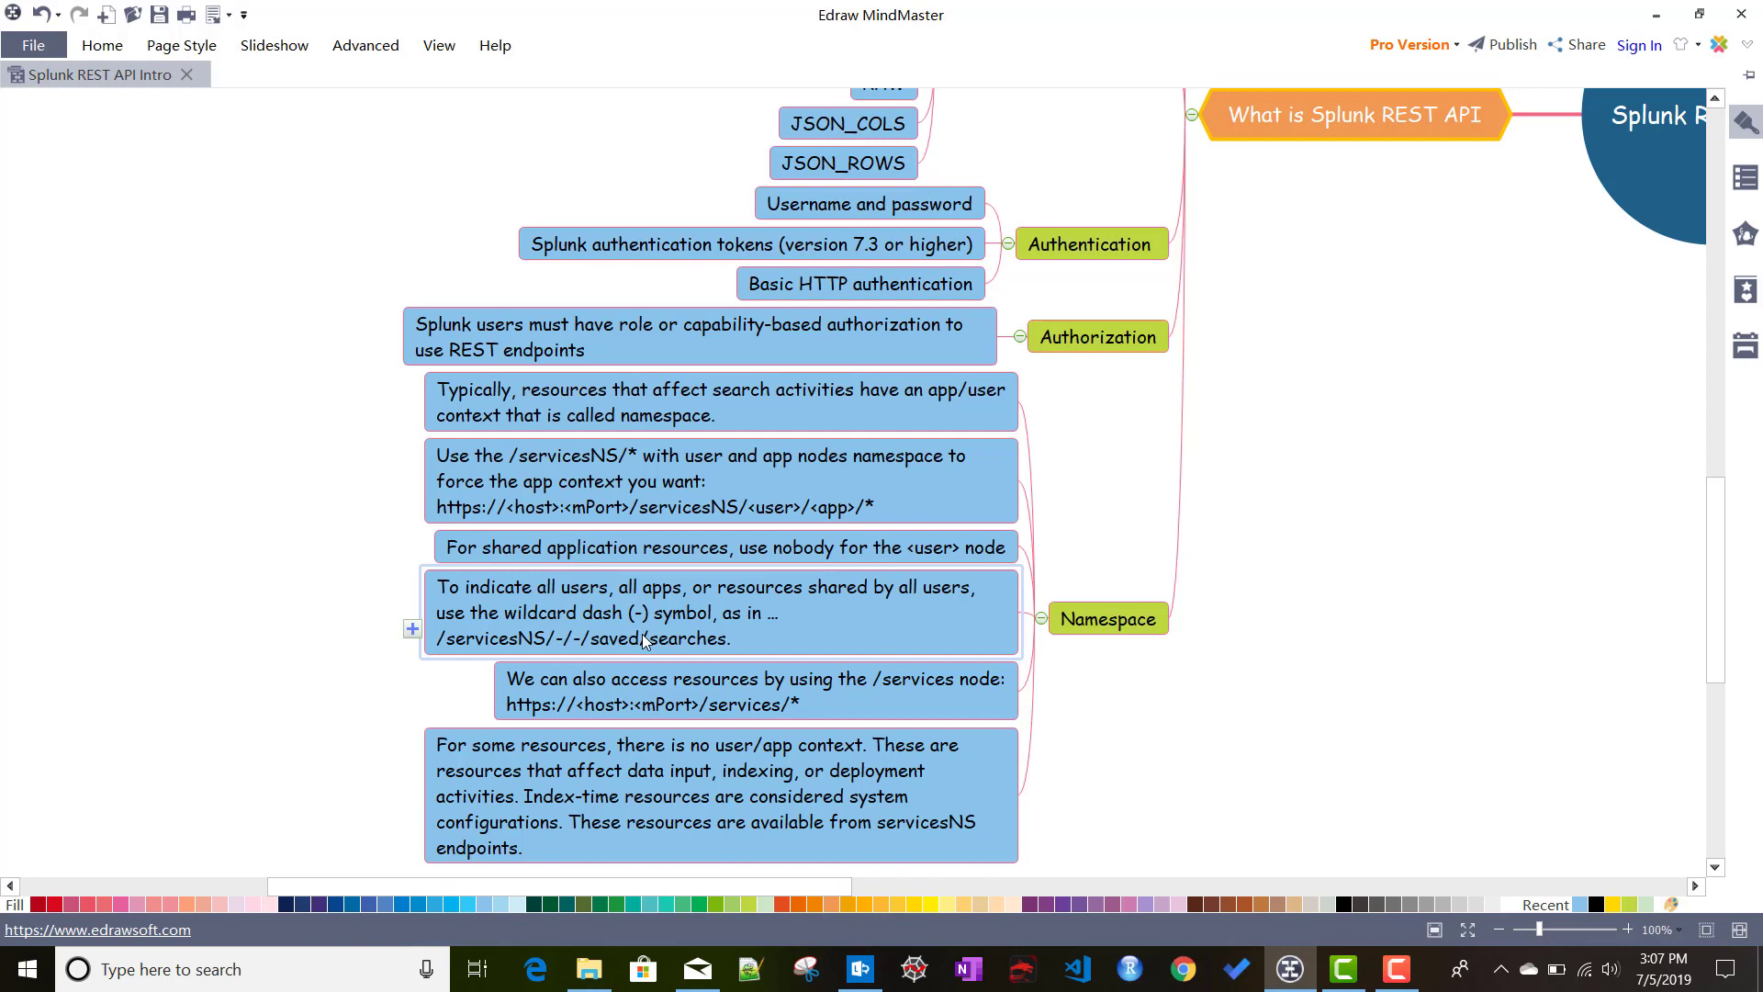
mouse_move(573, 650)
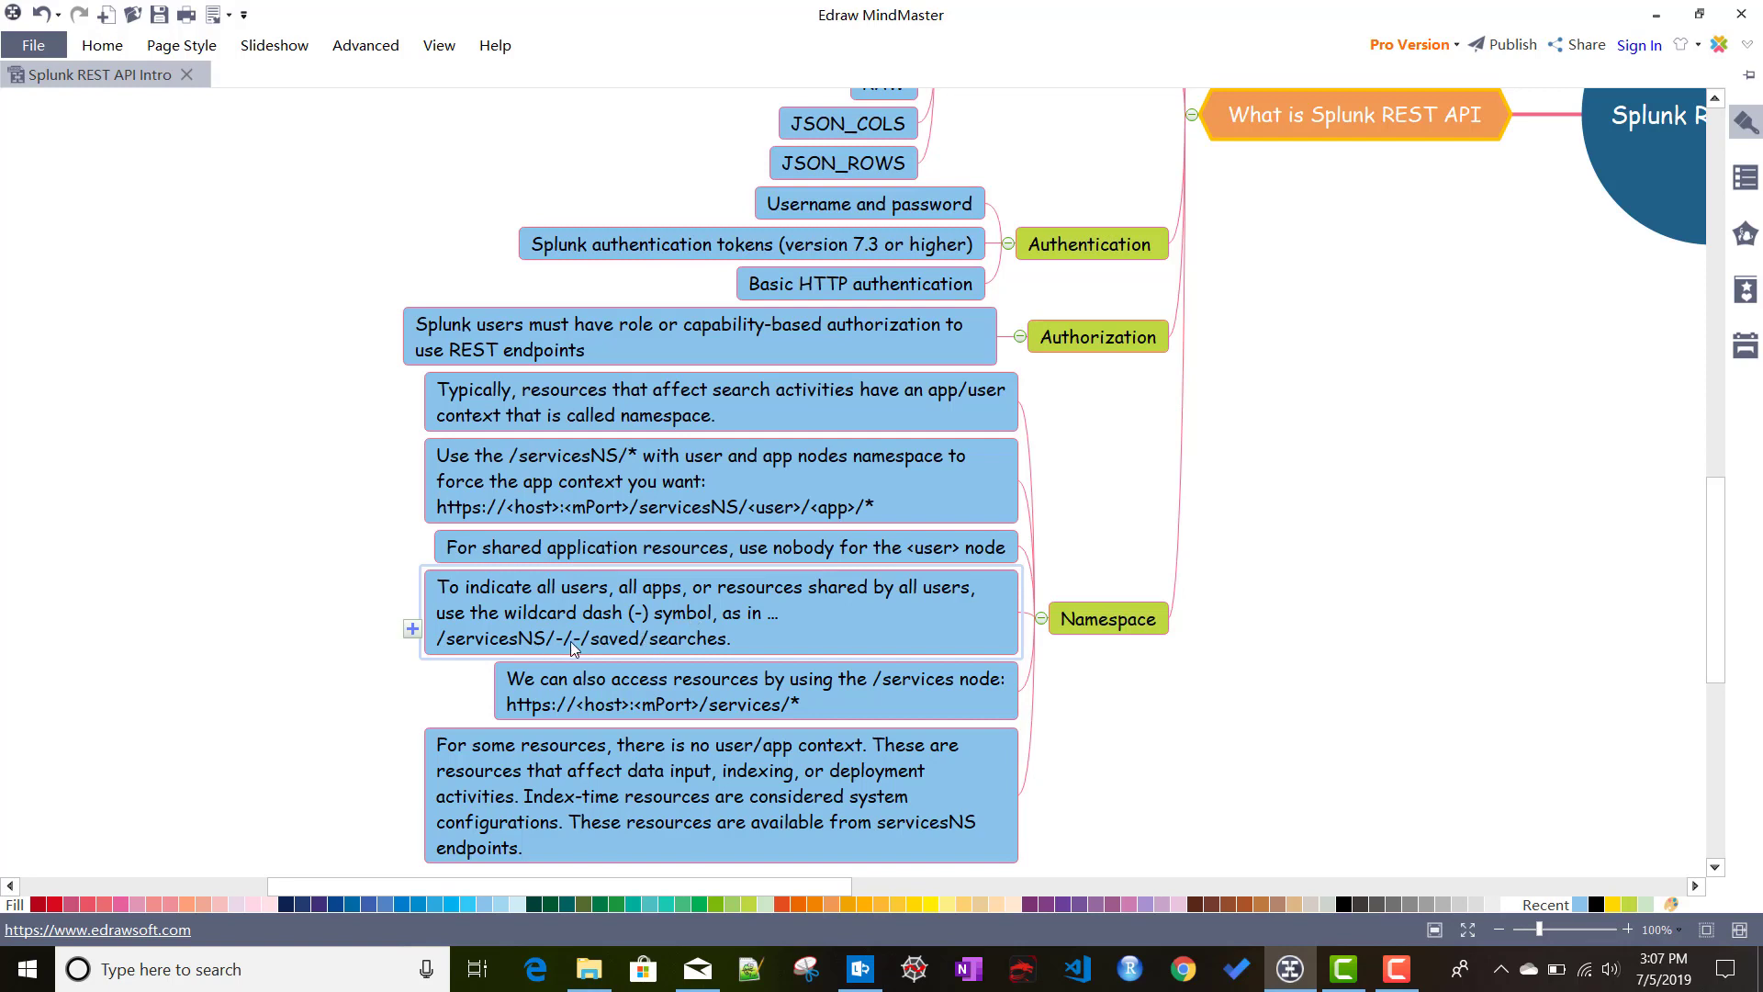
mouse_move(562, 649)
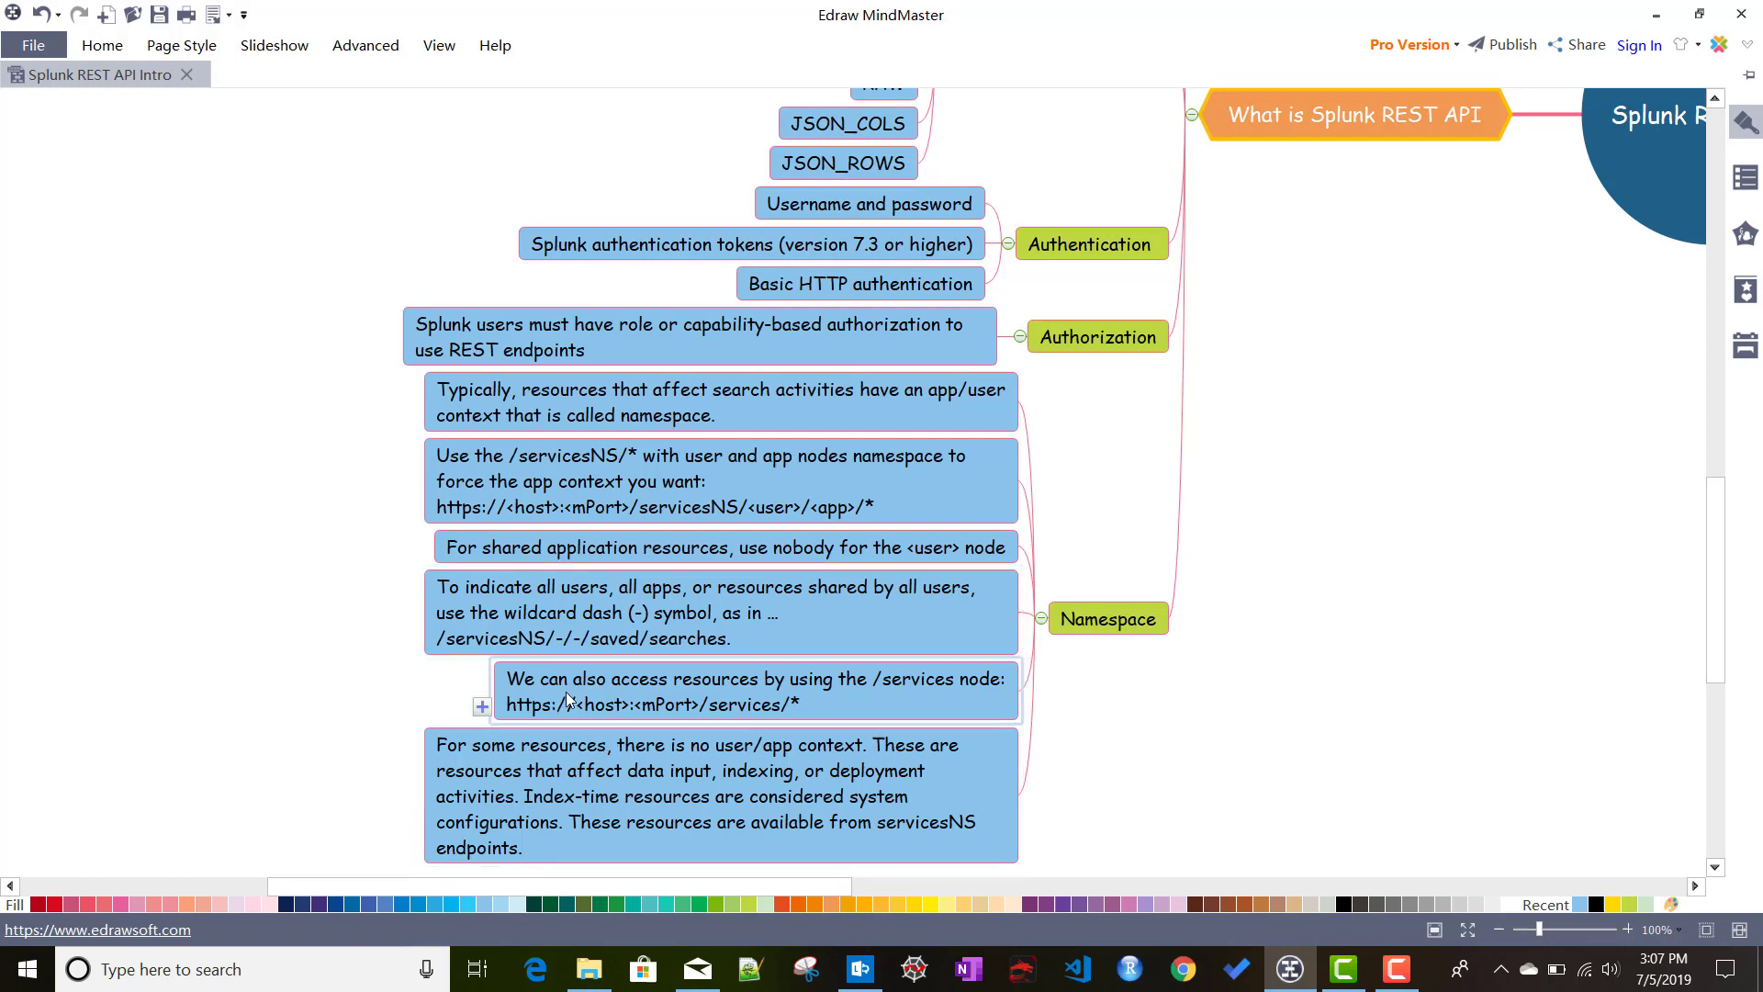
mouse_move(631, 700)
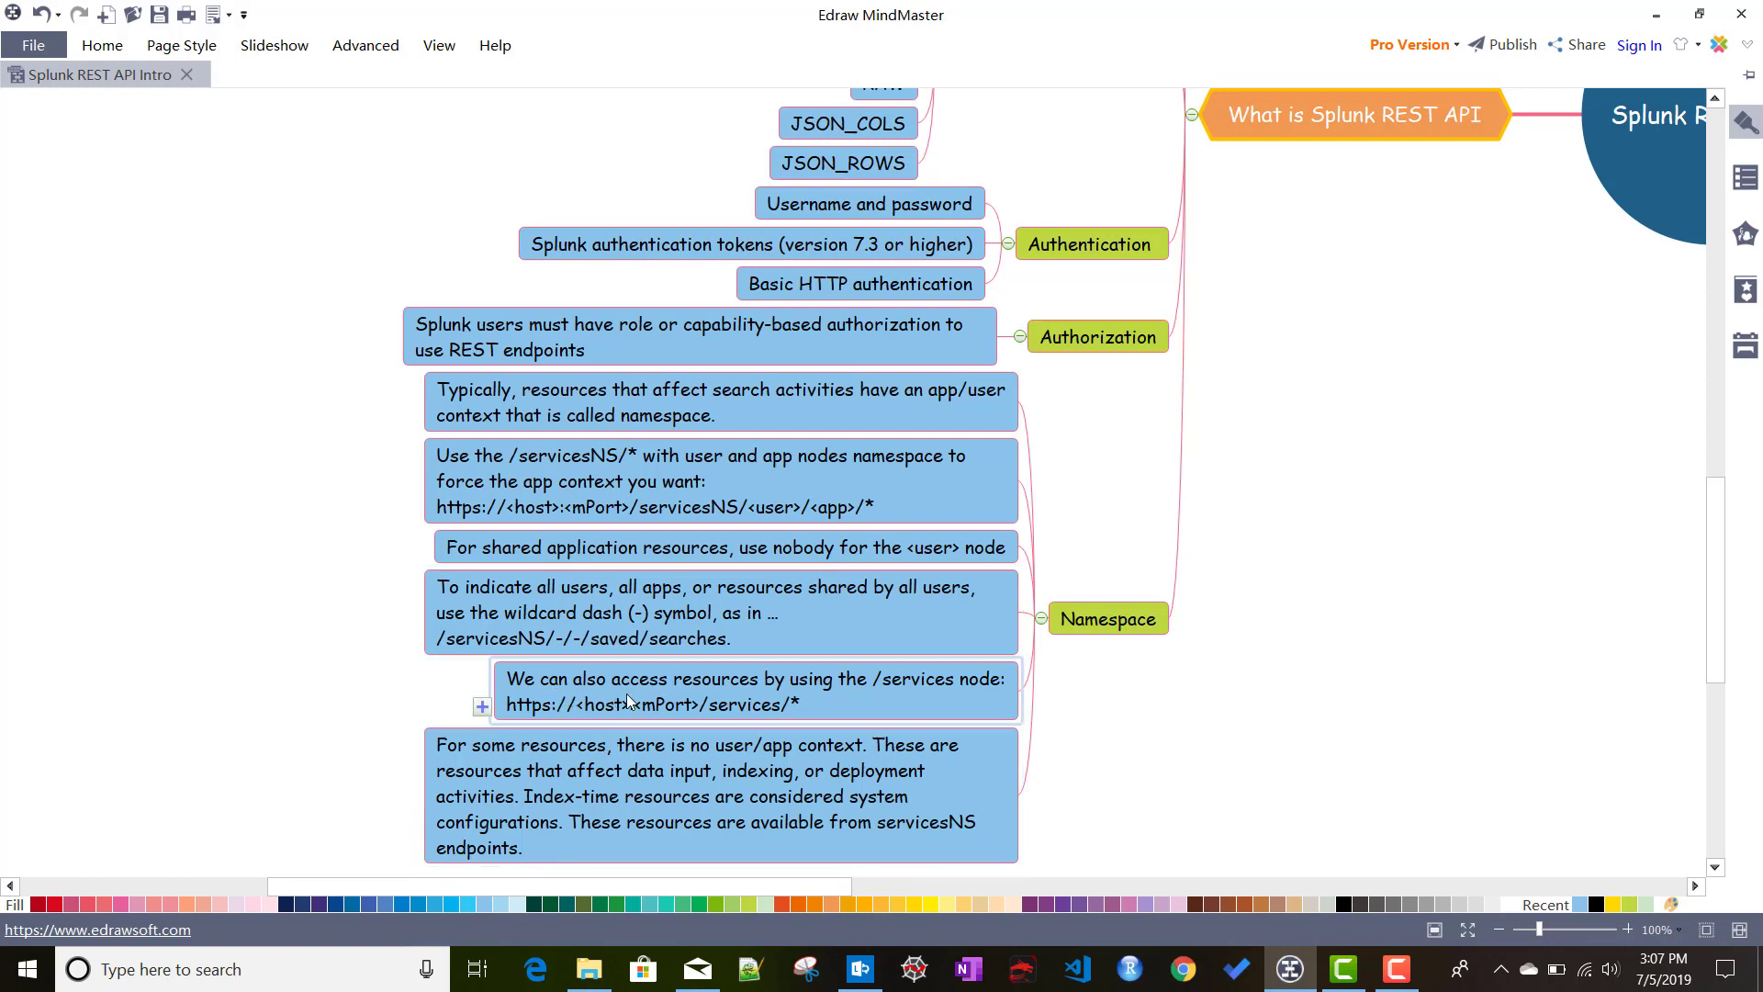